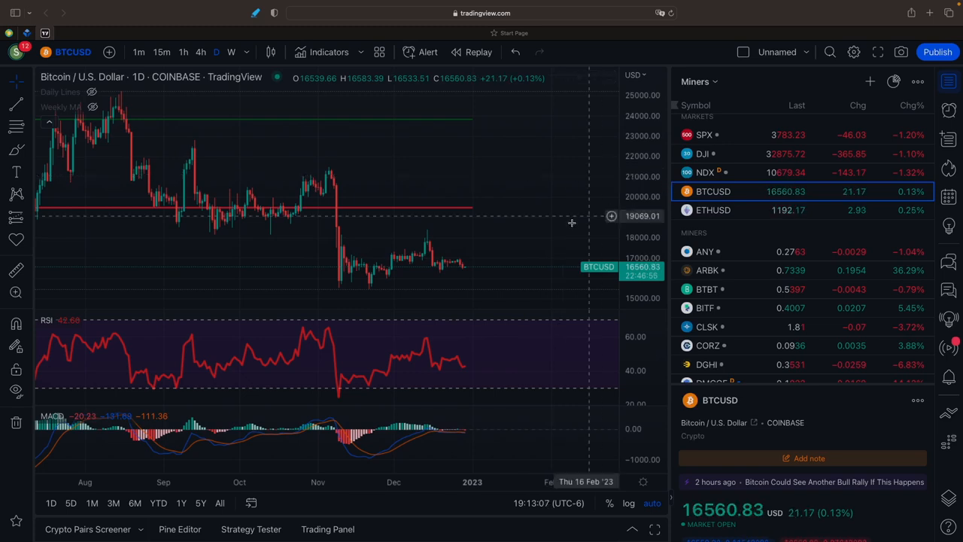
mouse_move(463, 269)
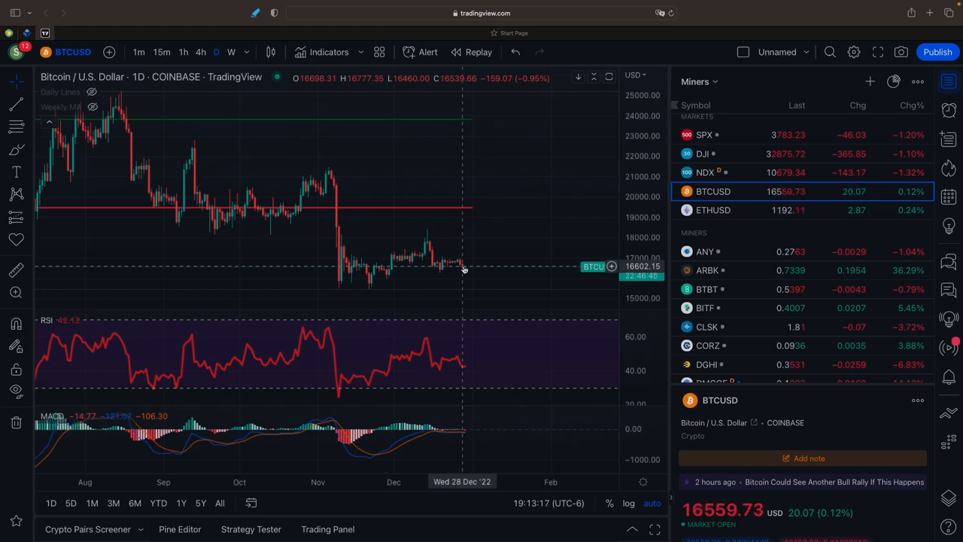
mouse_move(443, 270)
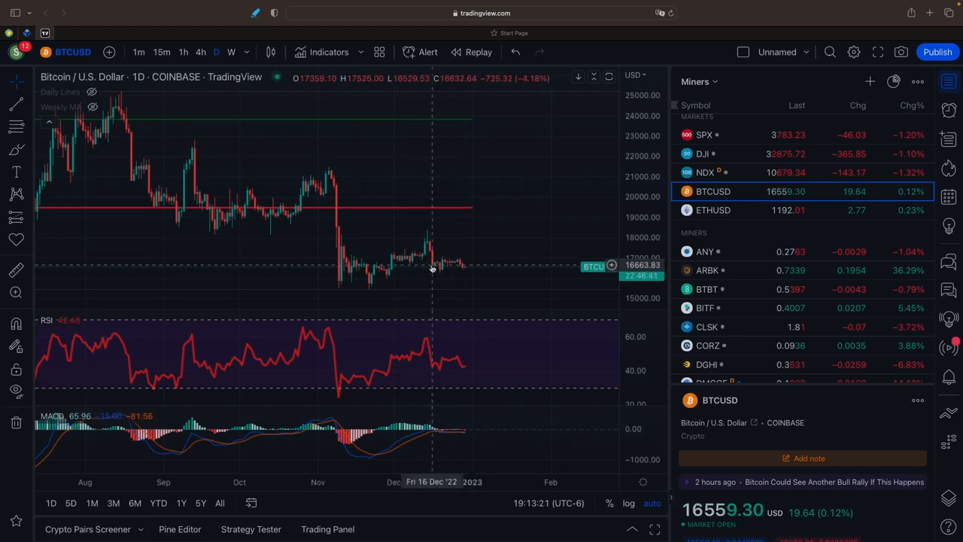
mouse_move(450, 268)
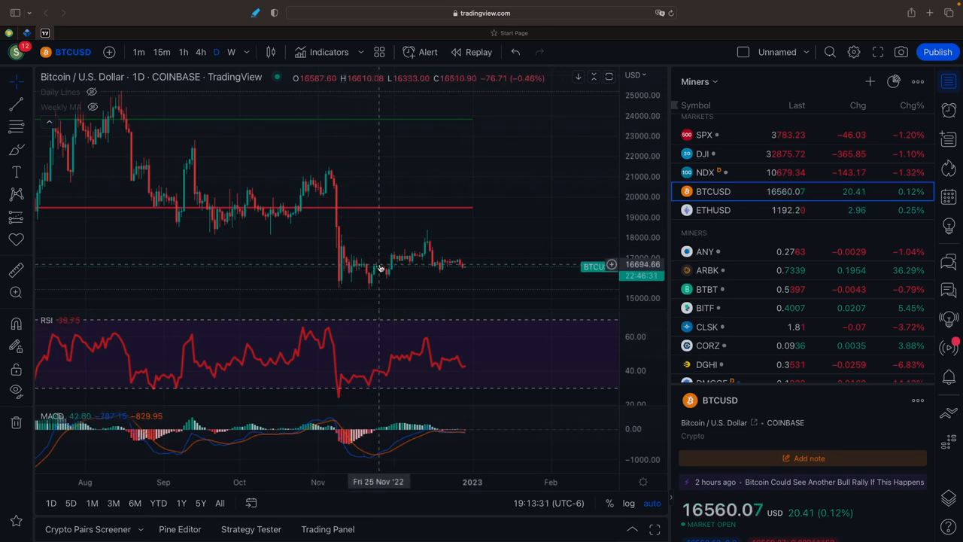
mouse_move(386, 269)
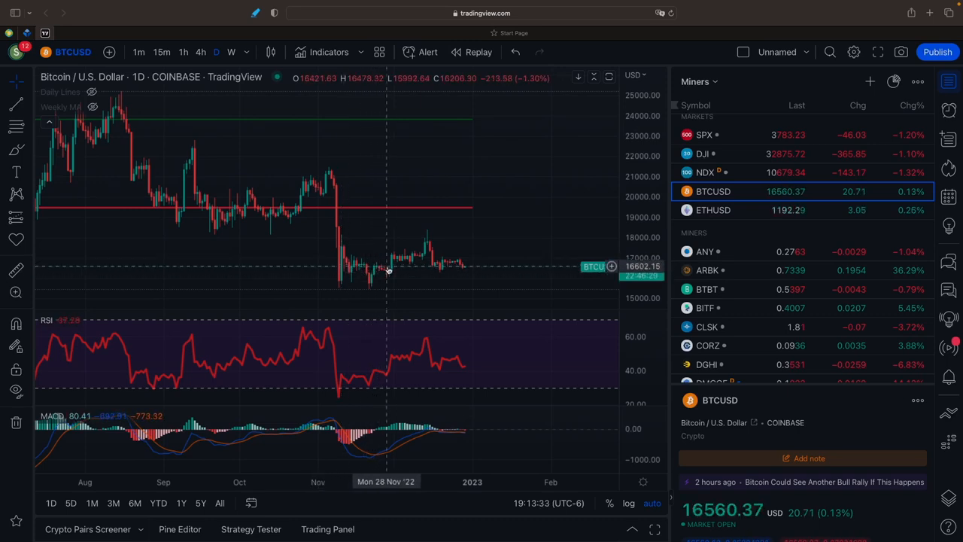
mouse_move(460, 267)
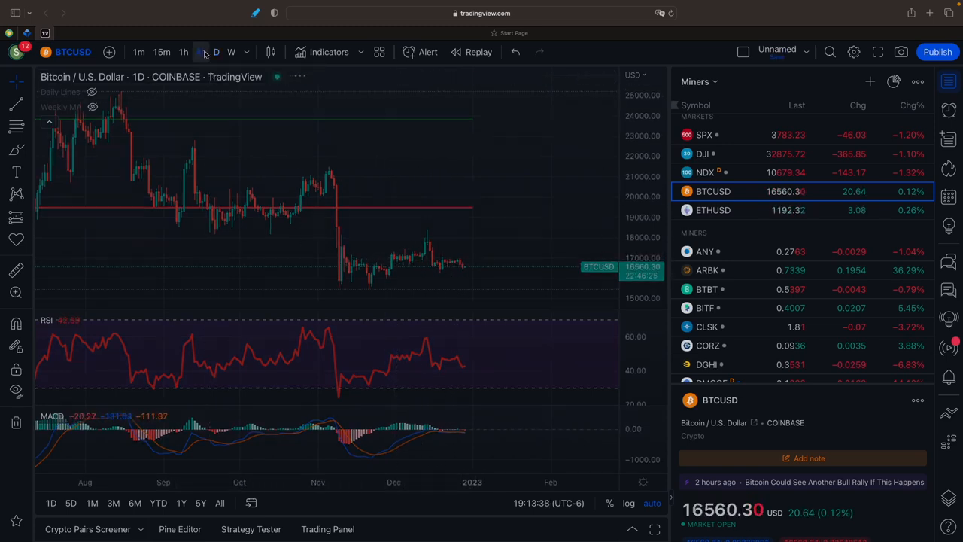
Switch the BTCUSD chart from daily through 4-hour to 1-hour candles
left_click(200, 52)
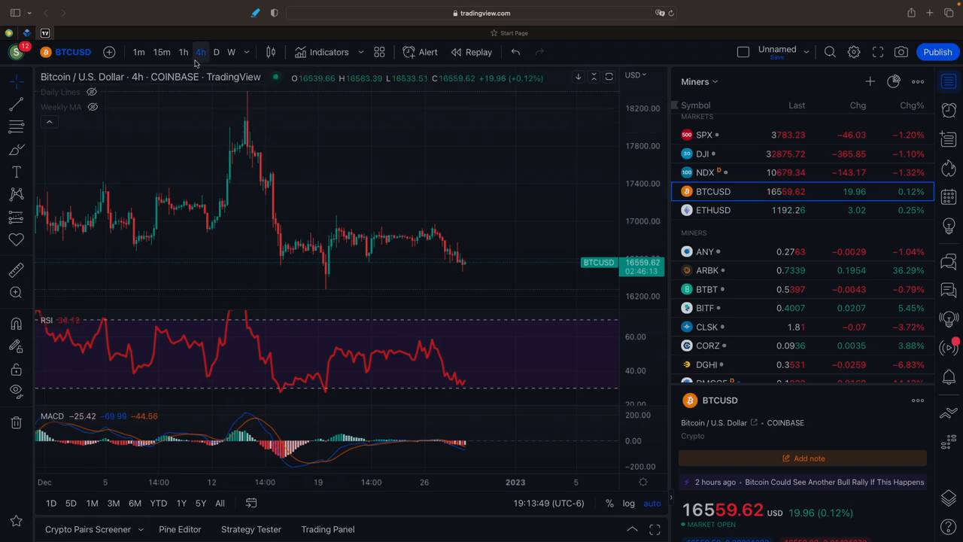
left_click(184, 52)
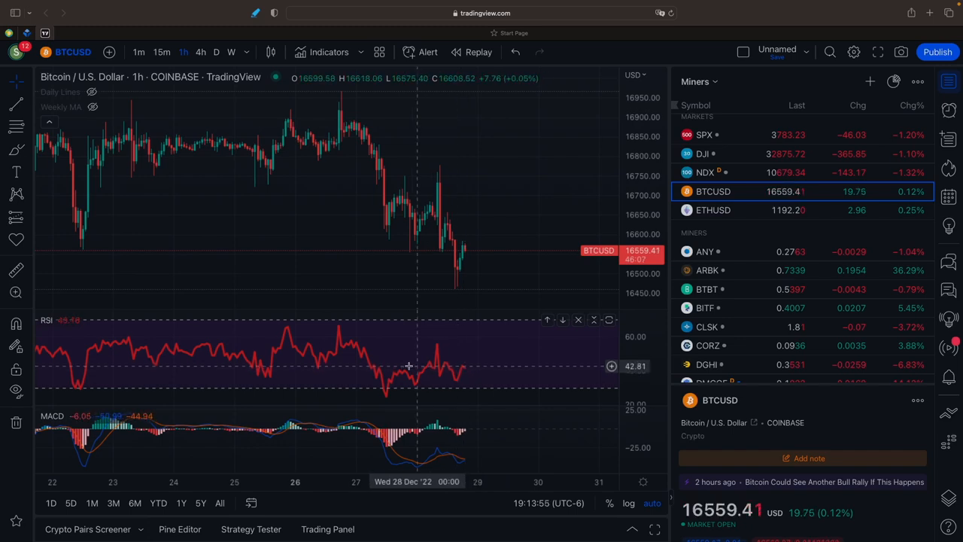
mouse_move(380, 370)
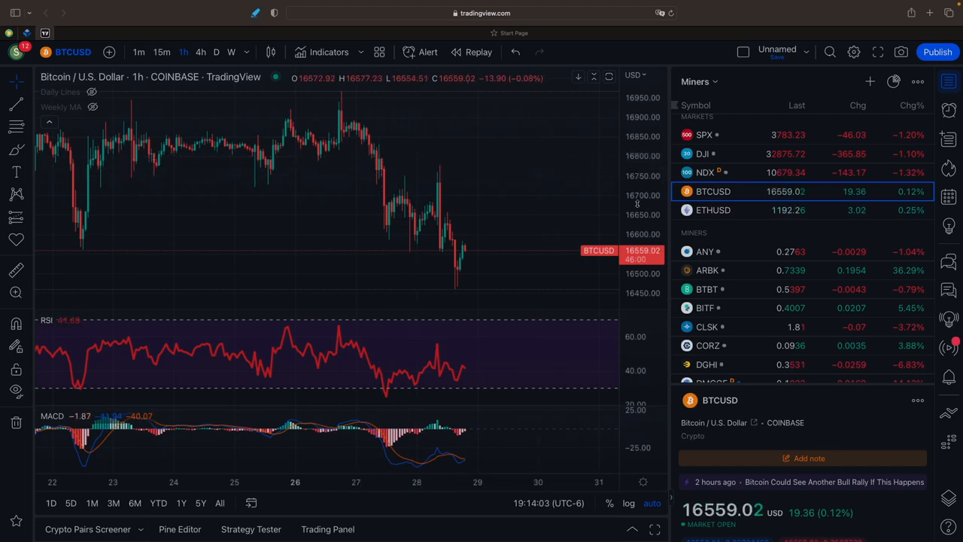
Load the ETHUSD chart and set it to the daily (D) timeframe
left_click(712, 210)
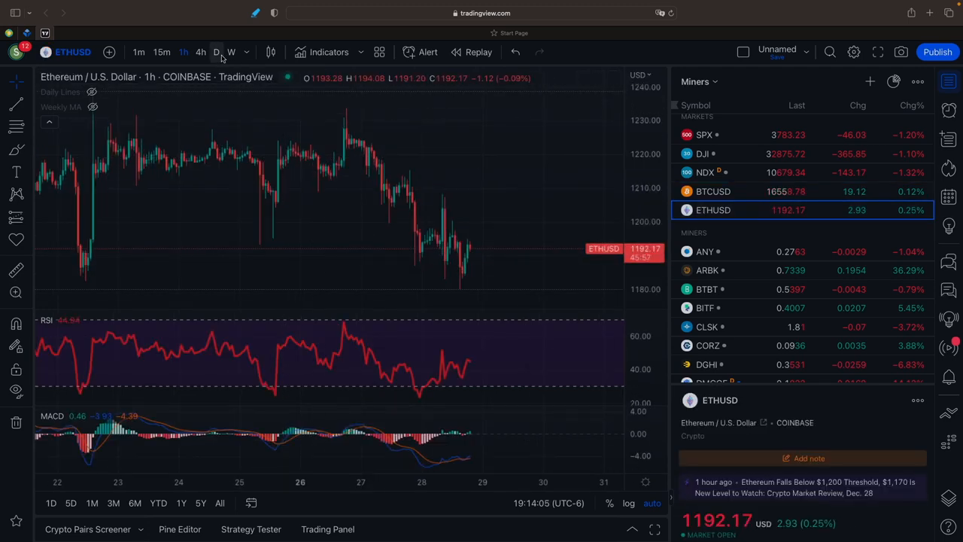
left_click(216, 52)
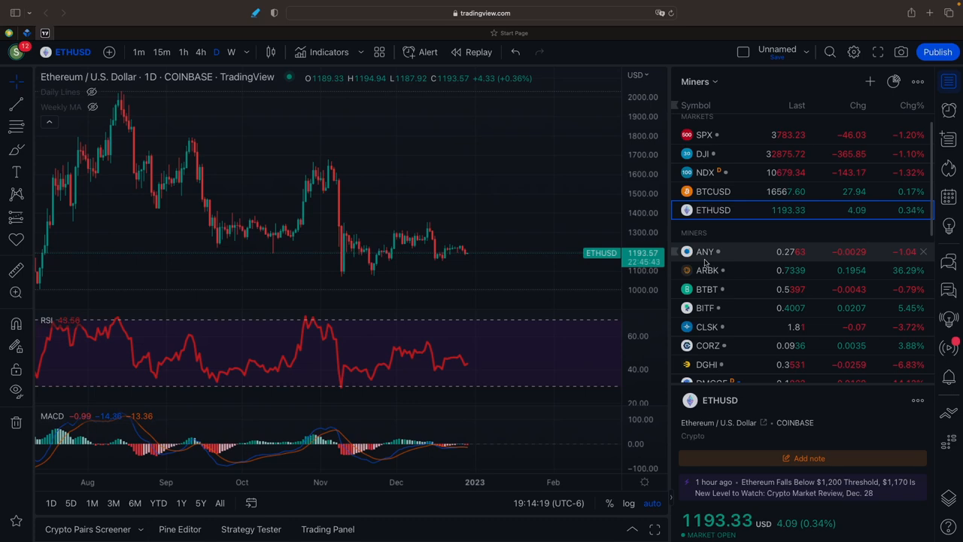
Review the daily charts of ANY, ARBK, BTBT, BITF, CLSK, CORZ and DGHI
left_click(705, 251)
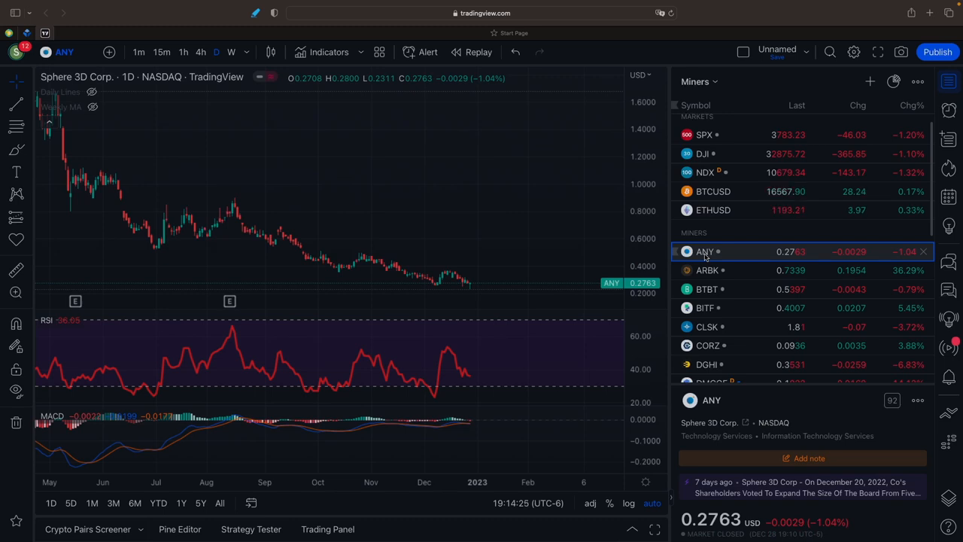
left_click(707, 270)
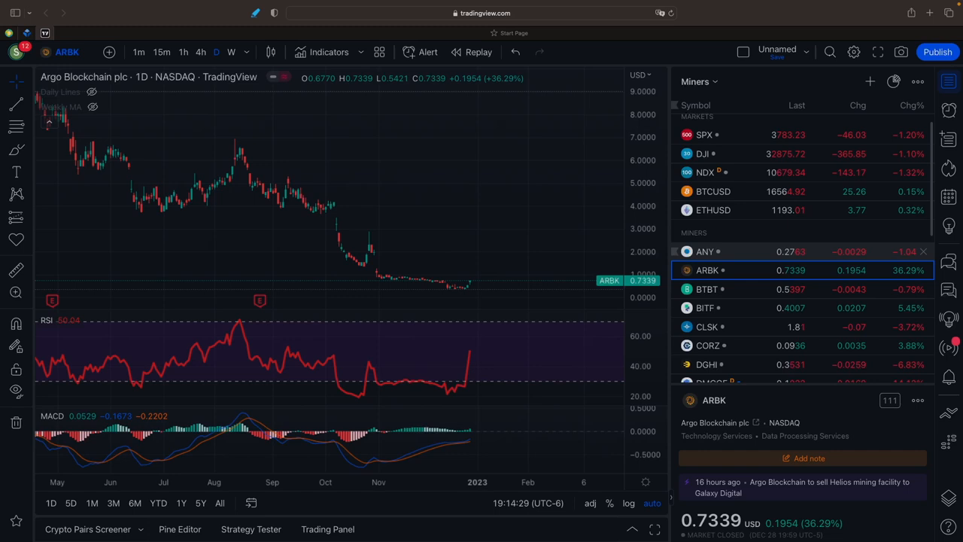
mouse_move(410, 269)
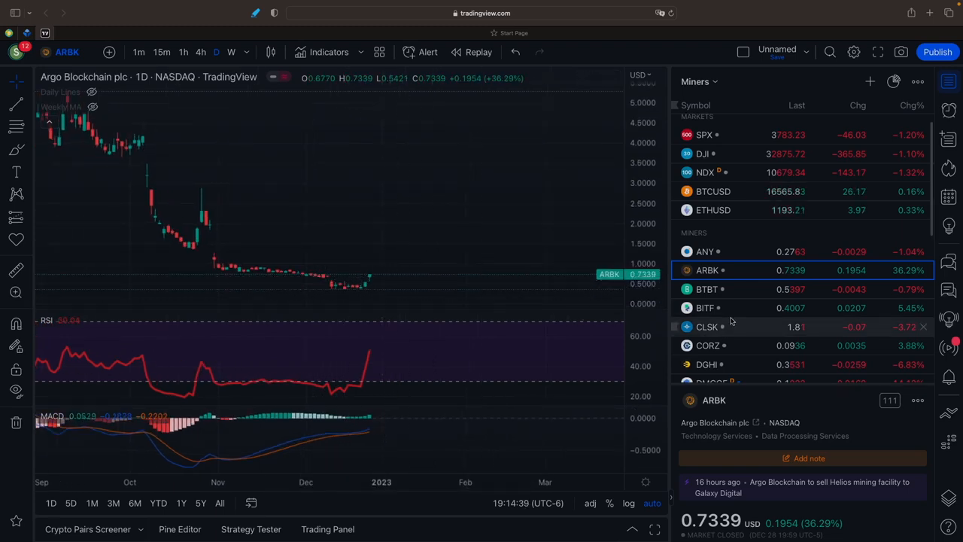
left_click(707, 288)
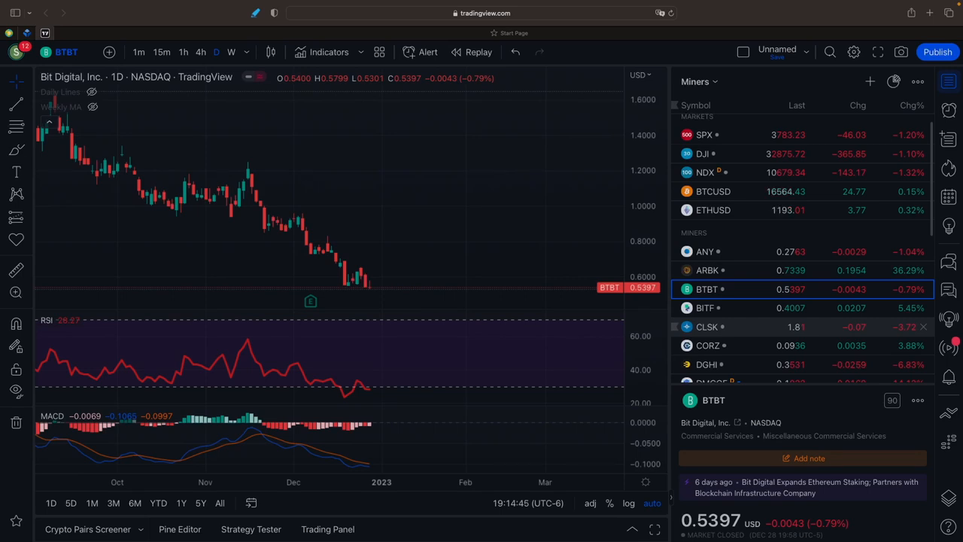
left_click(705, 308)
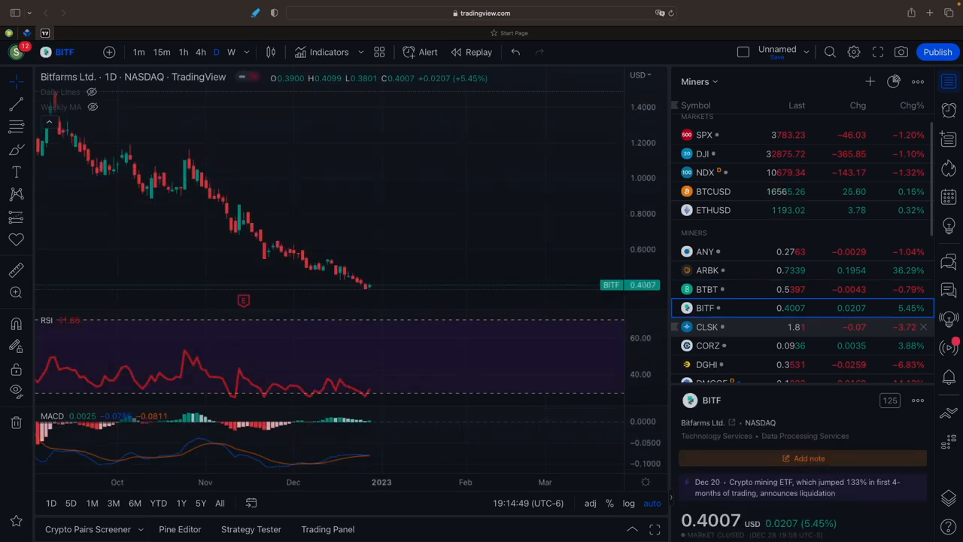
left_click(707, 326)
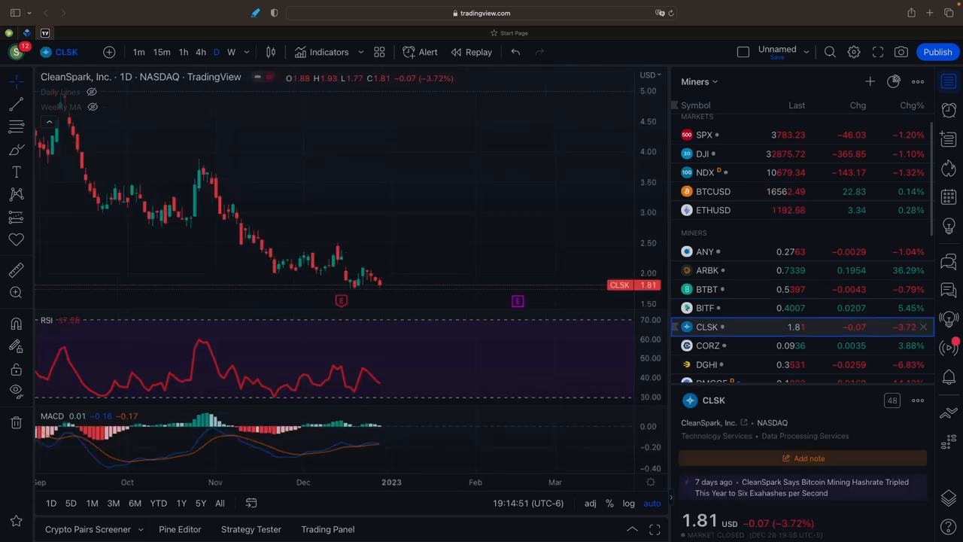
left_click(707, 346)
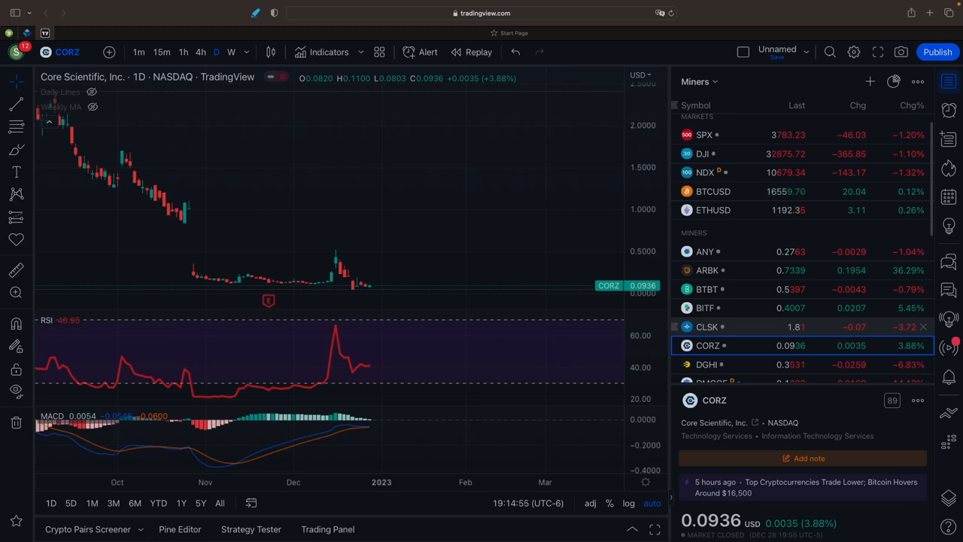
left_click(707, 364)
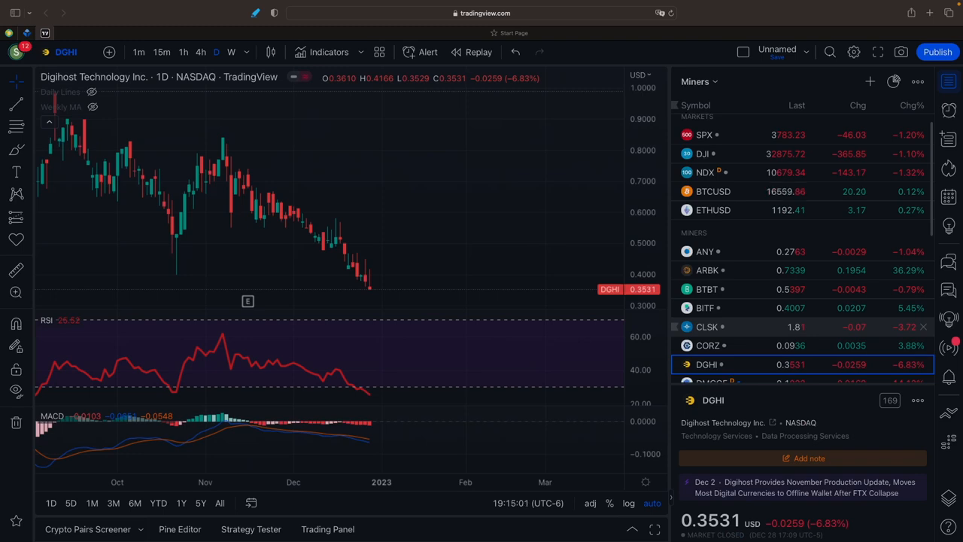
Review the daily charts of DMGGF, GREE, HIVE, HUT, IREN and LUXFF
left_click(711, 373)
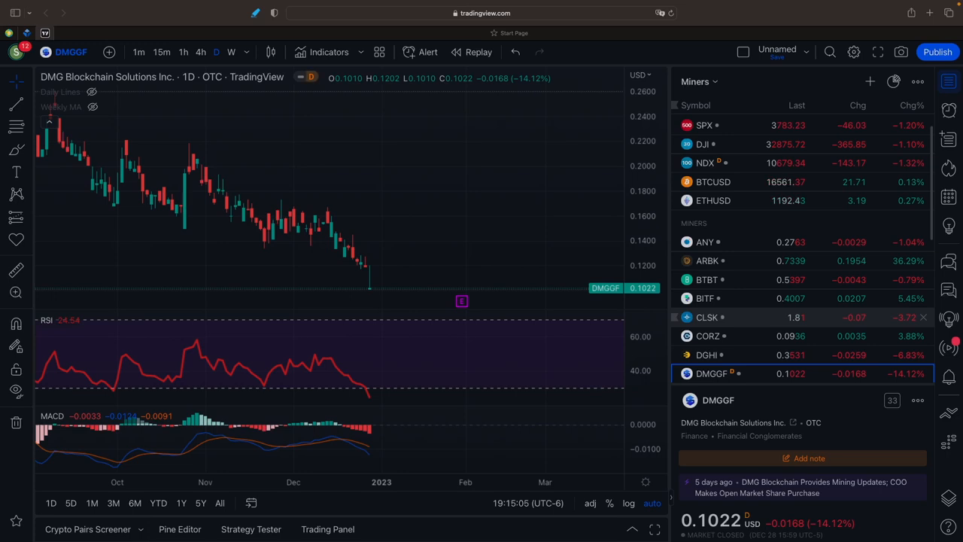
left_click(707, 373)
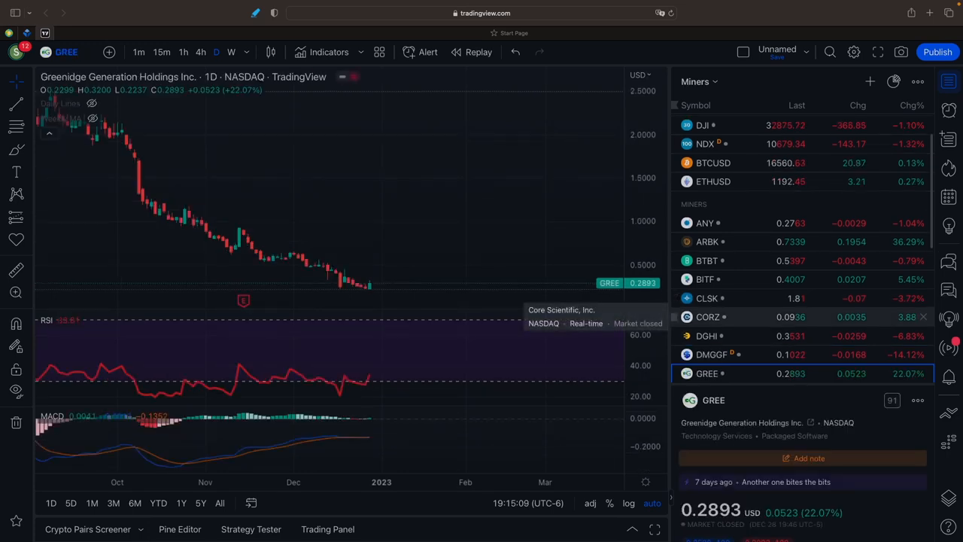
left_click(706, 373)
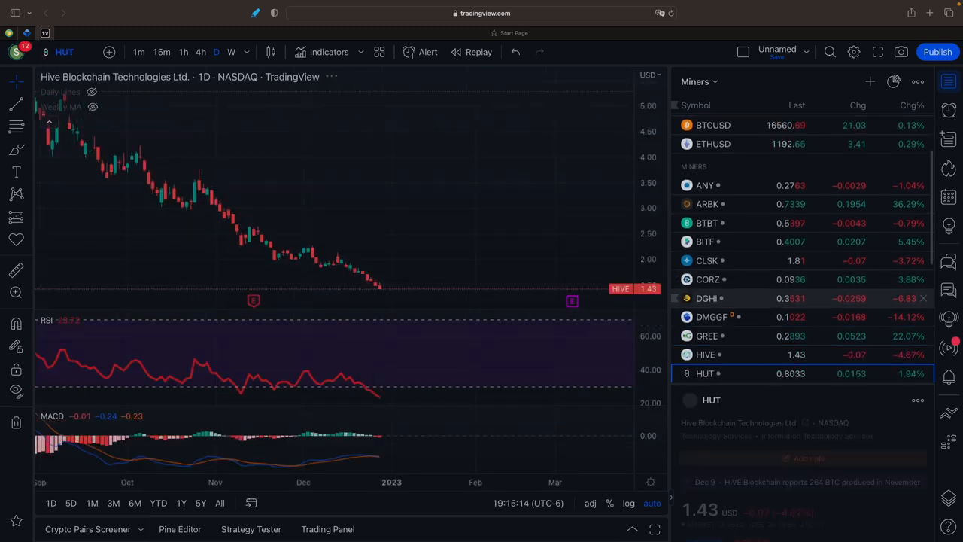
left_click(705, 373)
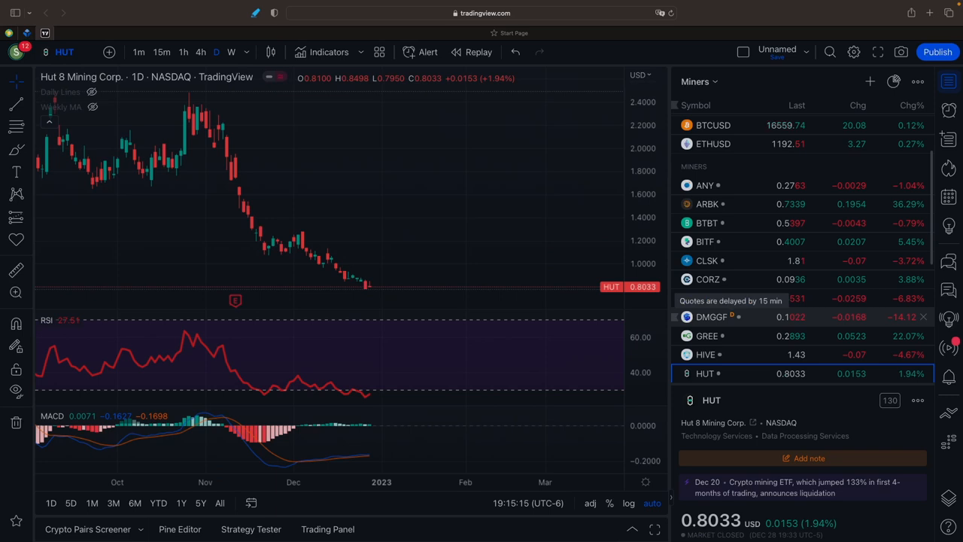
left_click(705, 373)
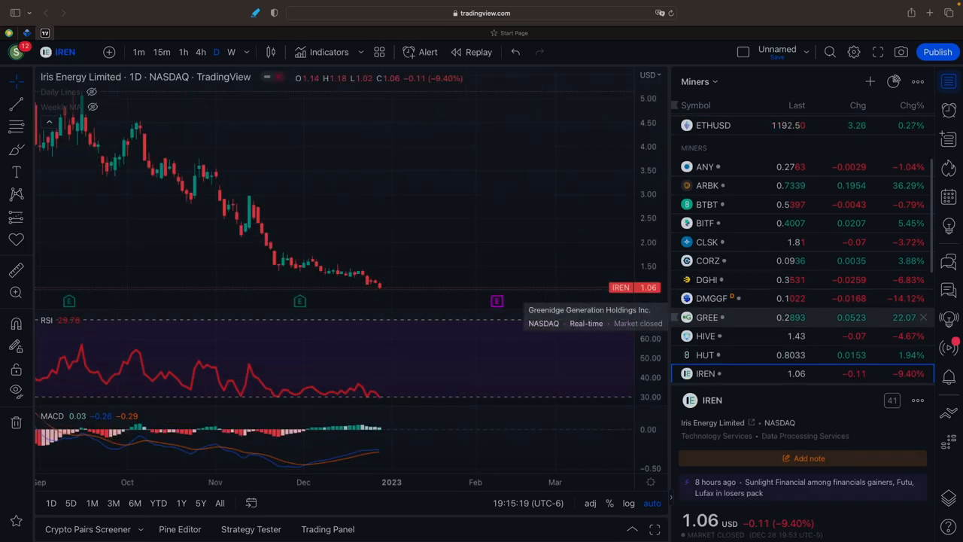
left_click(707, 373)
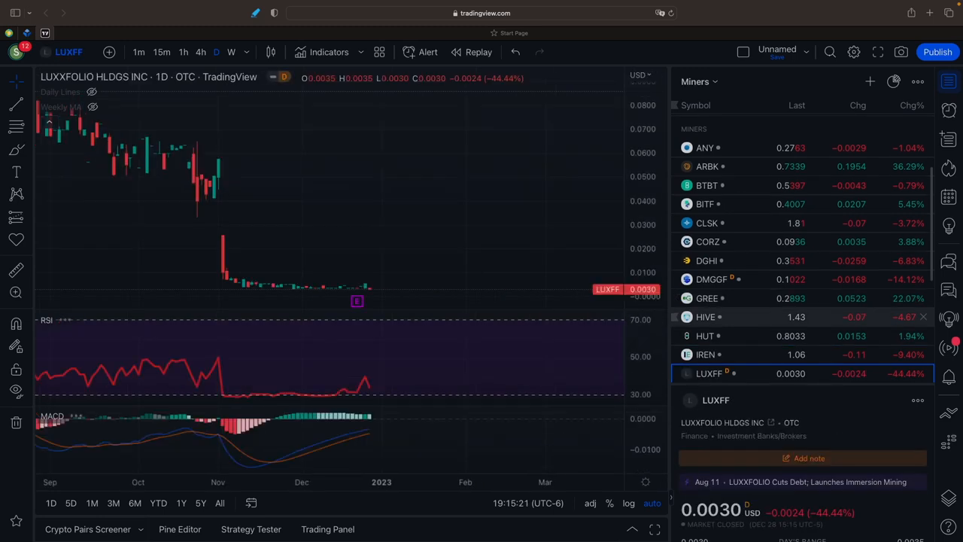
mouse_move(705, 317)
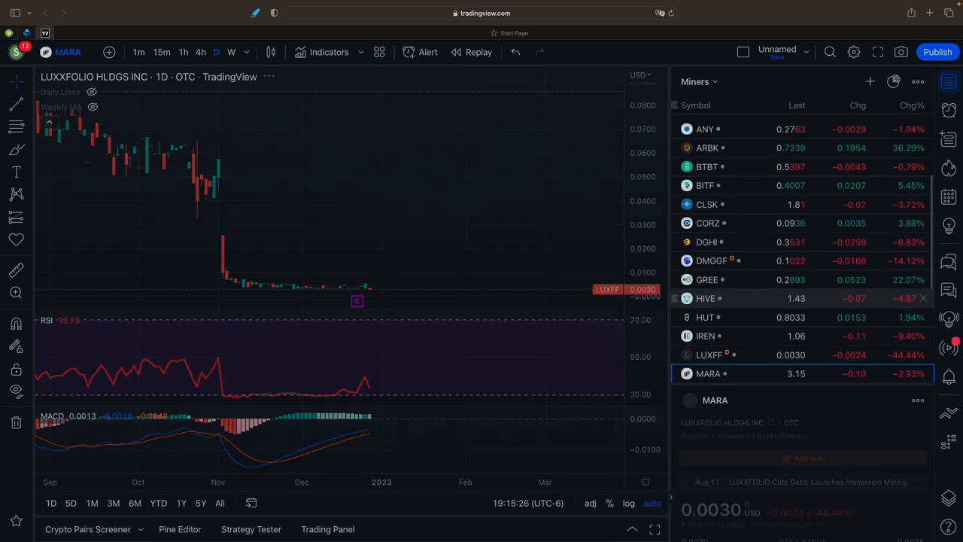
Measure MARA's price decline from the October high, then load the MIGI chart
left_click(707, 373)
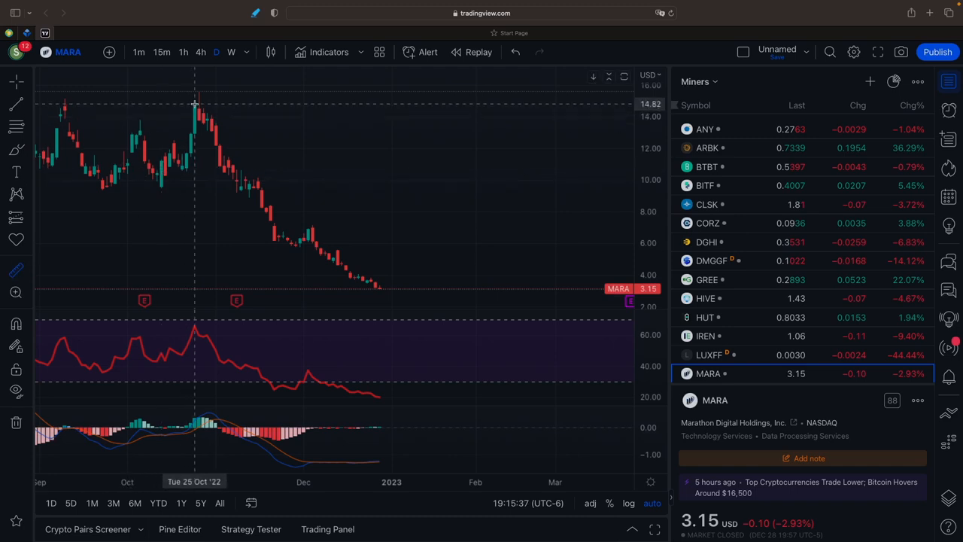
mouse_move(196, 104)
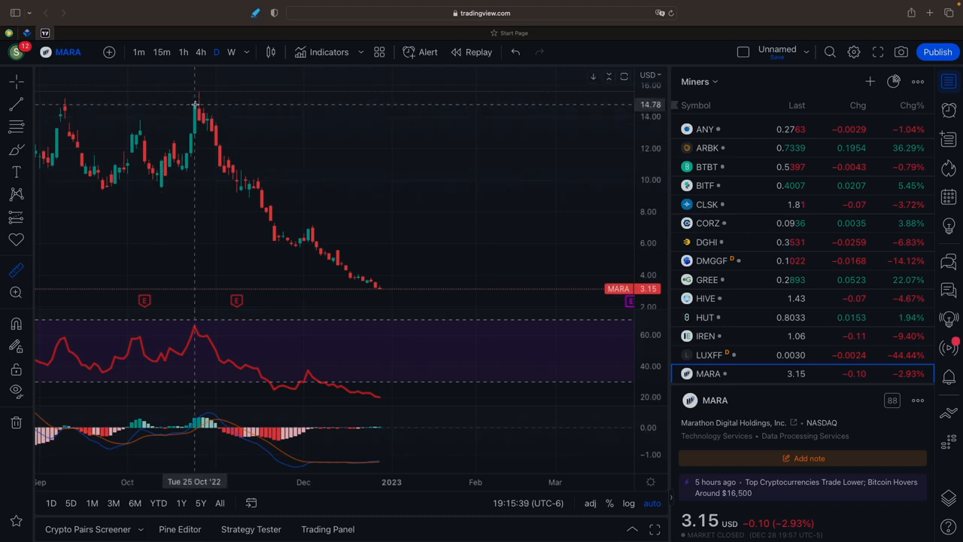
left_click_drag(195, 103, 380, 290)
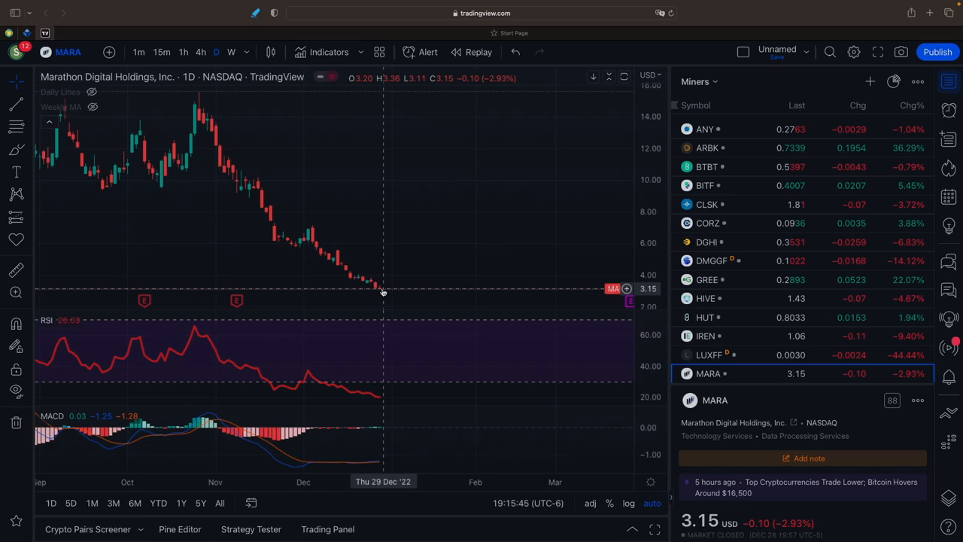
left_click(707, 373)
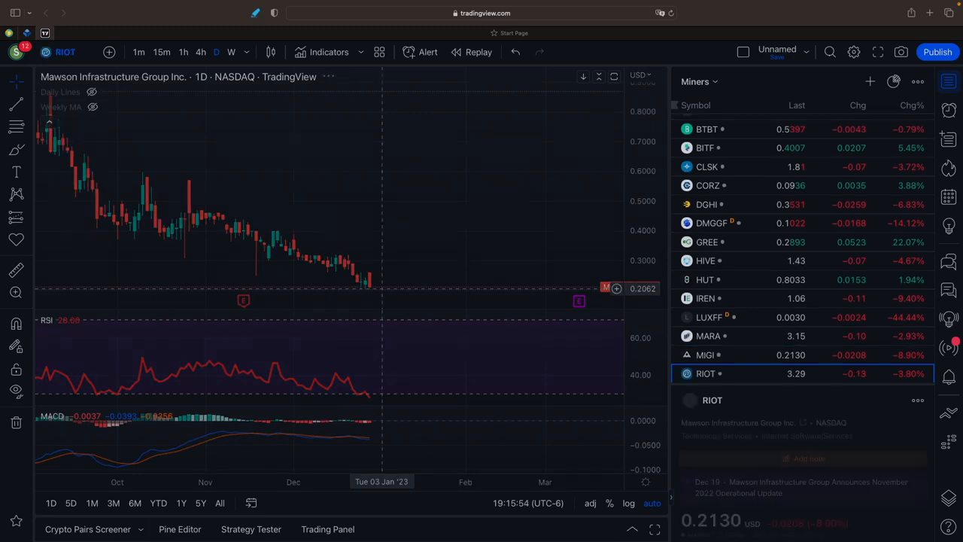
Review the RIOT, SDIG and WULF charts, then open the BTC hash rate chart
left_click(706, 373)
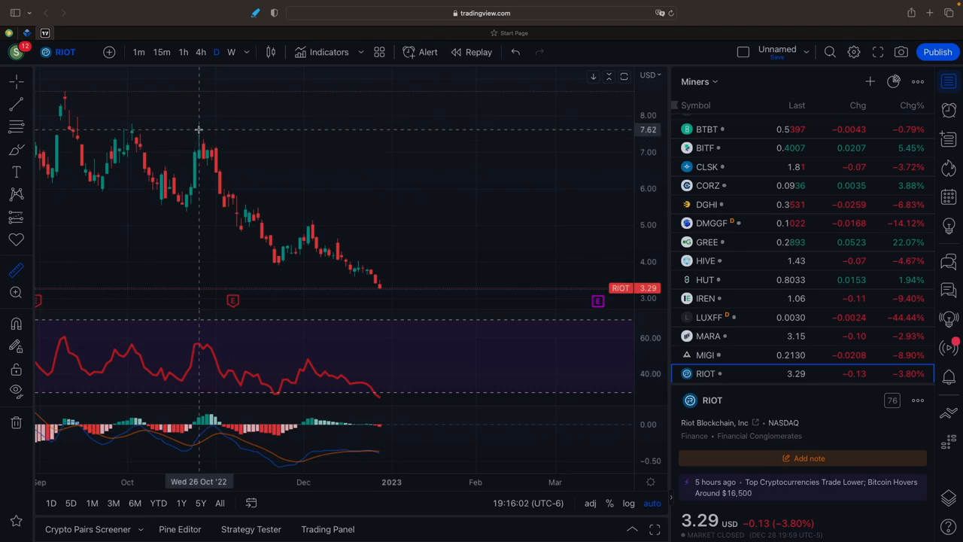
left_click_drag(200, 129, 380, 288)
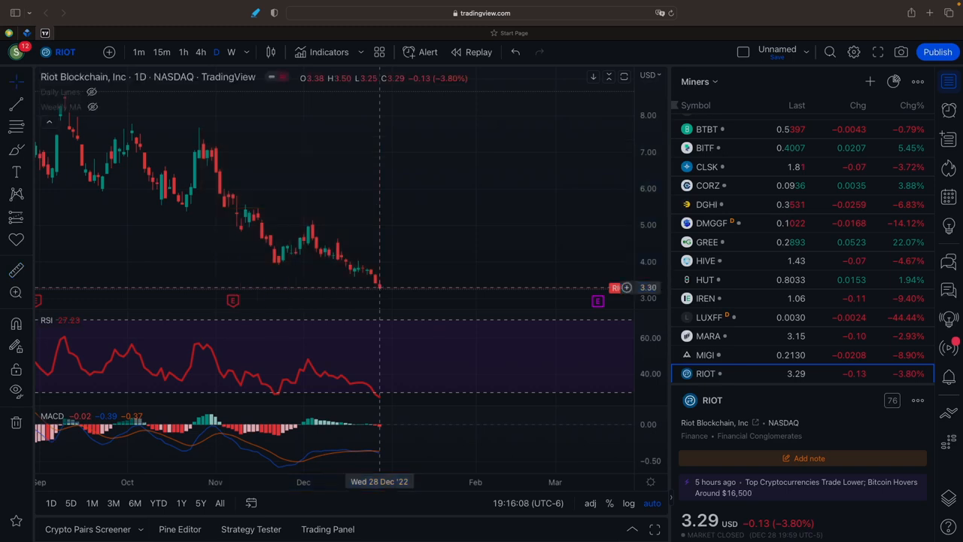
mouse_move(383, 285)
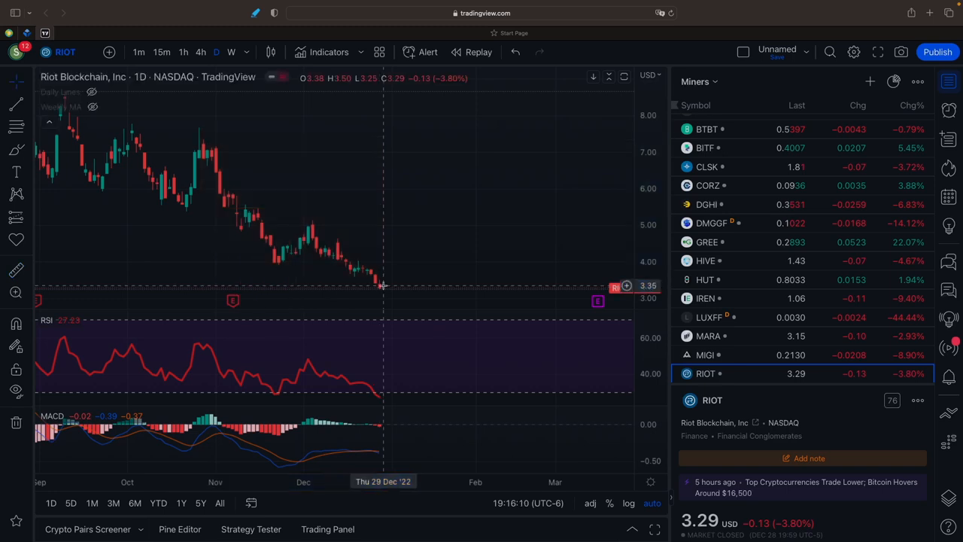
mouse_move(391, 285)
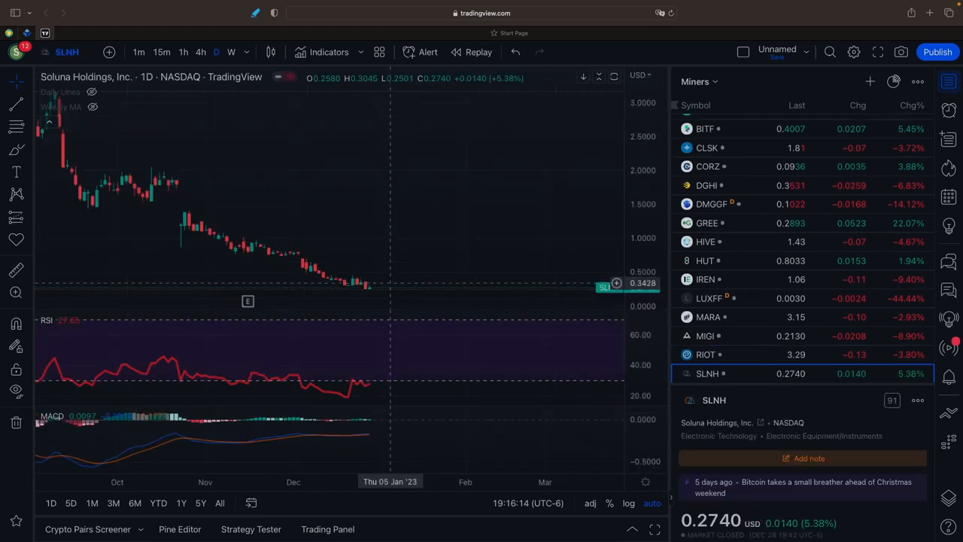
left_click(707, 373)
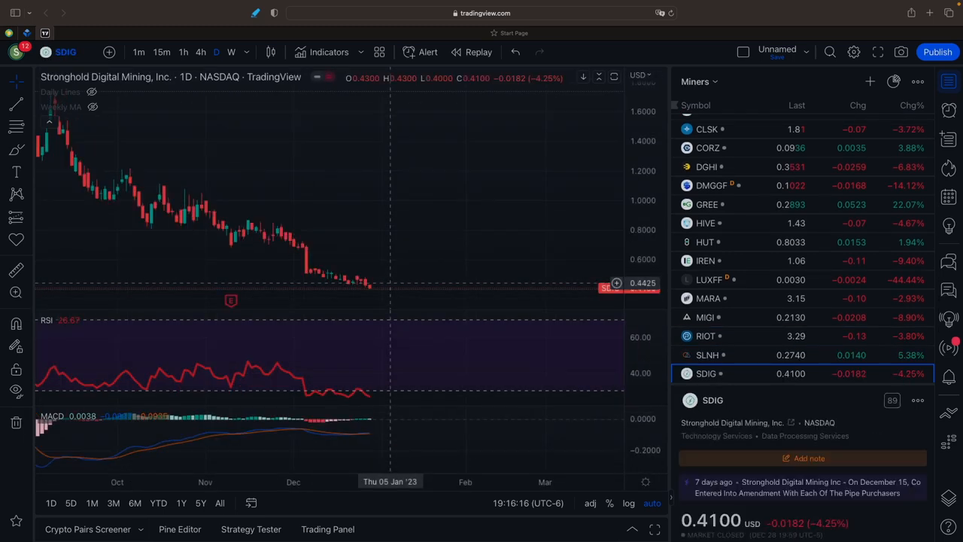
left_click(707, 373)
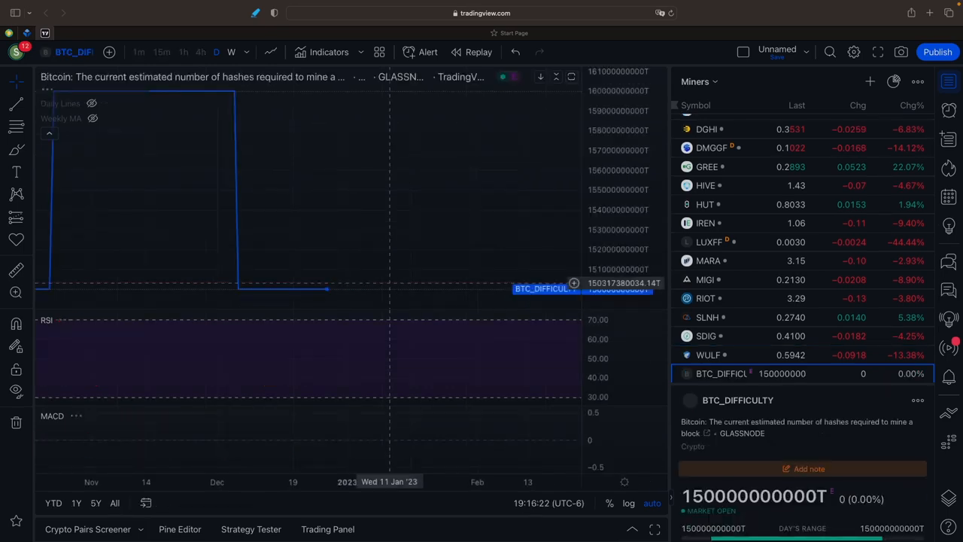
left_click(707, 354)
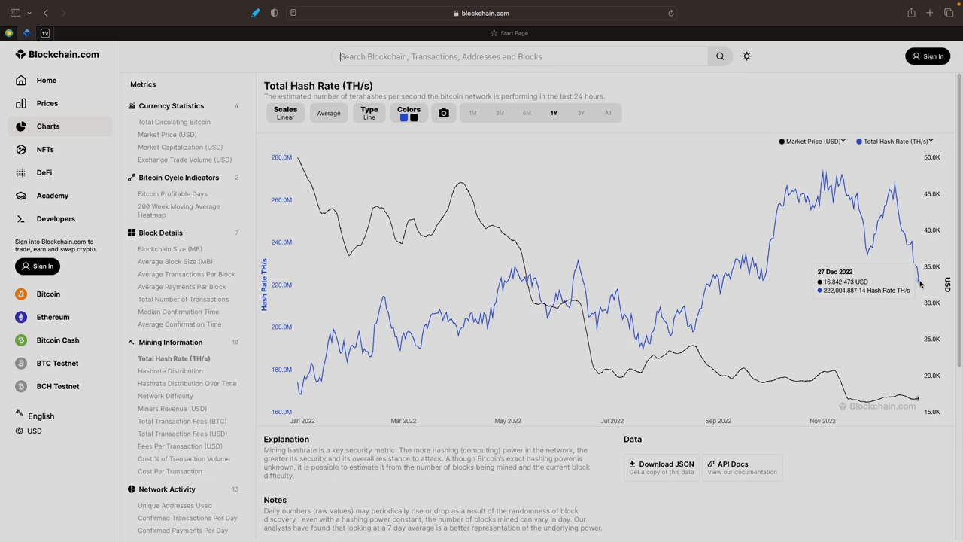
mouse_move(859, 234)
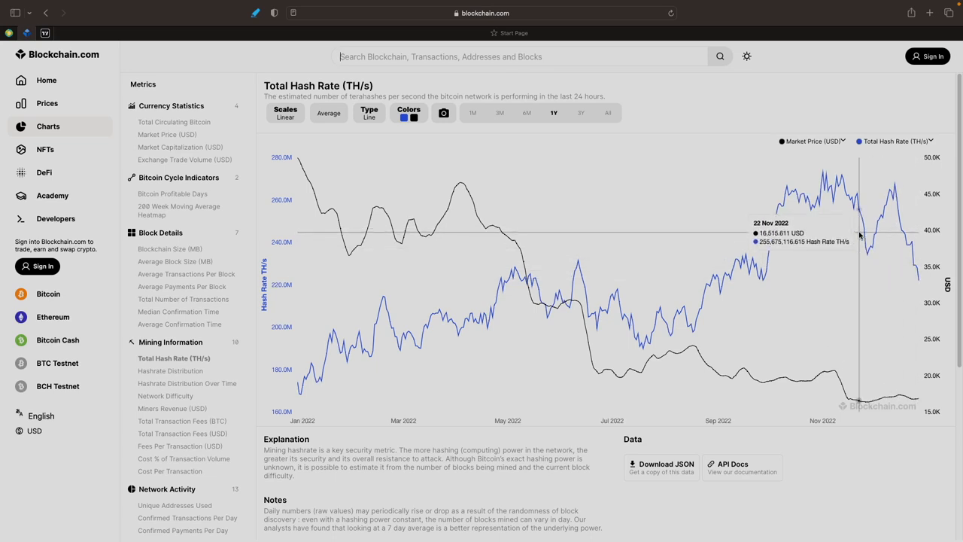
Set the Total Hash Rate chart's averaging to 1D
left_click(328, 113)
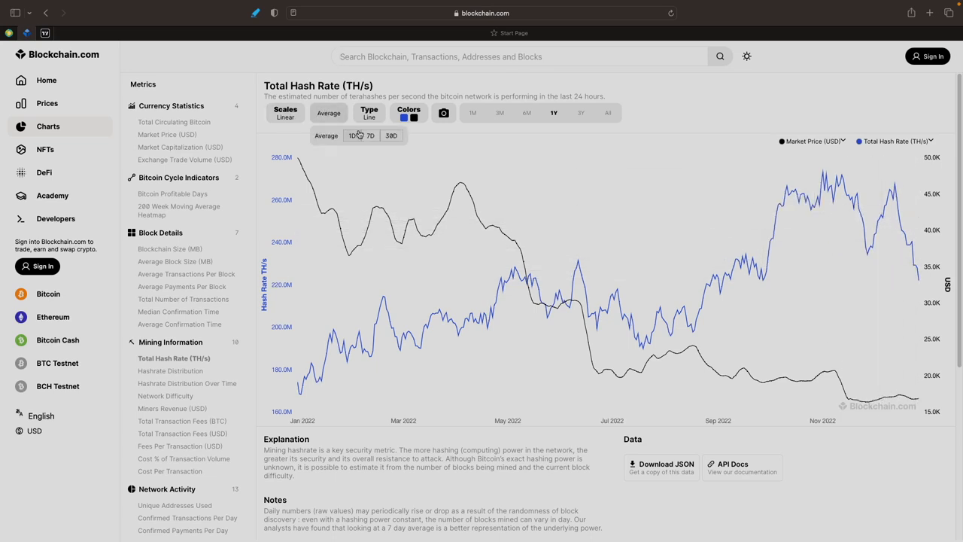
left_click(353, 135)
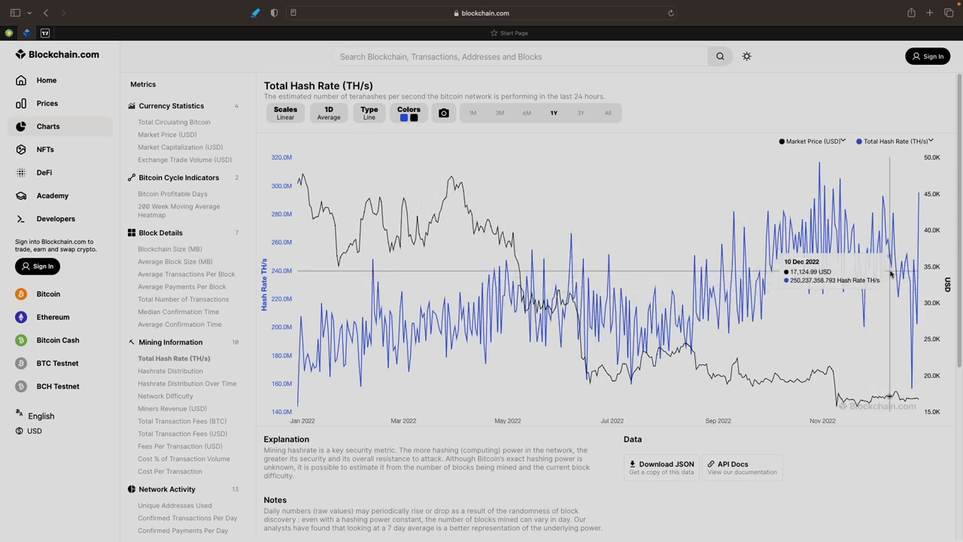
mouse_move(918, 233)
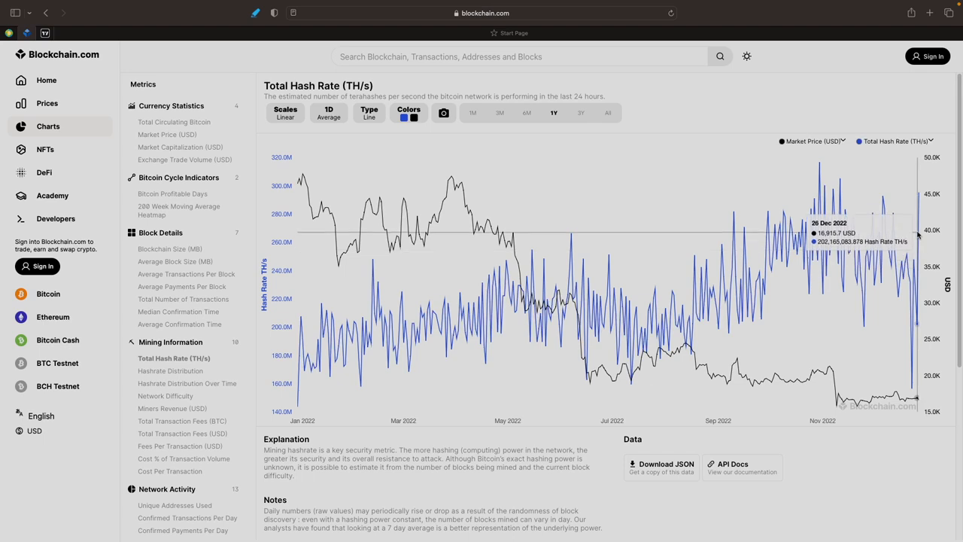
mouse_move(919, 201)
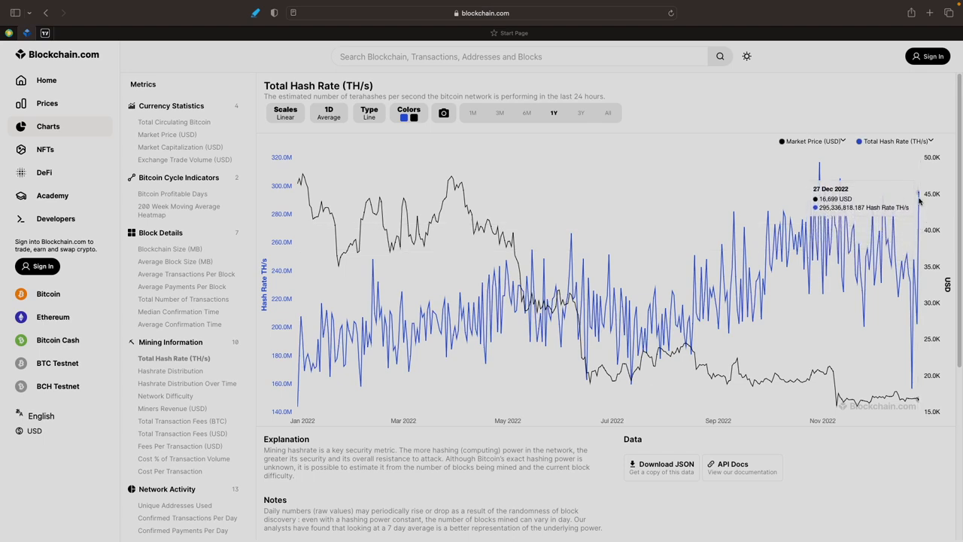
mouse_move(916, 197)
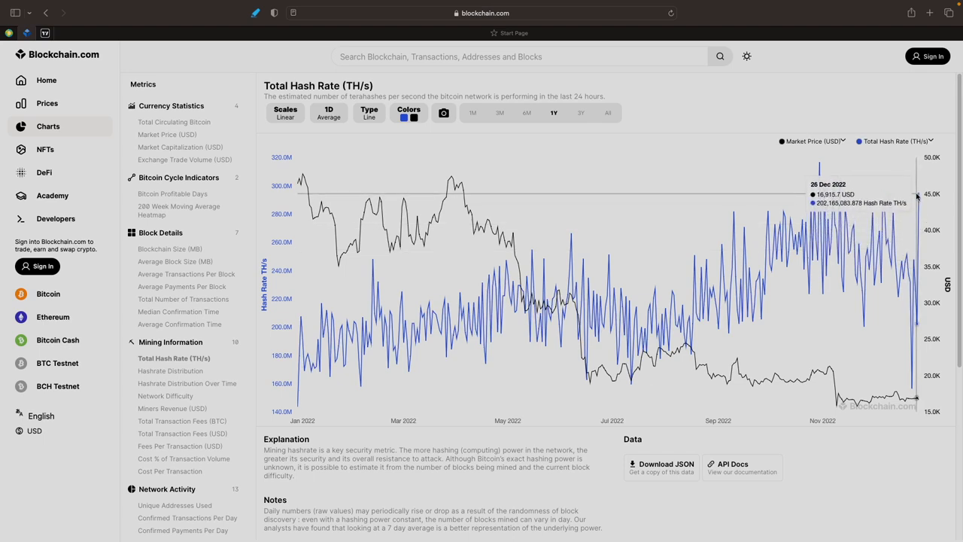
mouse_move(918, 196)
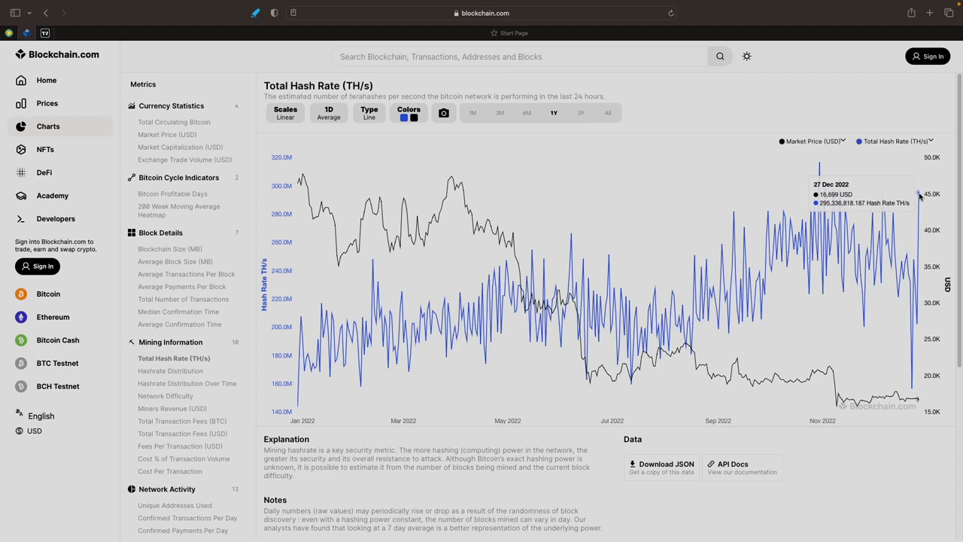
mouse_move(918, 196)
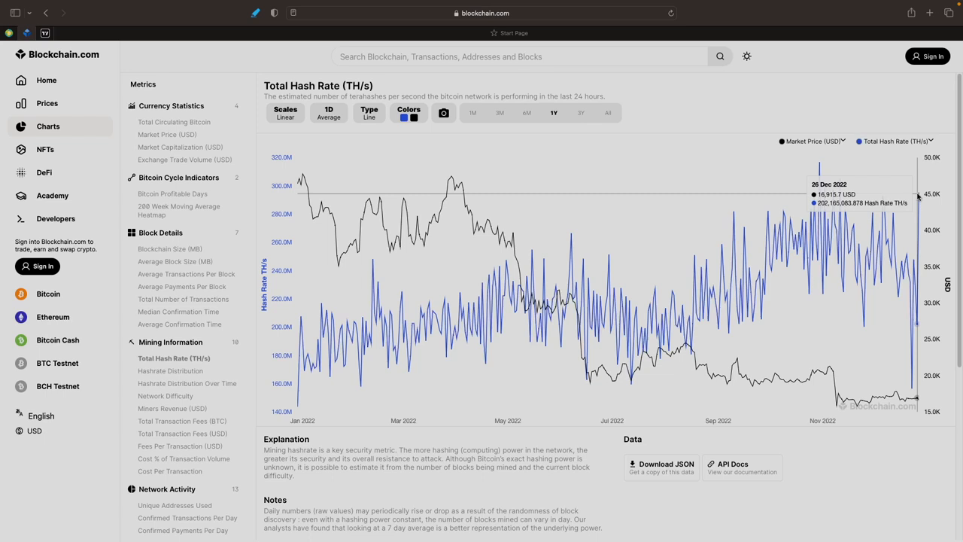
mouse_move(421, 187)
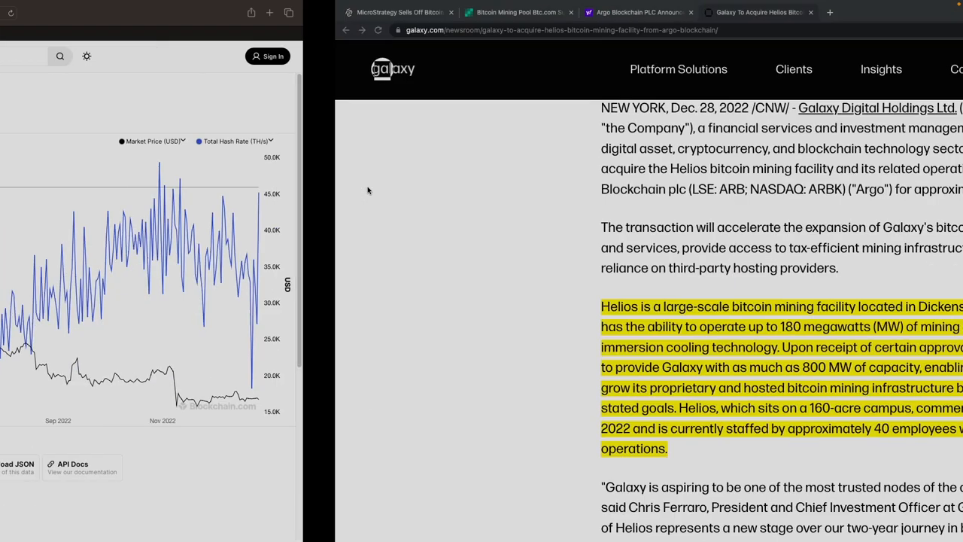
Open the Decrypt MicroStrategy article and read down to the December 24 repurchase details
left_click(60, 12)
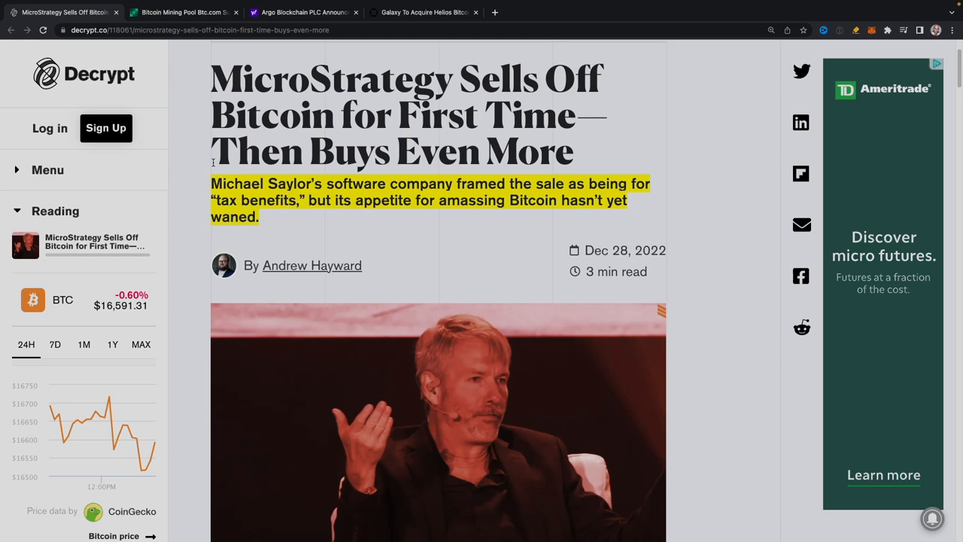
scroll("down", 3)
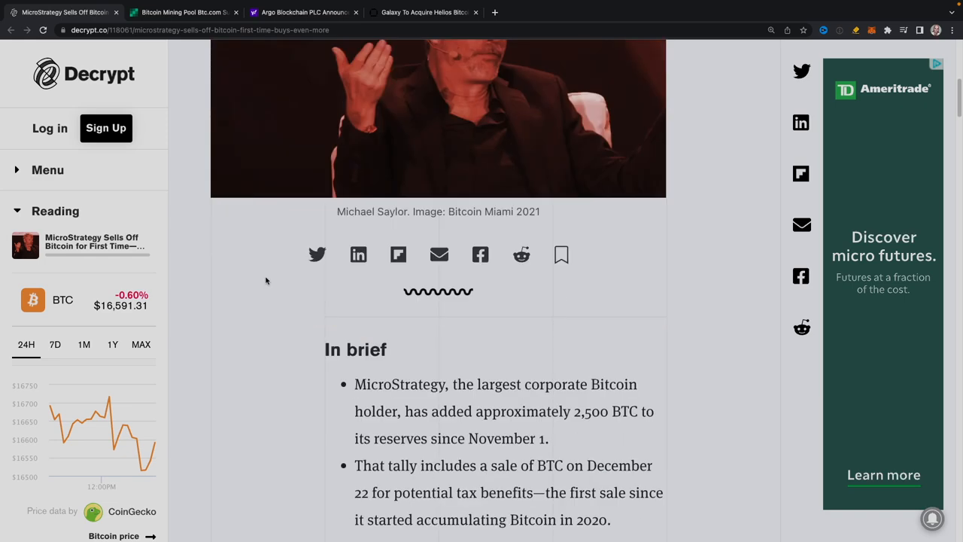
scroll("down", 3)
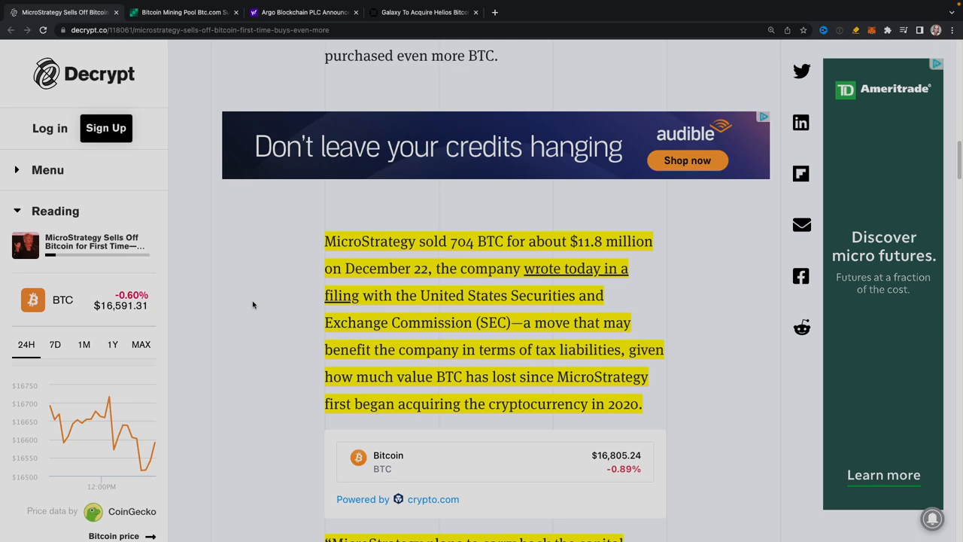
mouse_move(257, 310)
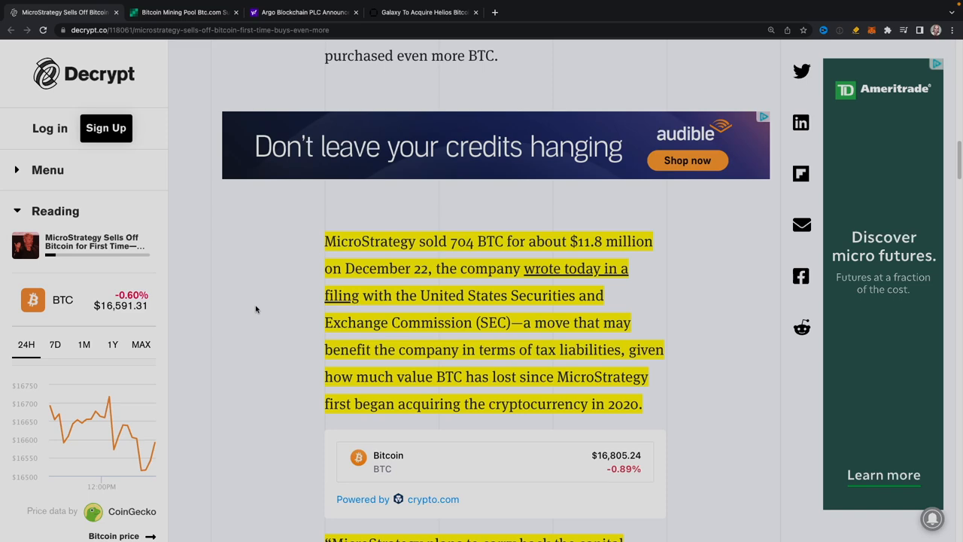
scroll("down", 3)
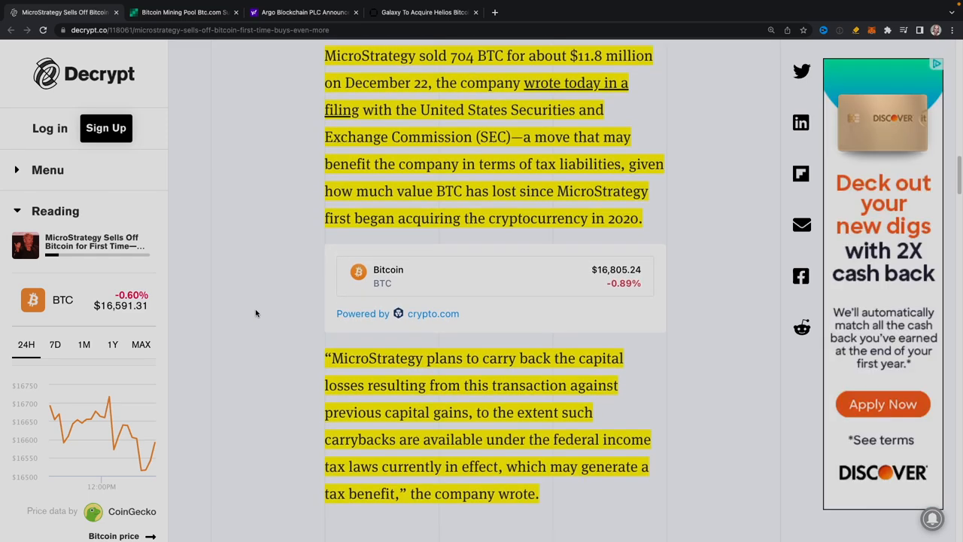
scroll("down", 3)
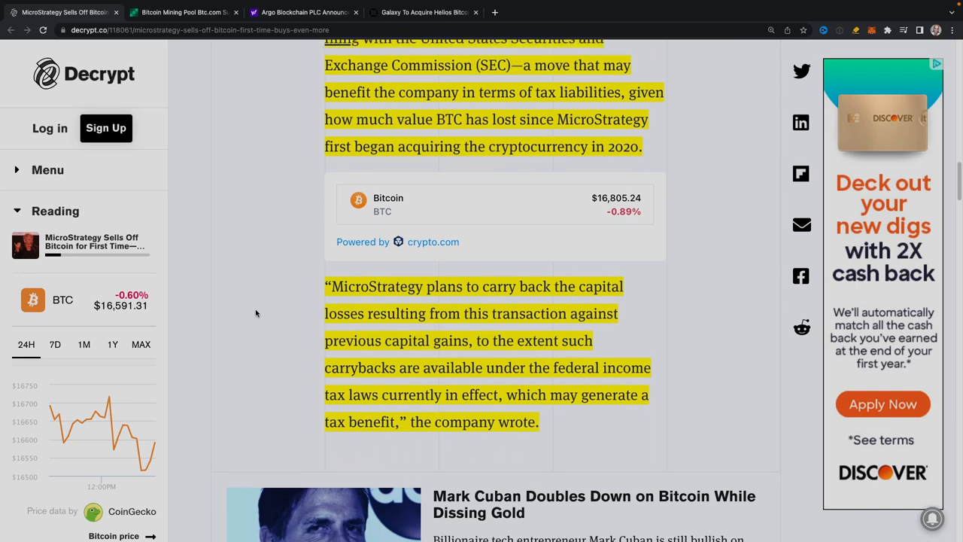
scroll("down", 3)
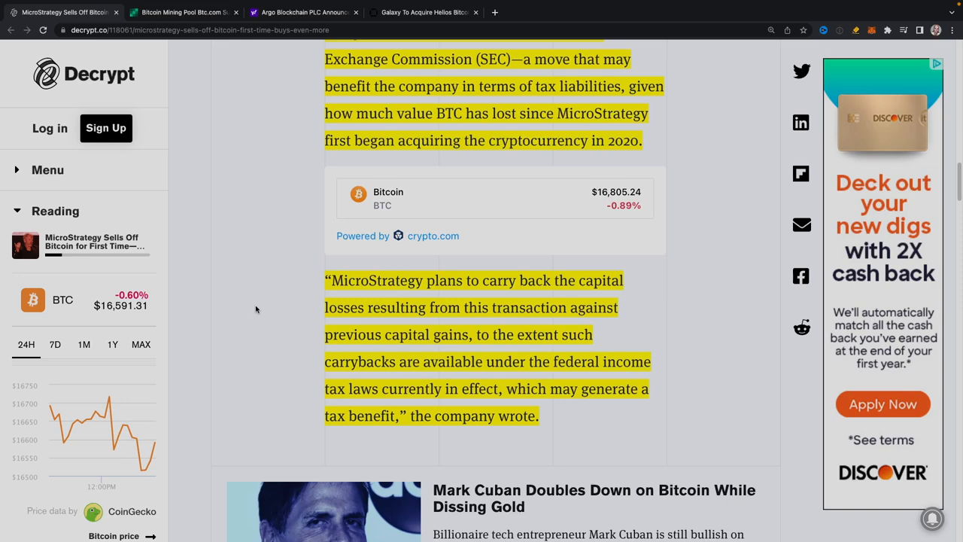
scroll("down", 3)
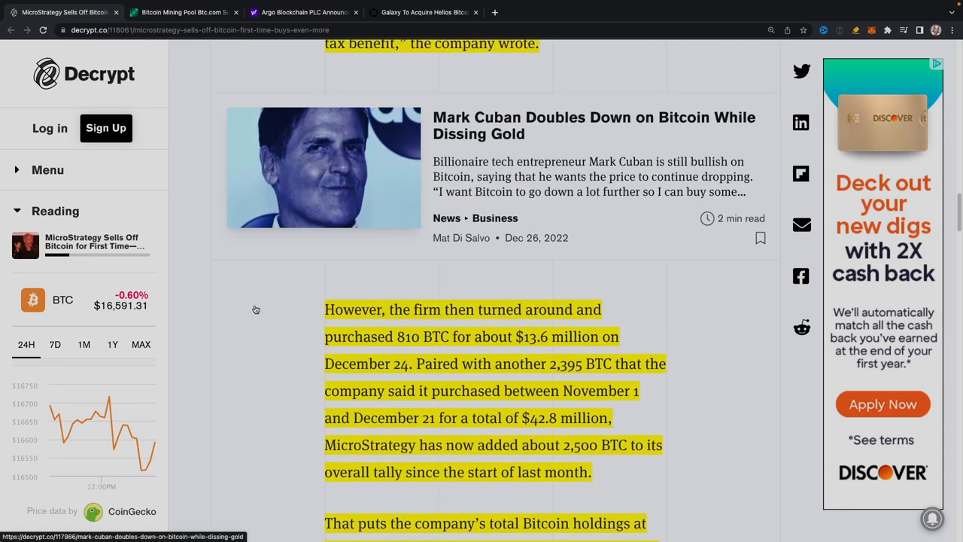
Read through MicroStrategy's holdings totals, then switch to the Btc.com cyberattack story
scroll("down", 3)
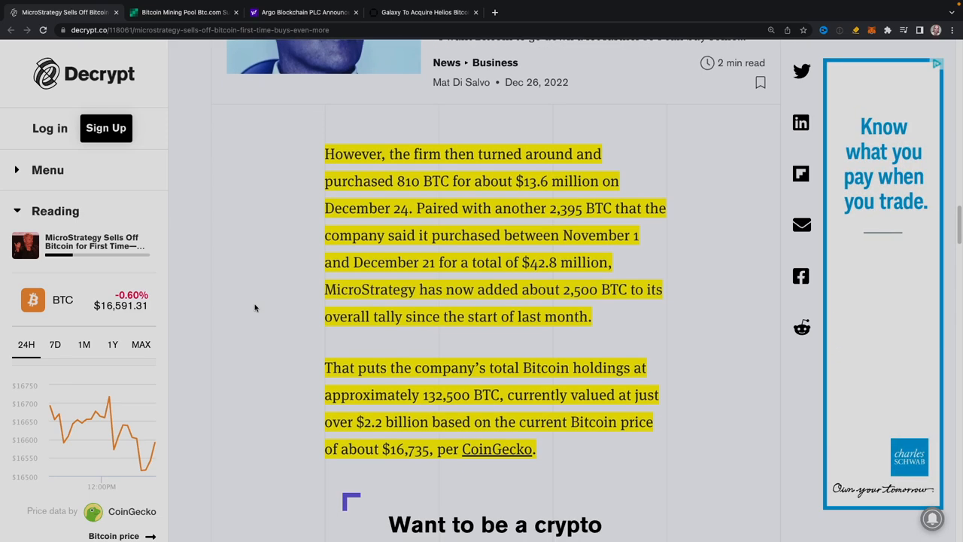
scroll("down", 3)
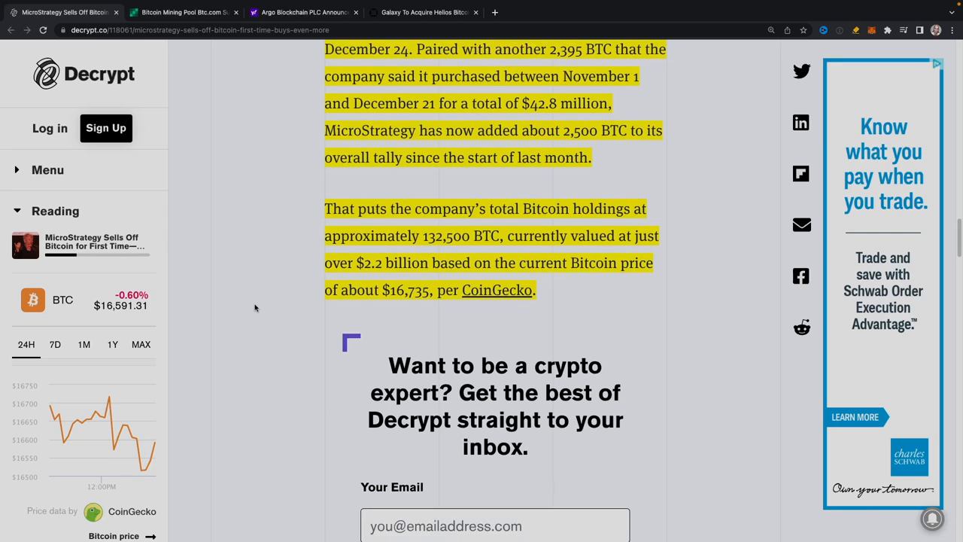
scroll("down", 3)
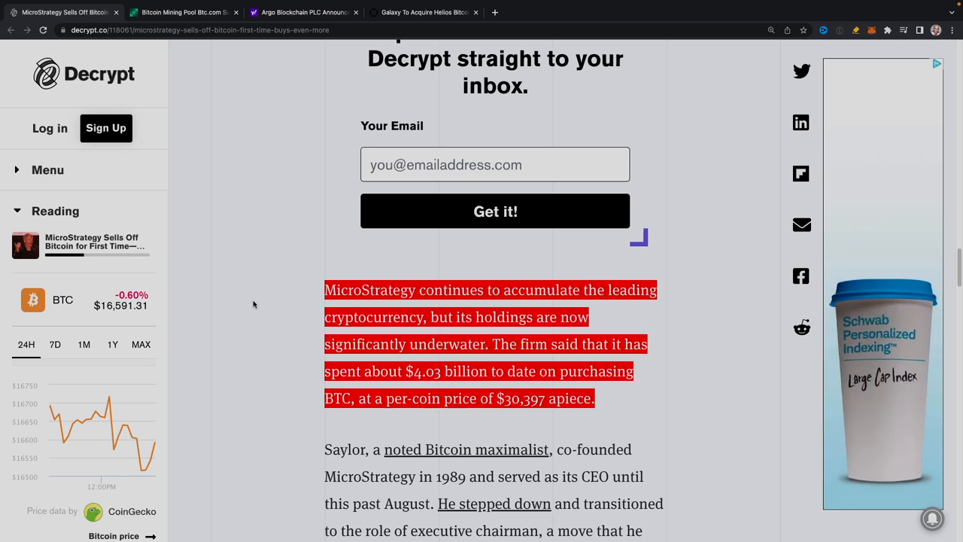
scroll("down", 3)
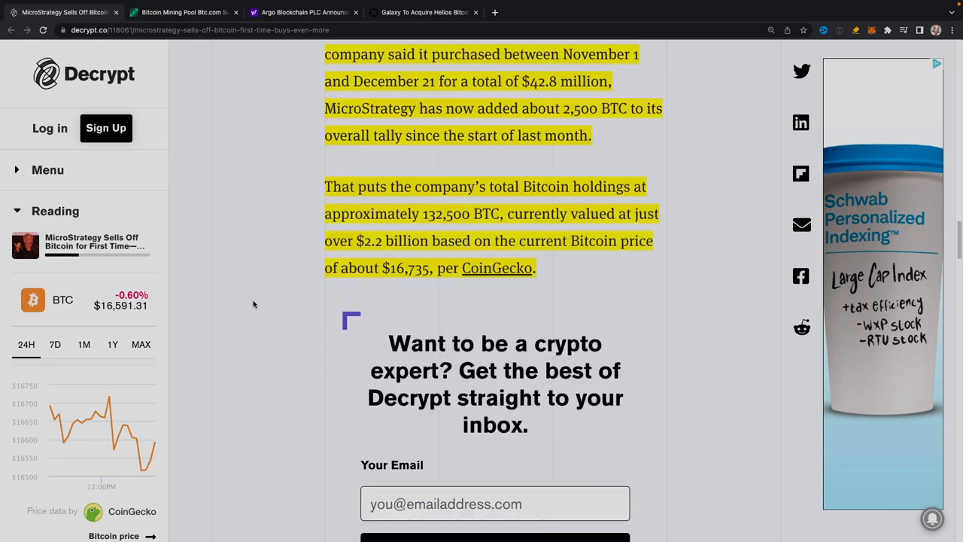
scroll("down", 3)
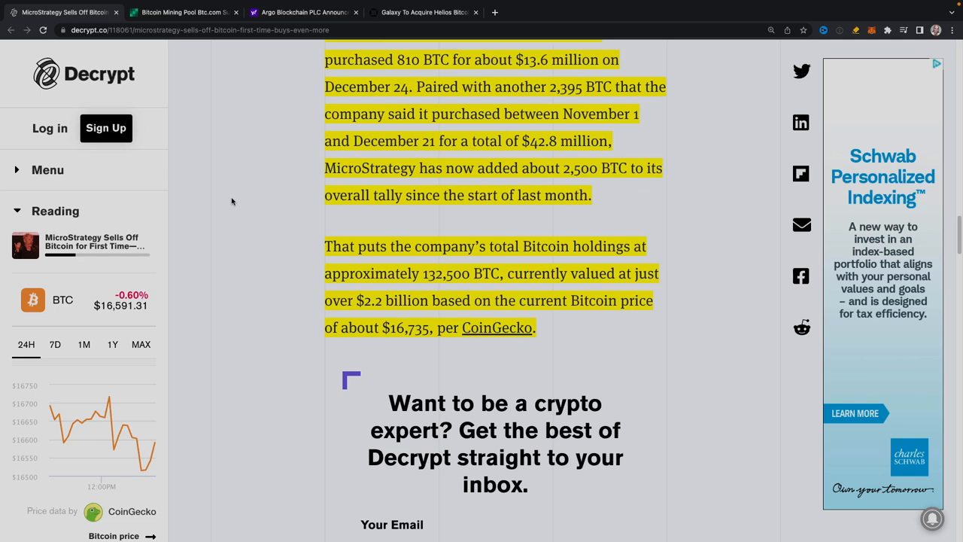
mouse_move(231, 146)
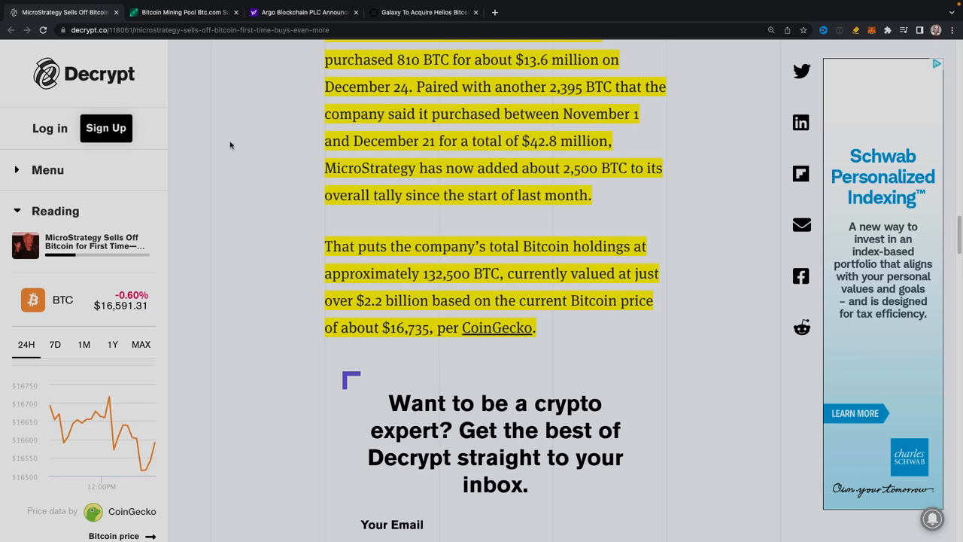
left_click(184, 13)
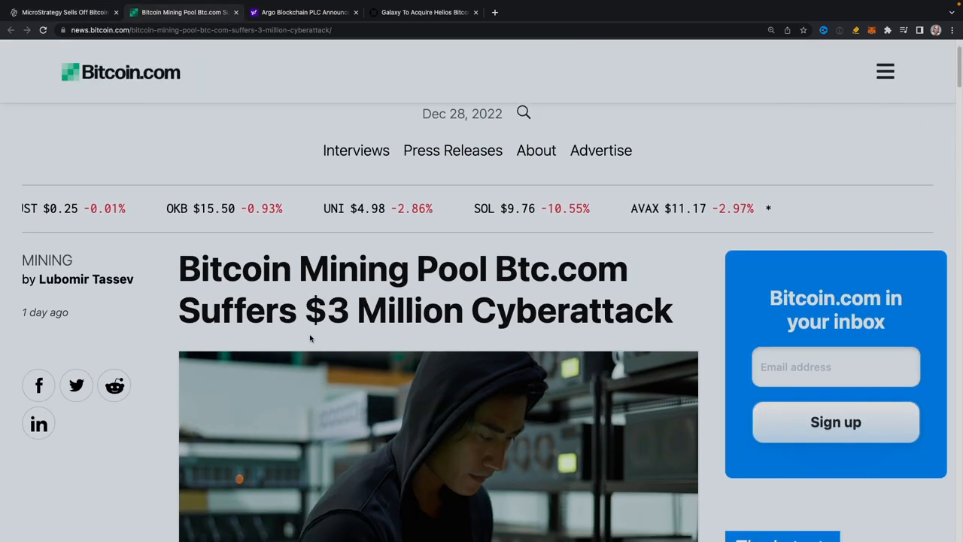
scroll("down", 3)
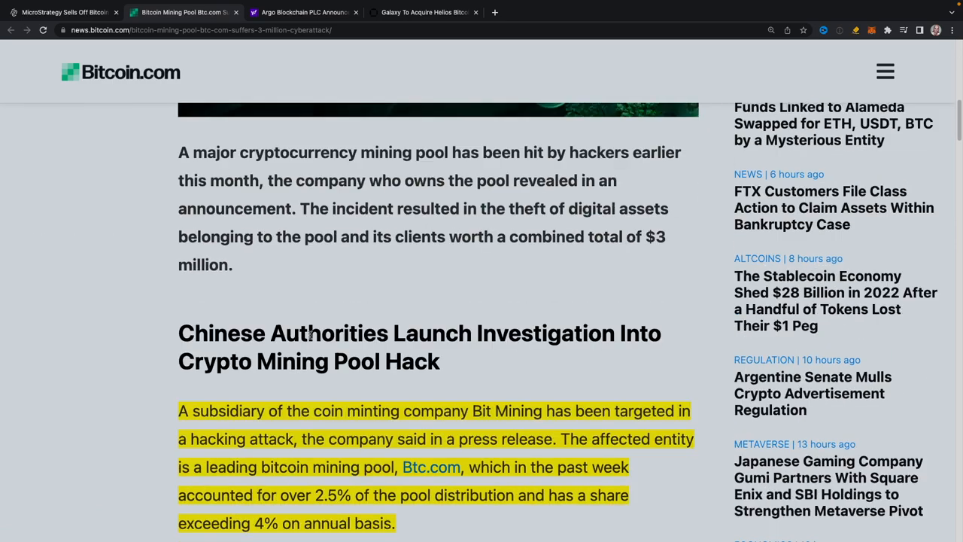
scroll("down", 3)
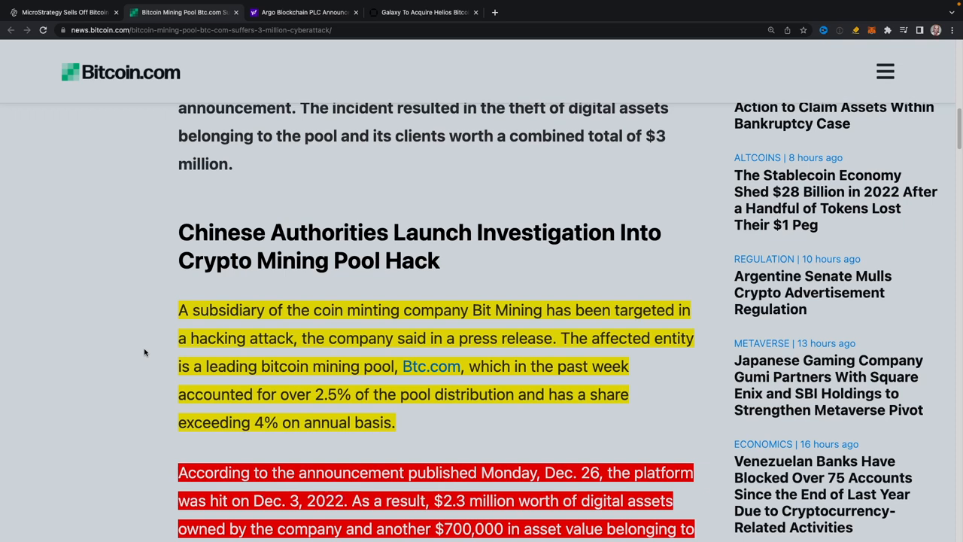
scroll("down", 3)
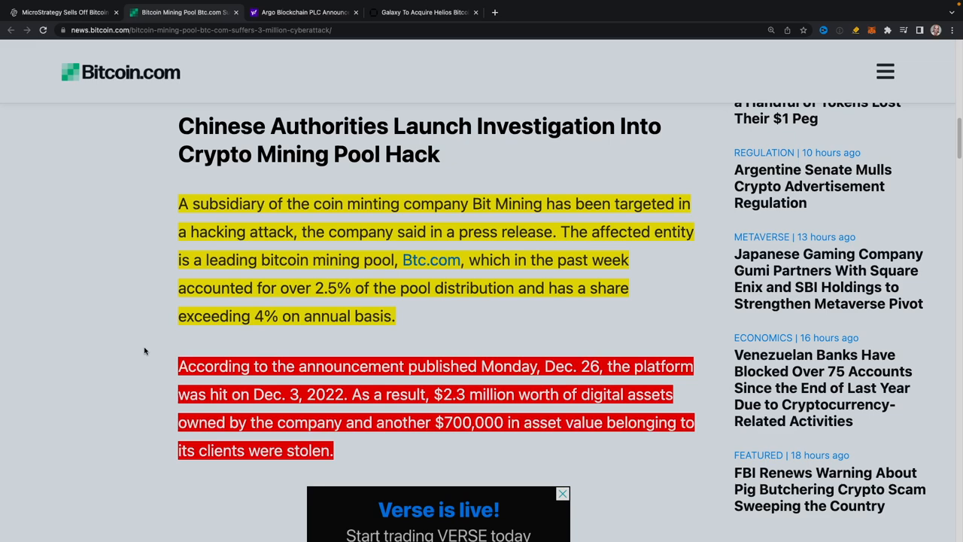
scroll("down", 3)
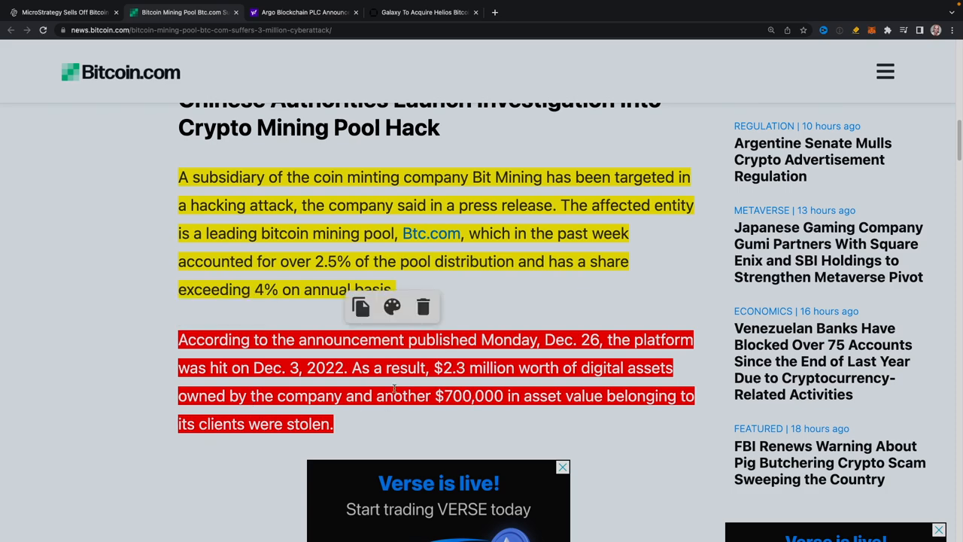
scroll("down", 3)
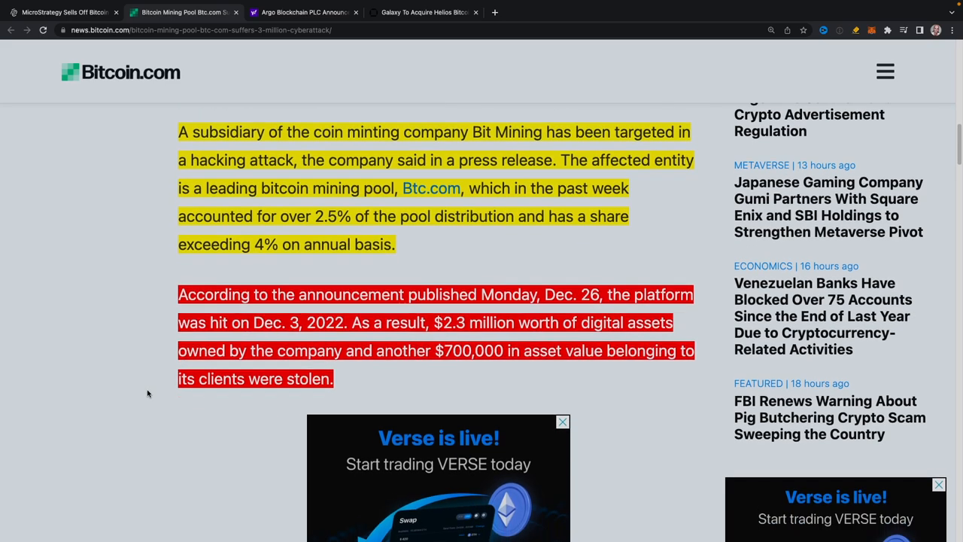
scroll("down", 3)
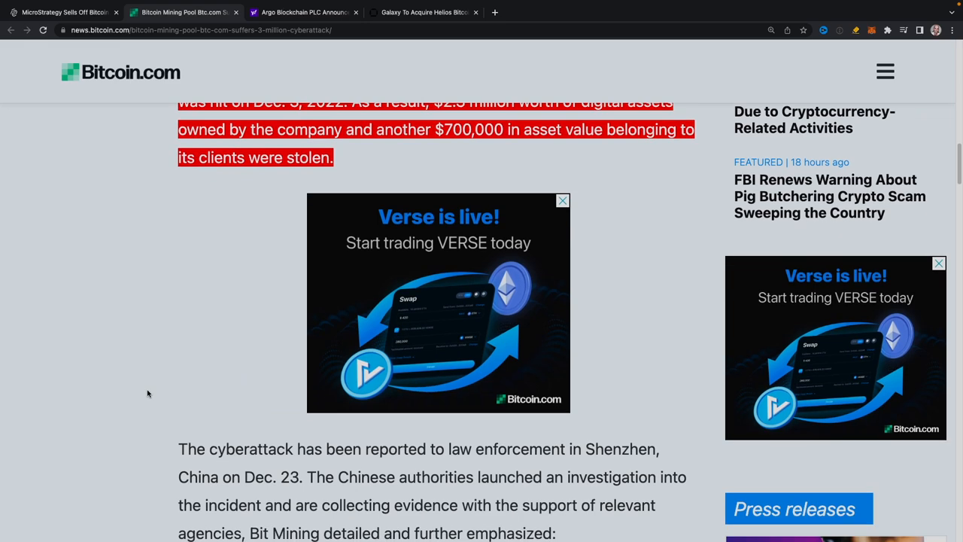
scroll("down", 3)
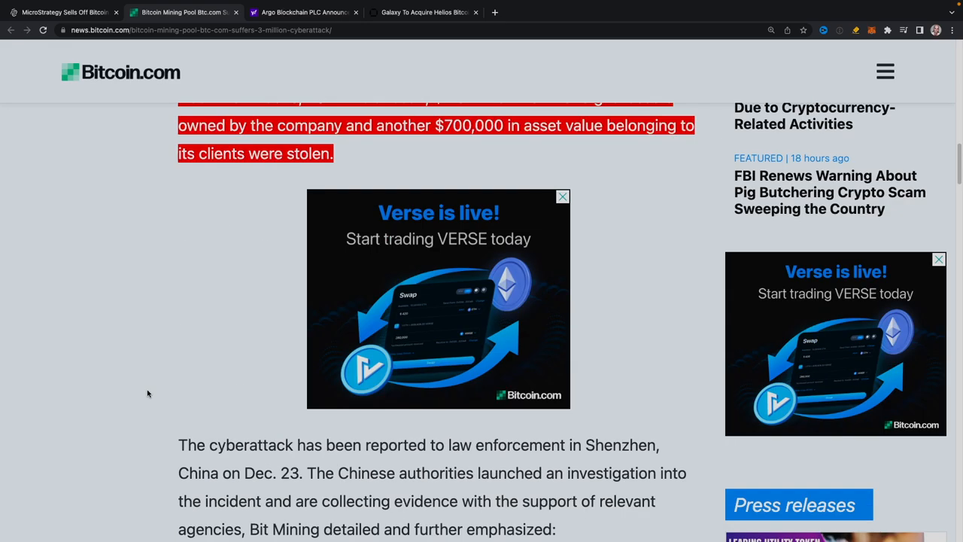
scroll("down", 3)
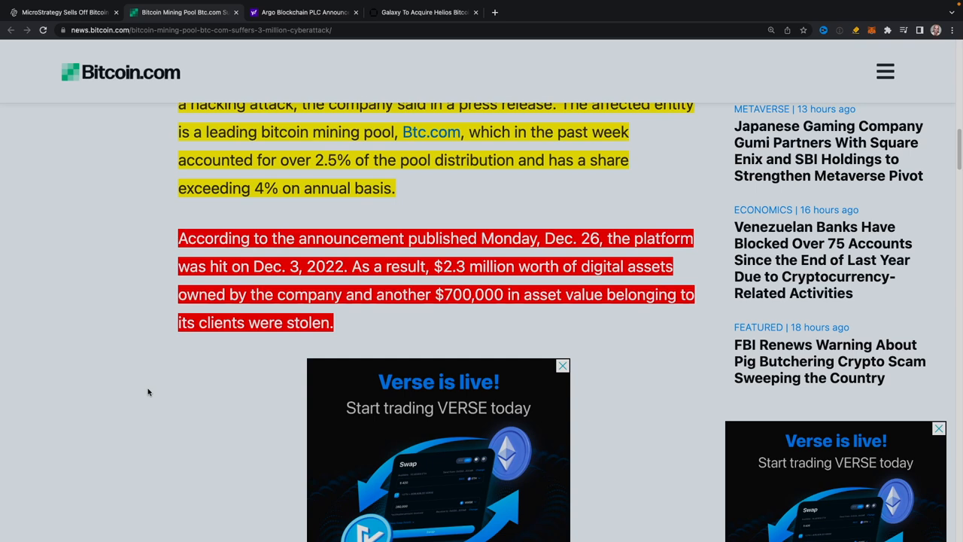
mouse_move(150, 381)
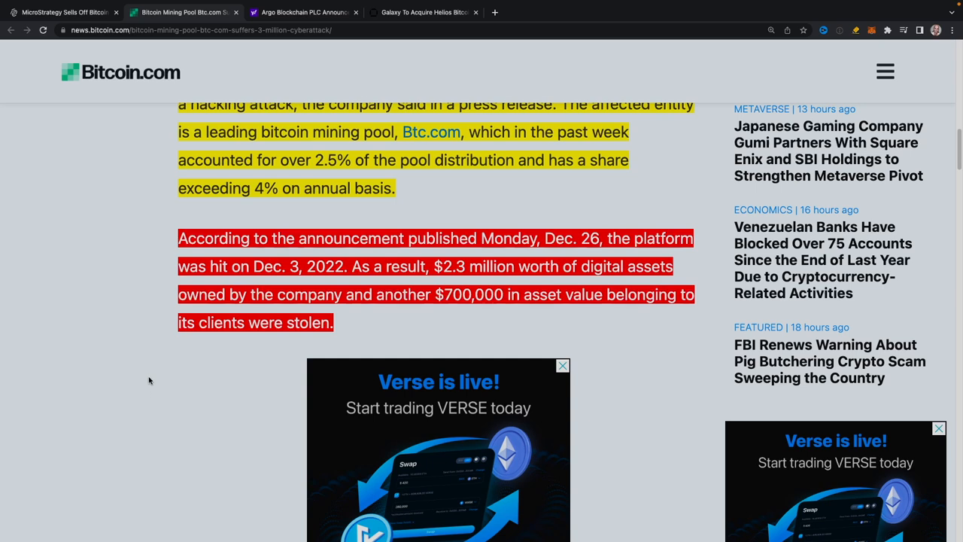
mouse_move(288, 80)
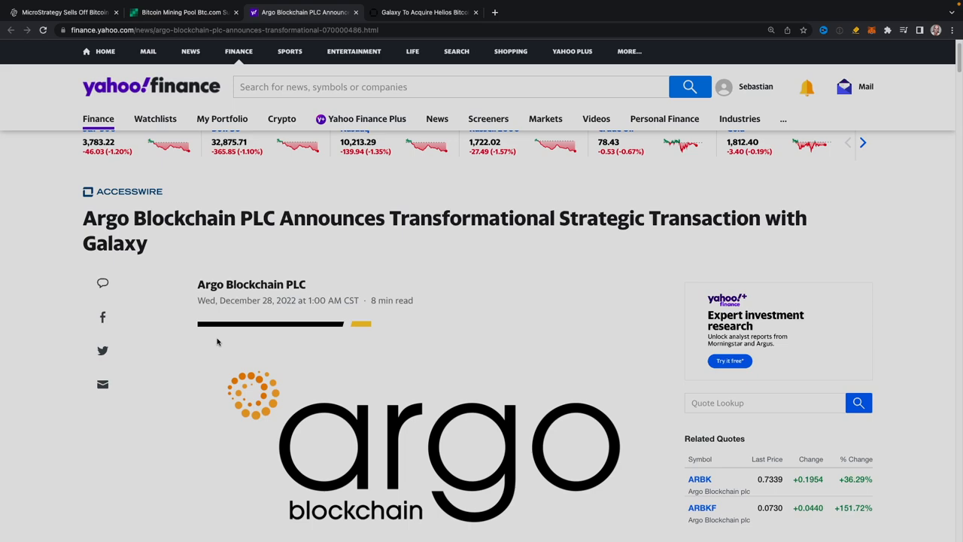
Read the Argo–Galaxy announcement down to the Helios sale and asset-backed loan section
scroll("down", 3)
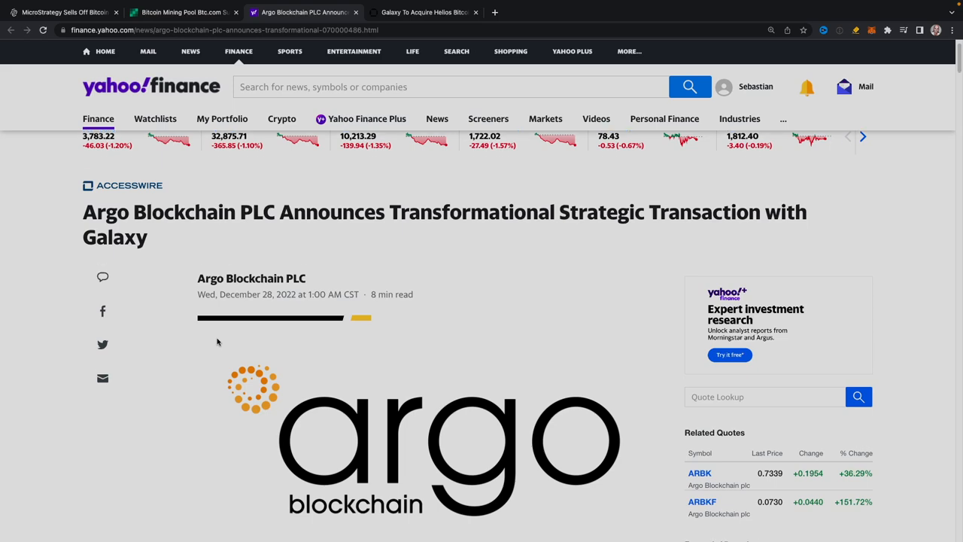
scroll("down", 3)
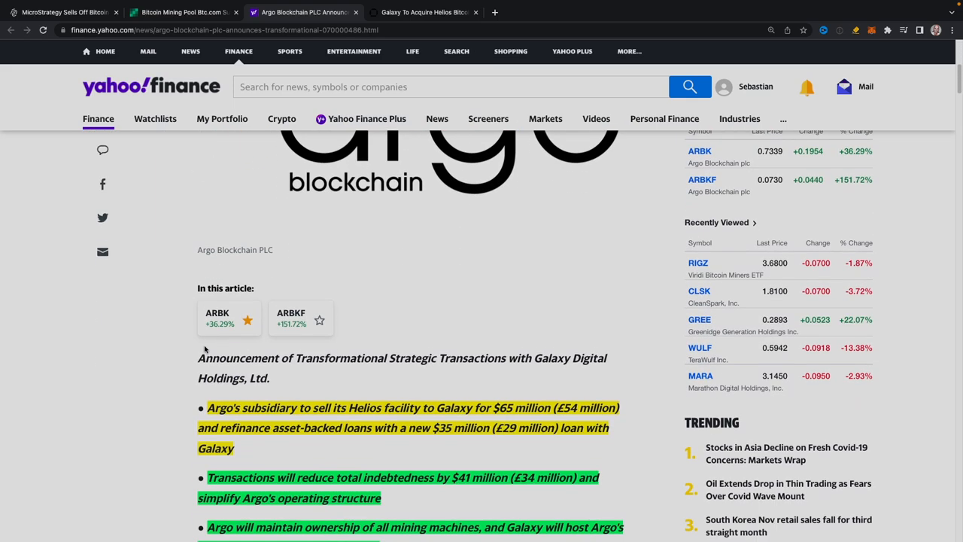
scroll("down", 3)
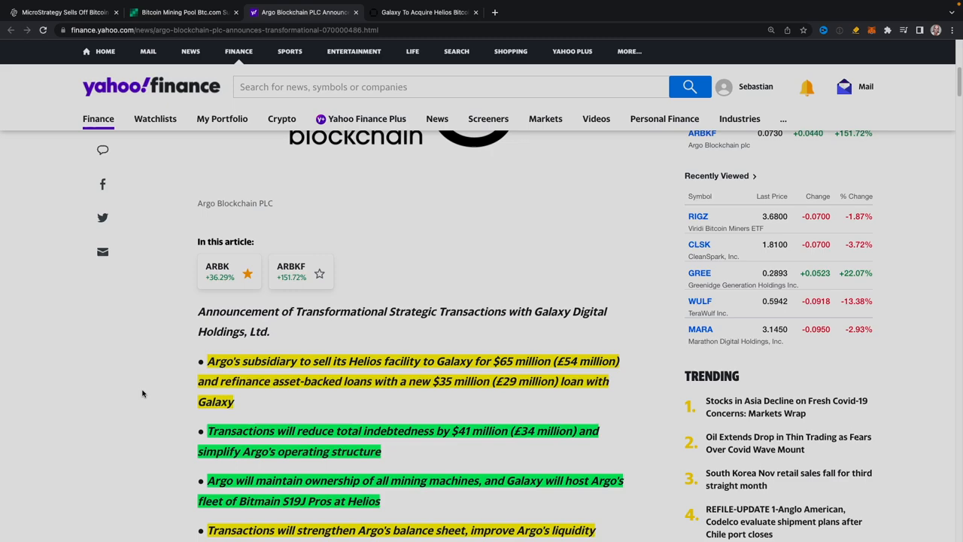
scroll("down", 3)
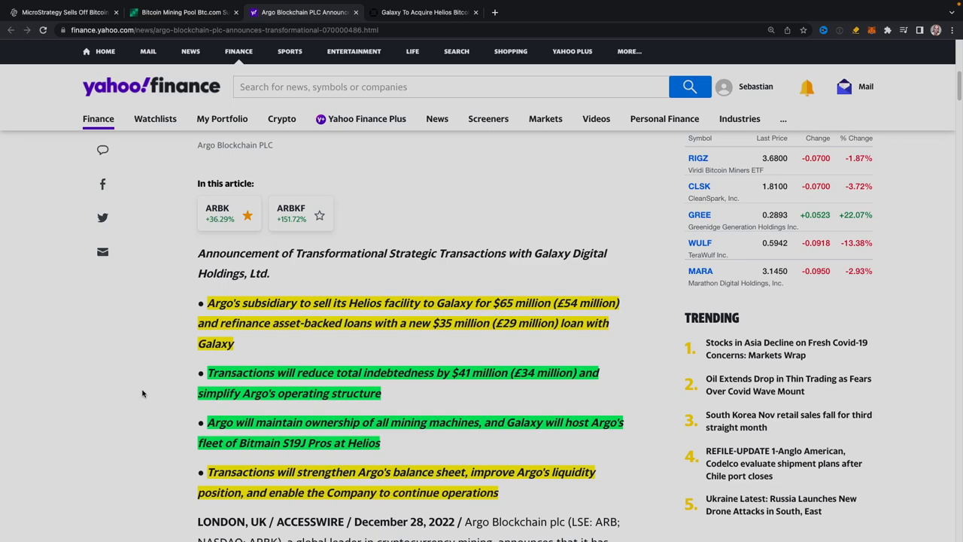
scroll("down", 3)
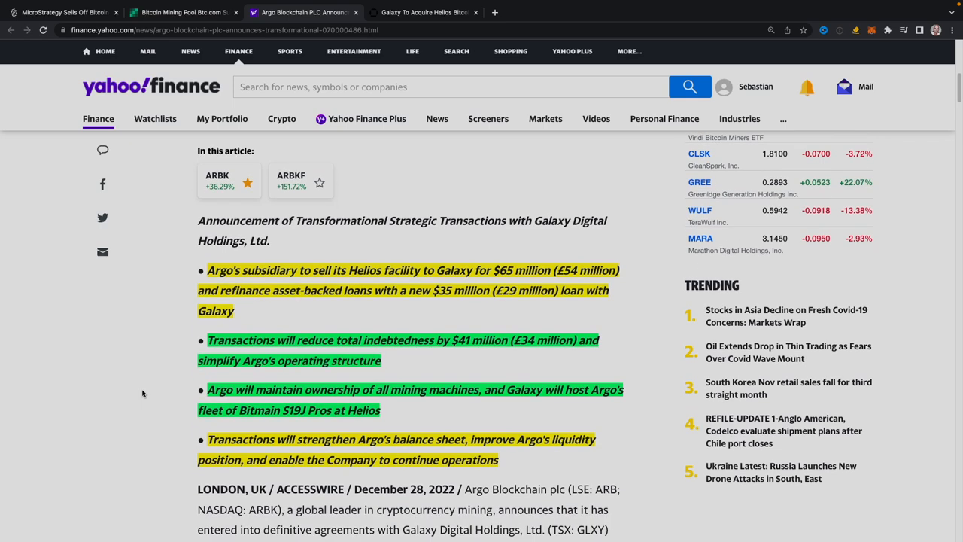
scroll("down", 3)
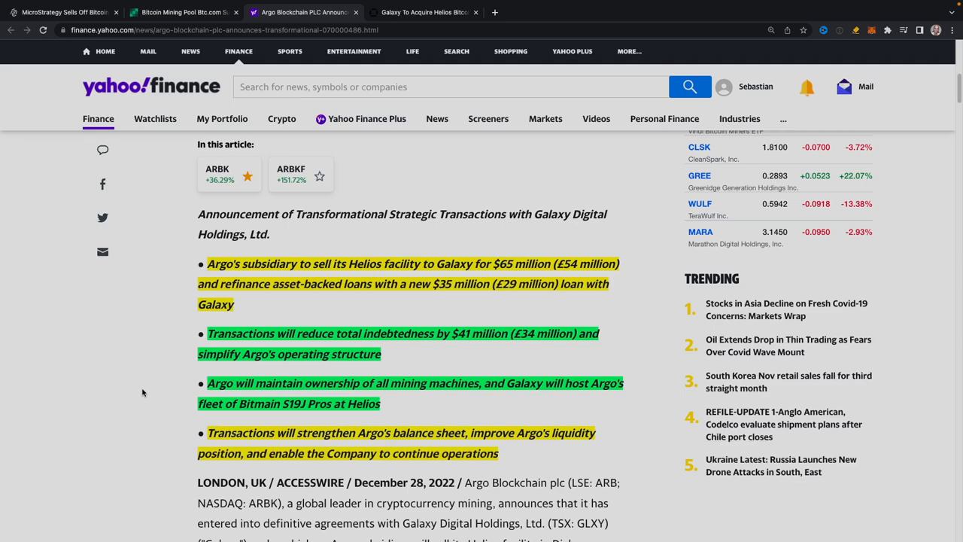
scroll("down", 3)
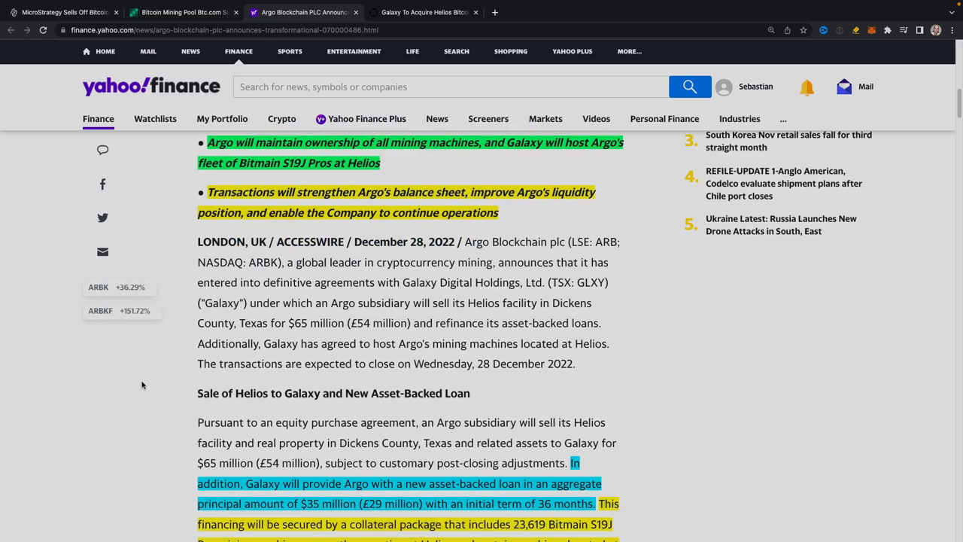
scroll("down", 3)
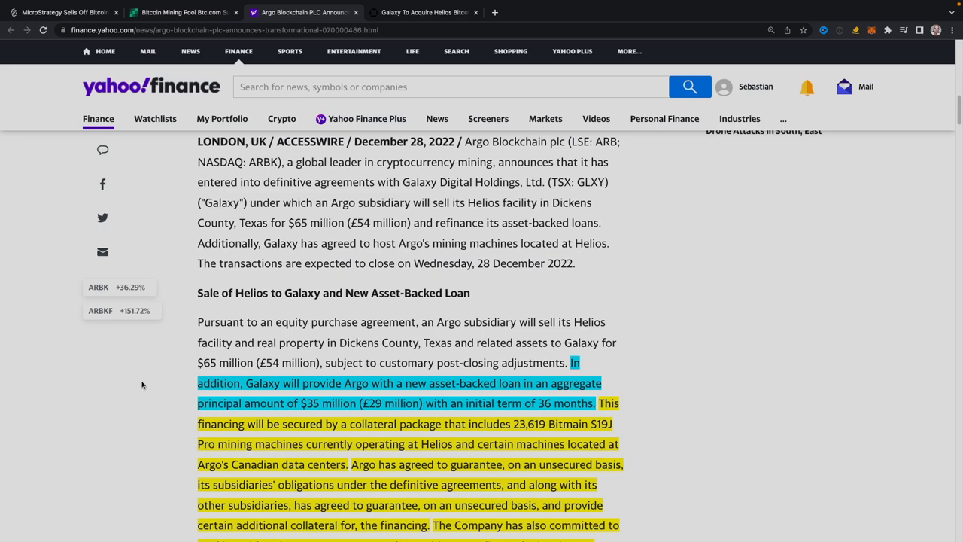
scroll("down", 3)
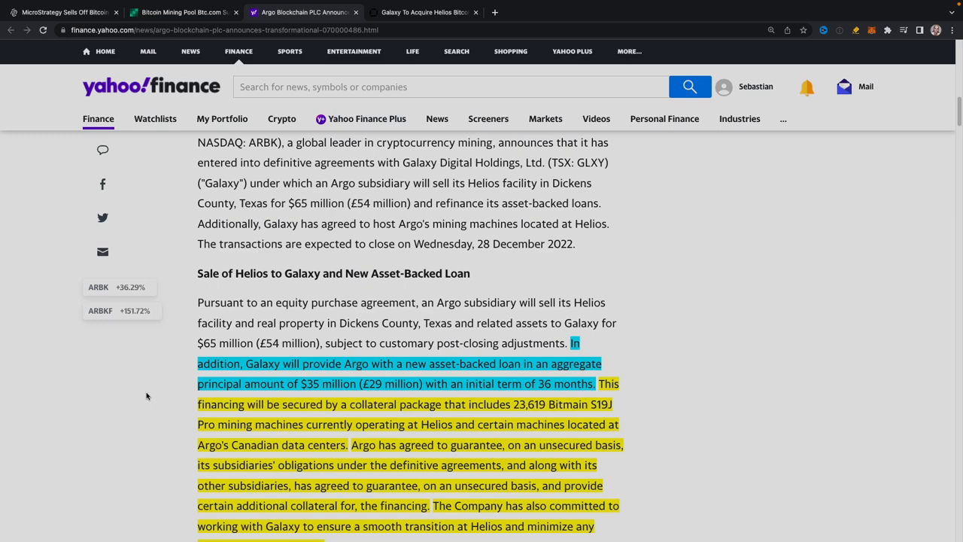
scroll("down", 3)
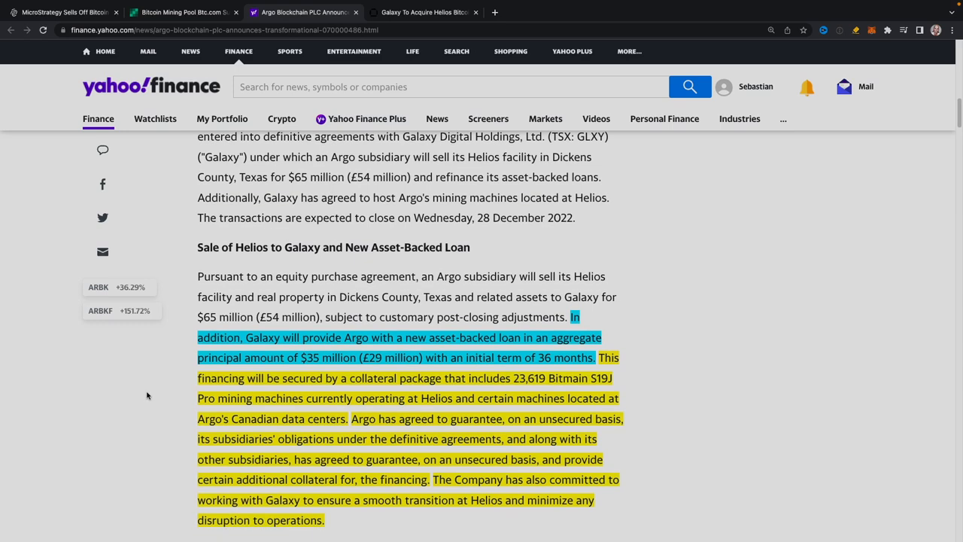
scroll("down", 3)
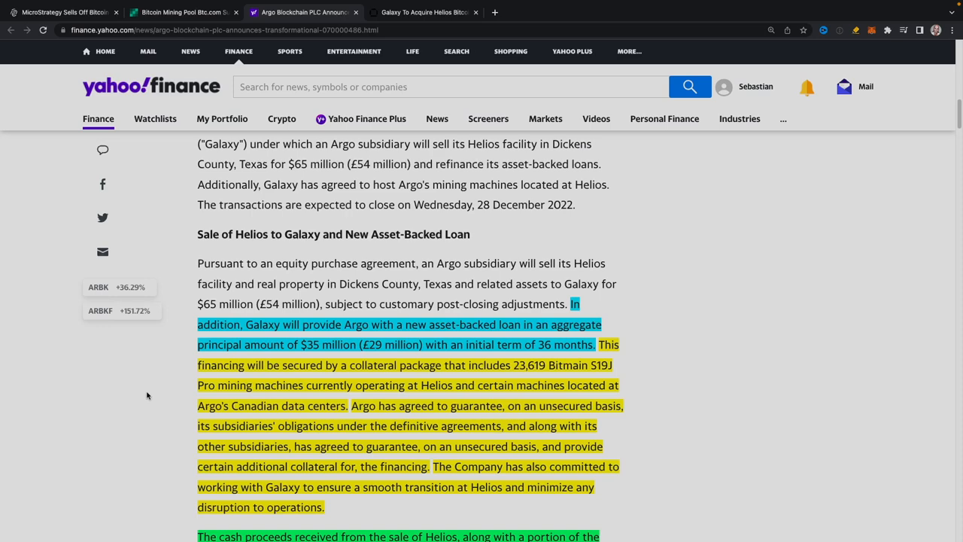
scroll("down", 3)
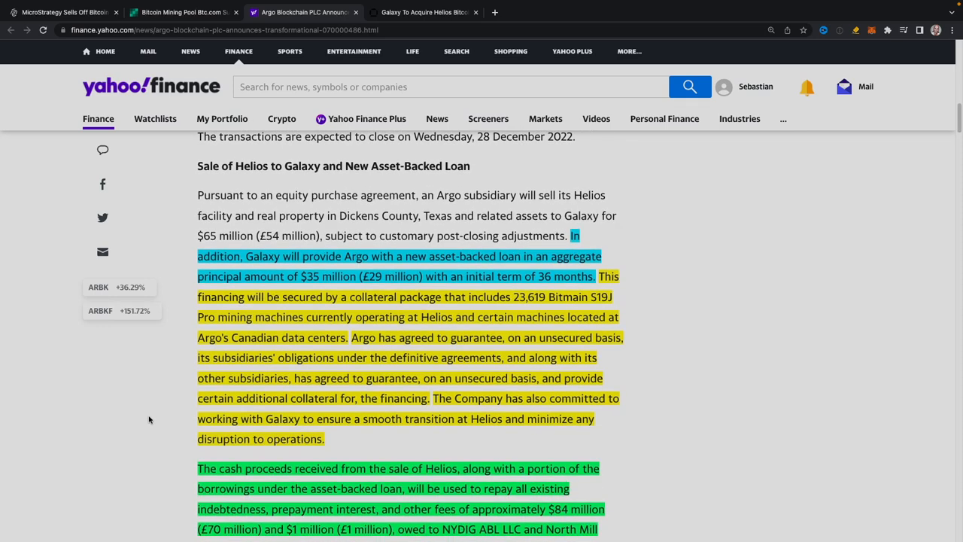
scroll("down", 3)
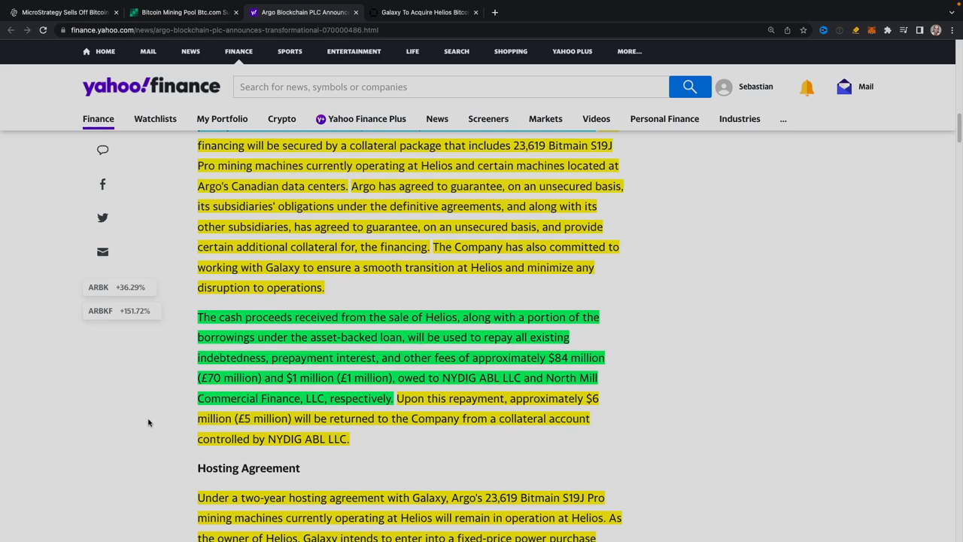
scroll("down", 3)
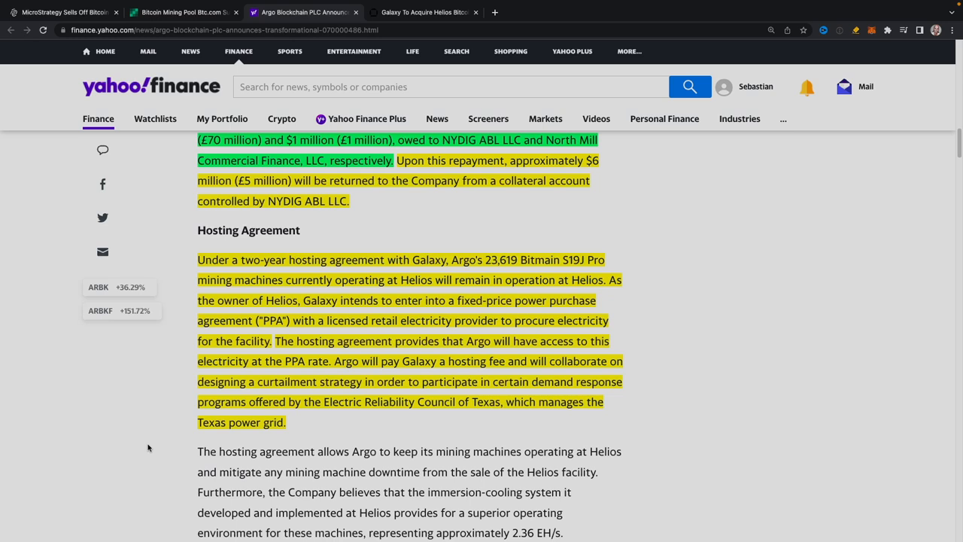
scroll("down", 3)
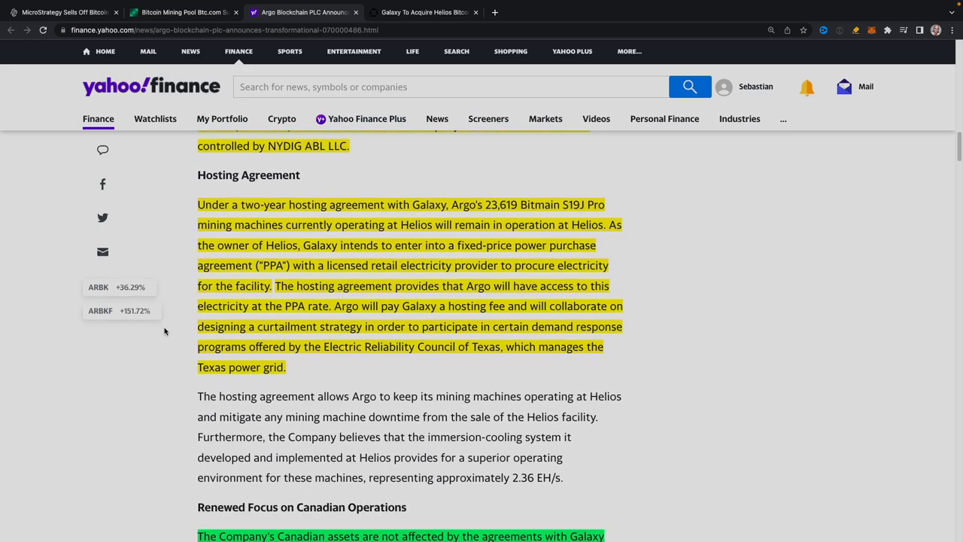
scroll("down", 3)
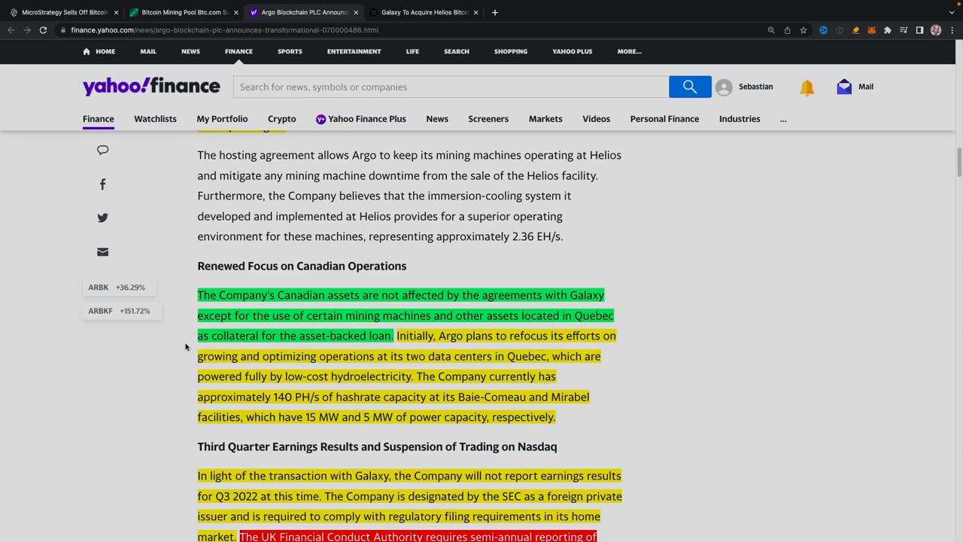
scroll("down", 3)
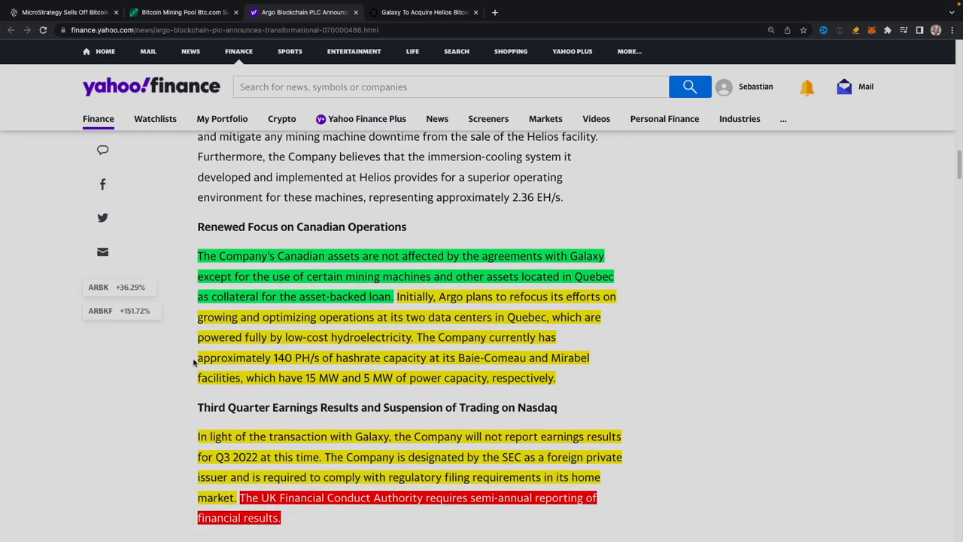
scroll("down", 3)
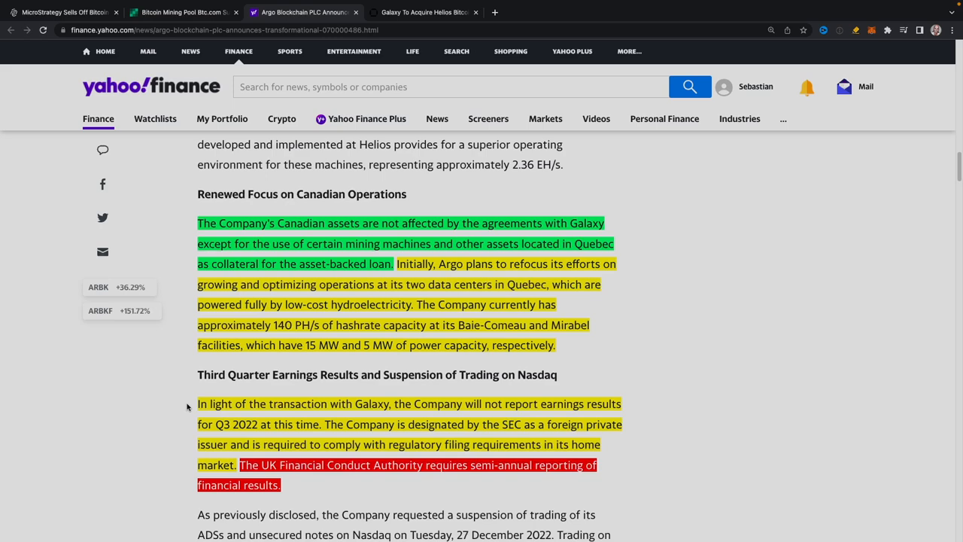
scroll("down", 3)
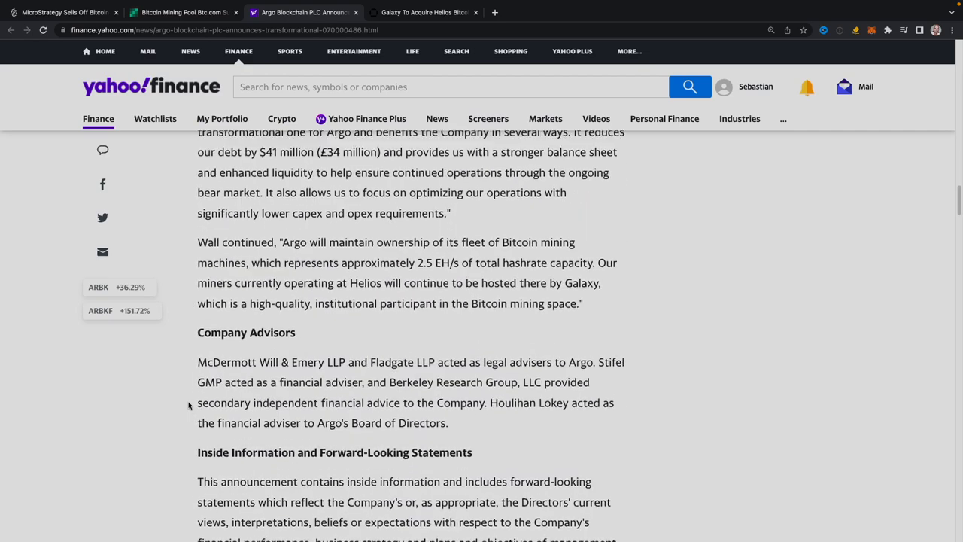
scroll("up", 3)
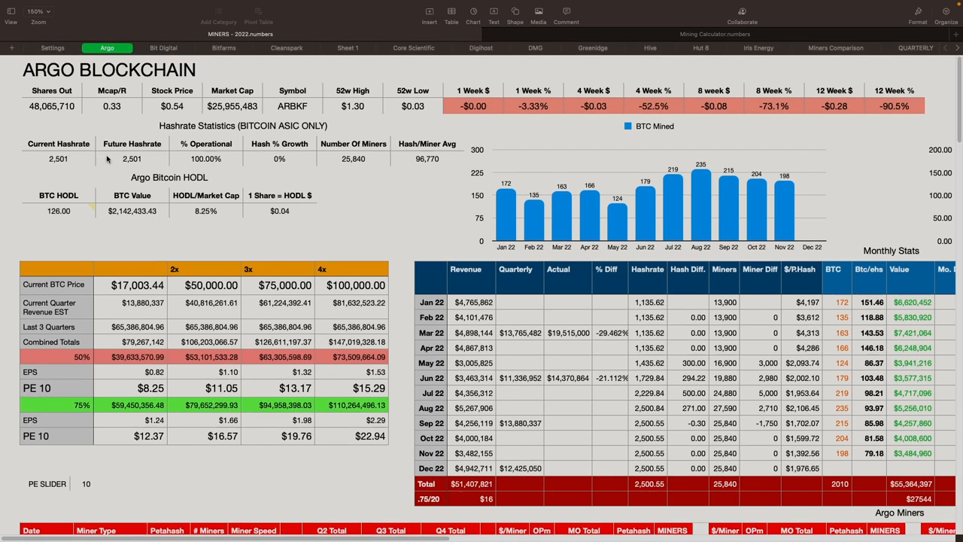
mouse_move(155, 160)
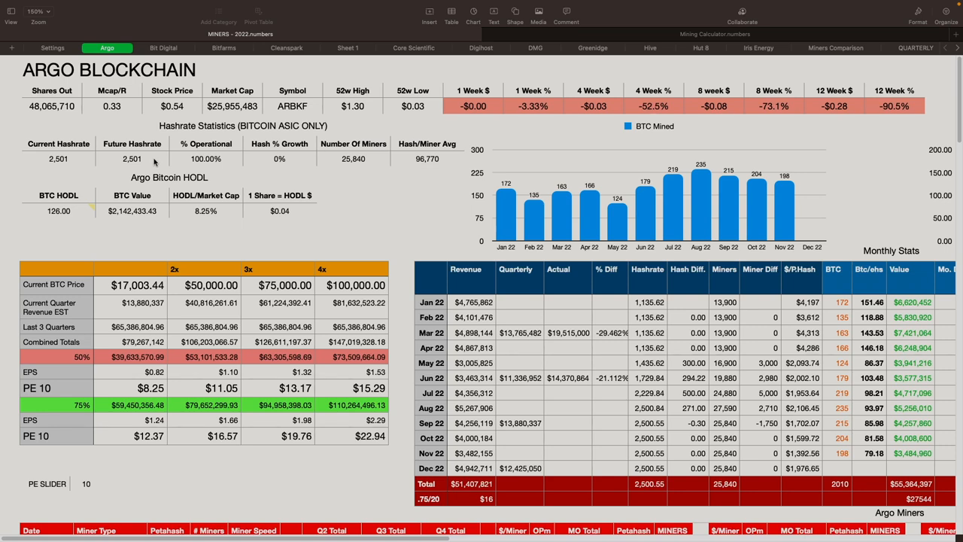
mouse_move(220, 235)
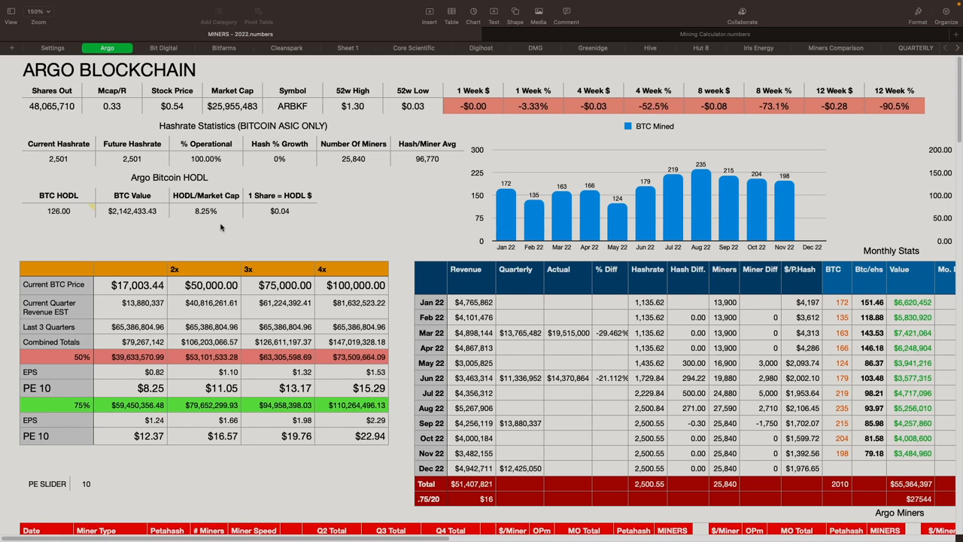
mouse_move(374, 271)
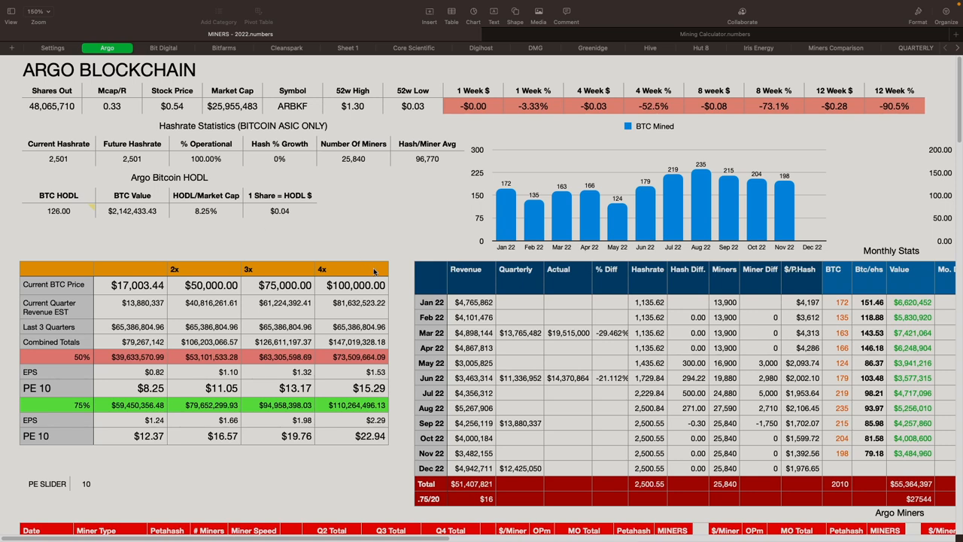
Scroll the Argo sheet past monthly stats and miners to the Quarterly Financials liabilities
scroll("down", 3)
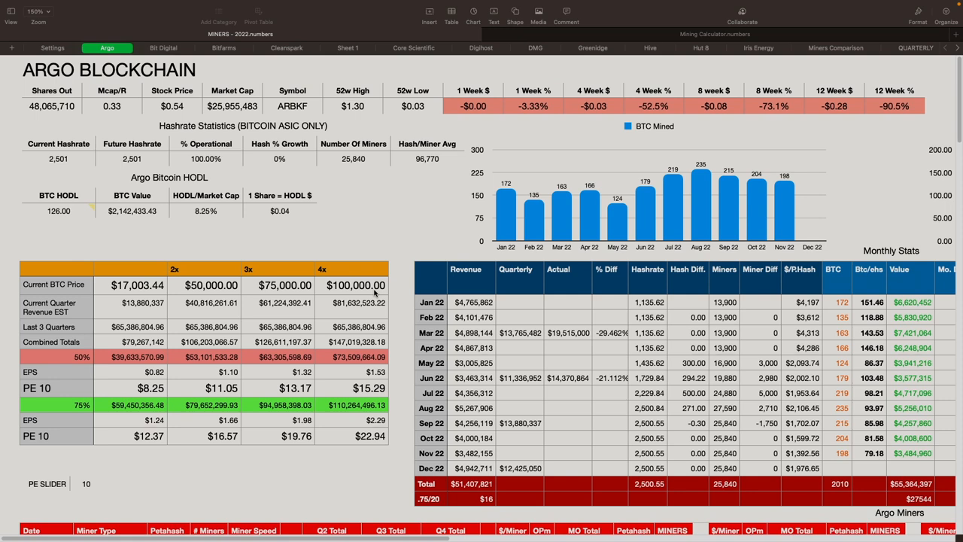
scroll("down", 3)
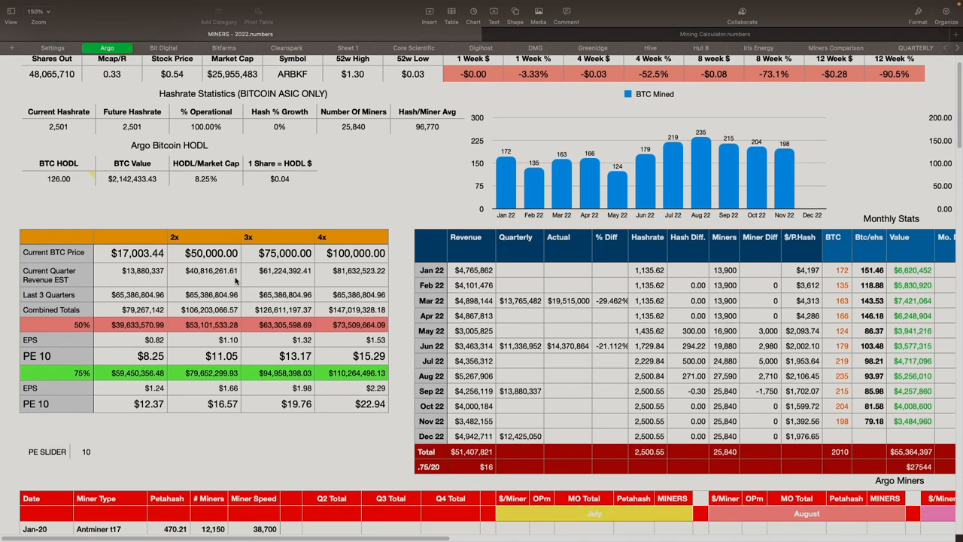
scroll("down", 3)
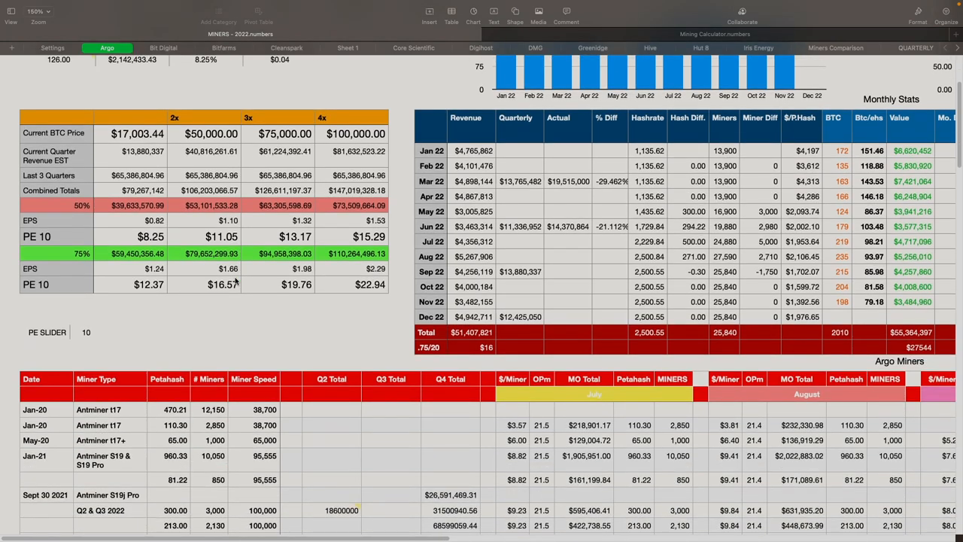
scroll("down", 3)
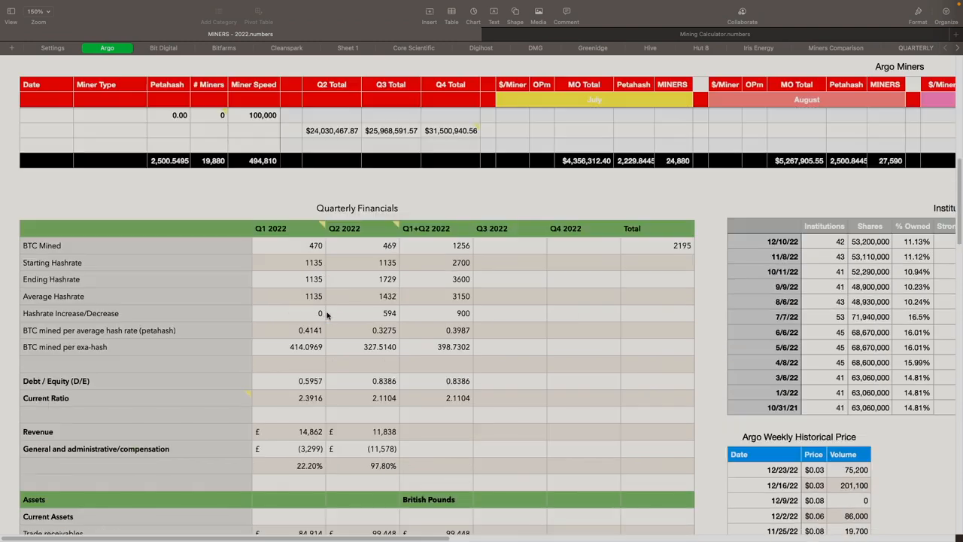
scroll("down", 3)
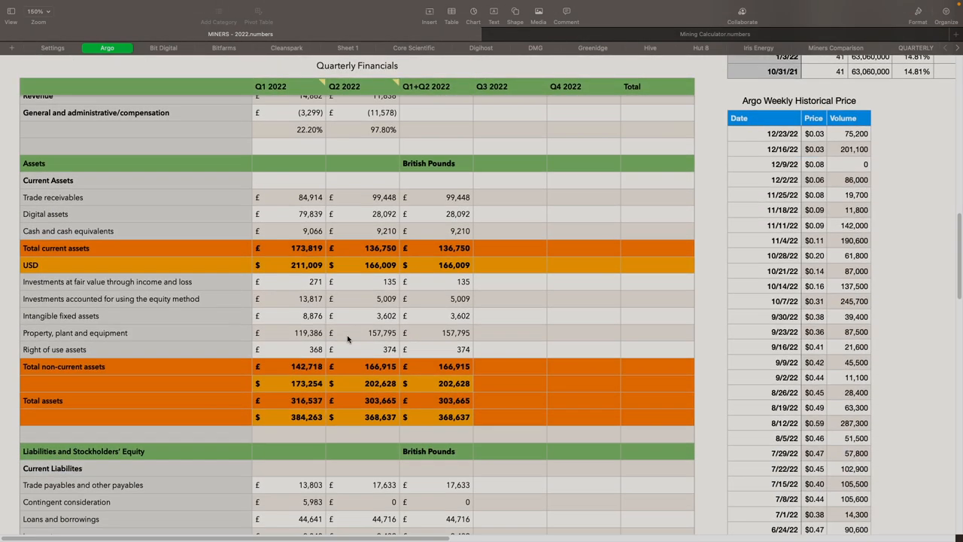
mouse_move(350, 342)
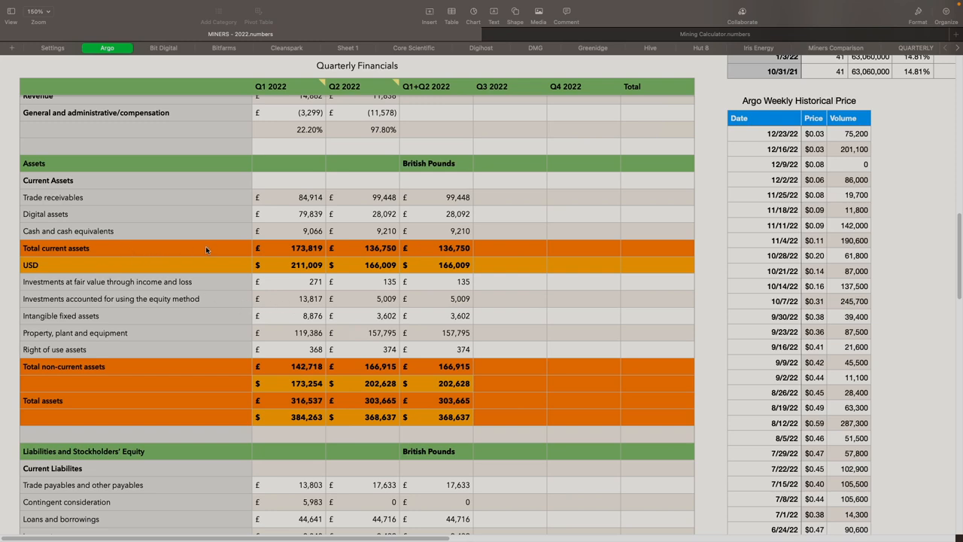
mouse_move(384, 275)
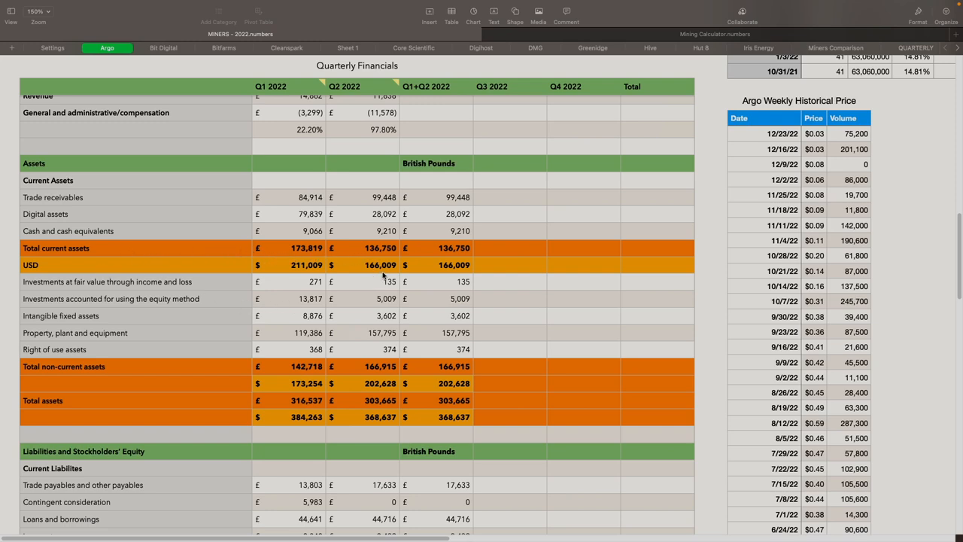
scroll("down", 3)
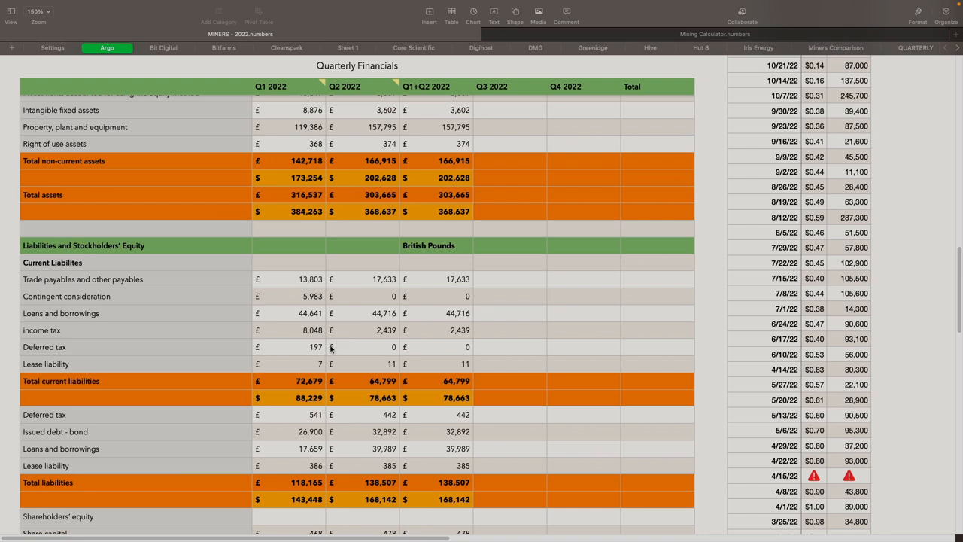
mouse_move(376, 385)
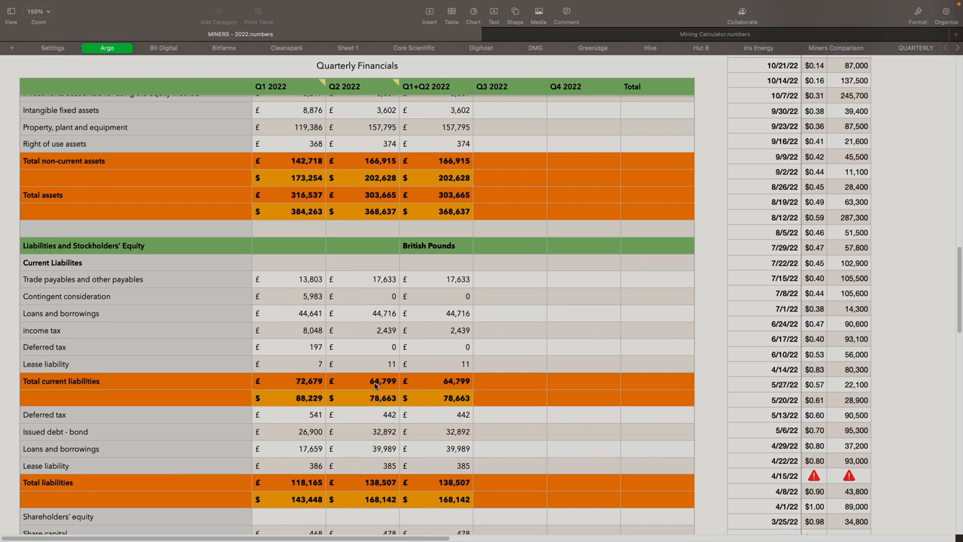
mouse_move(365, 355)
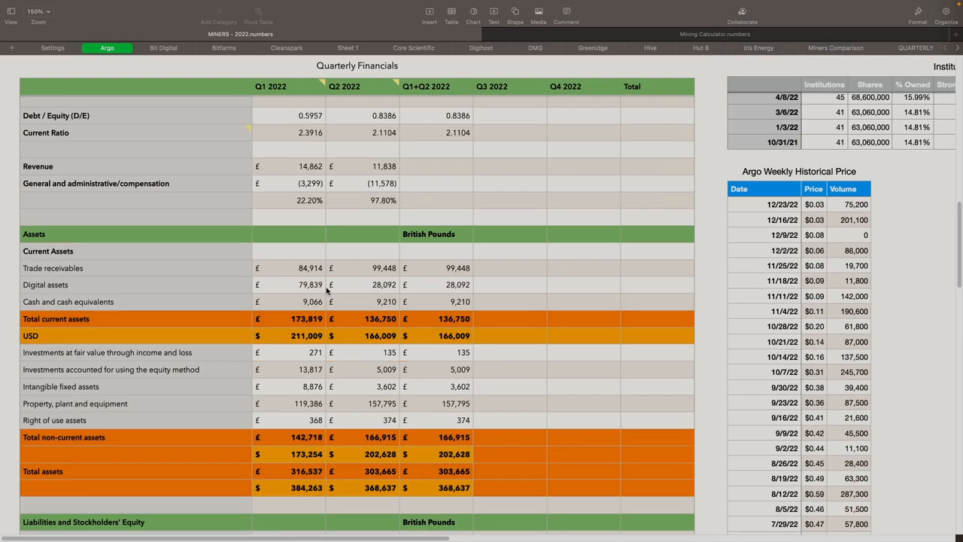
mouse_move(358, 273)
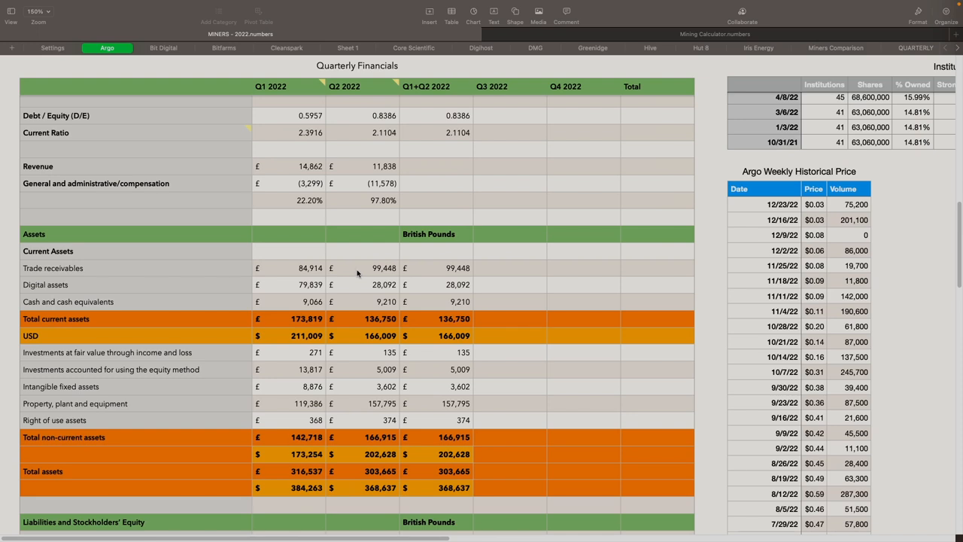
mouse_move(372, 292)
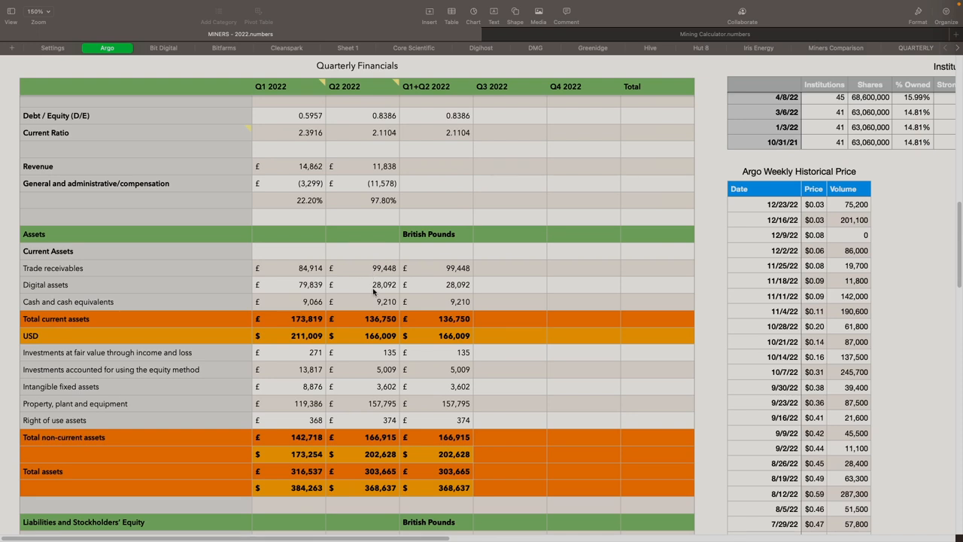
mouse_move(382, 309)
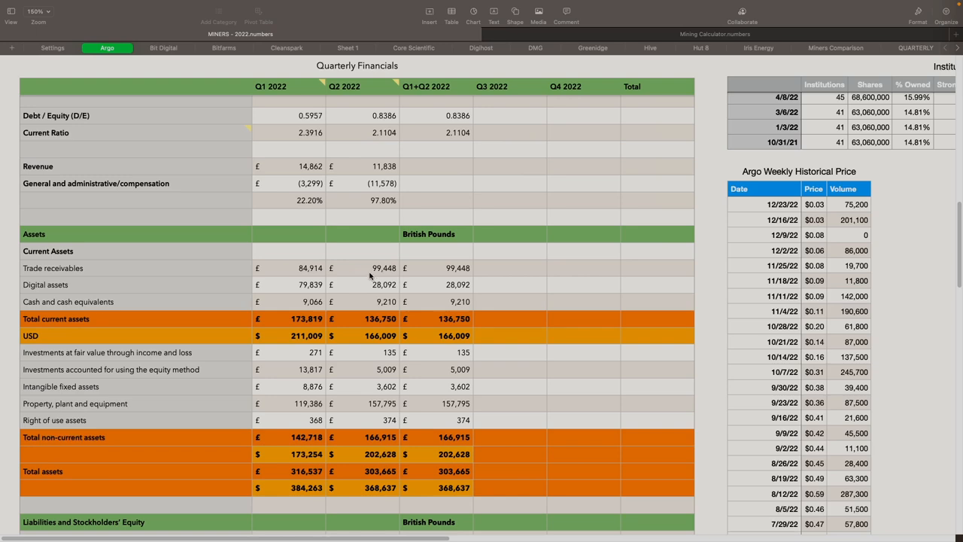
mouse_move(363, 299)
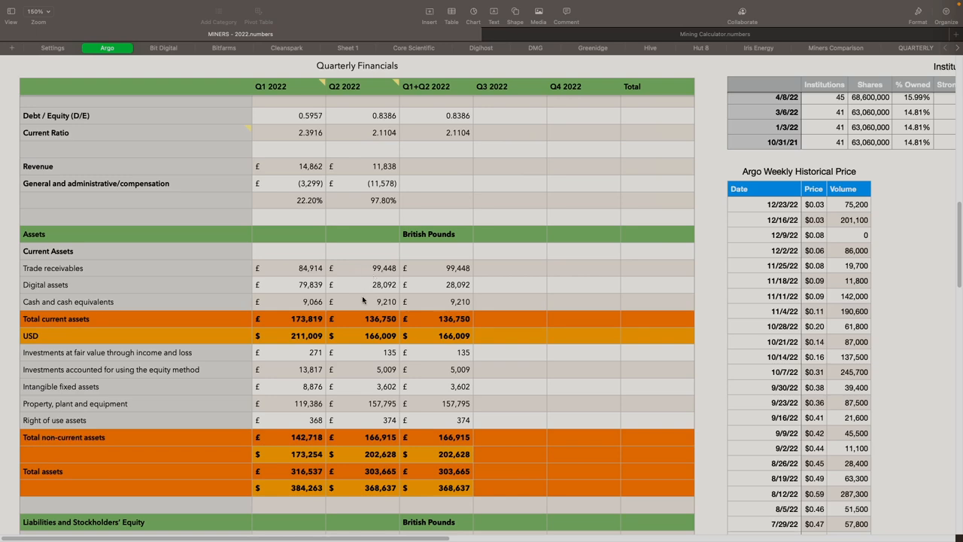
scroll("up", 3)
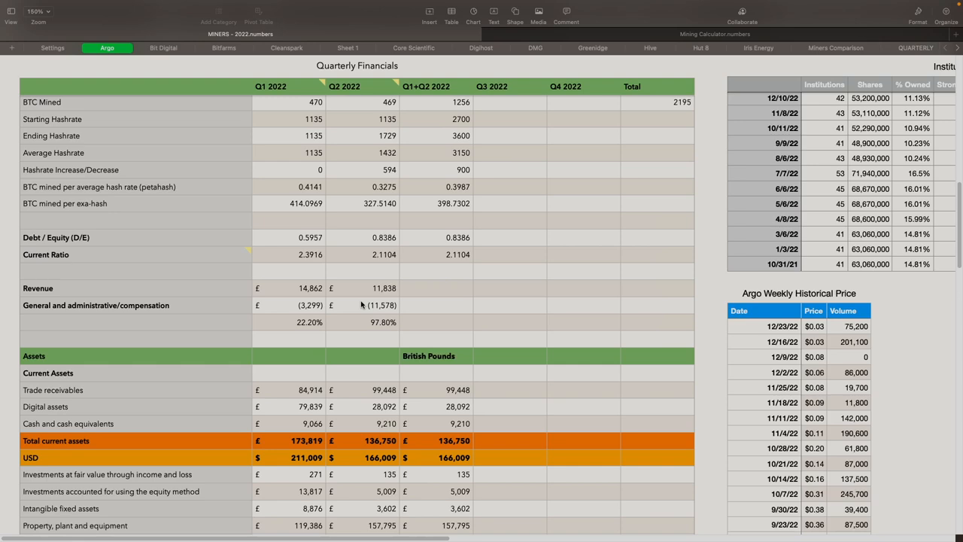
scroll("up", 3)
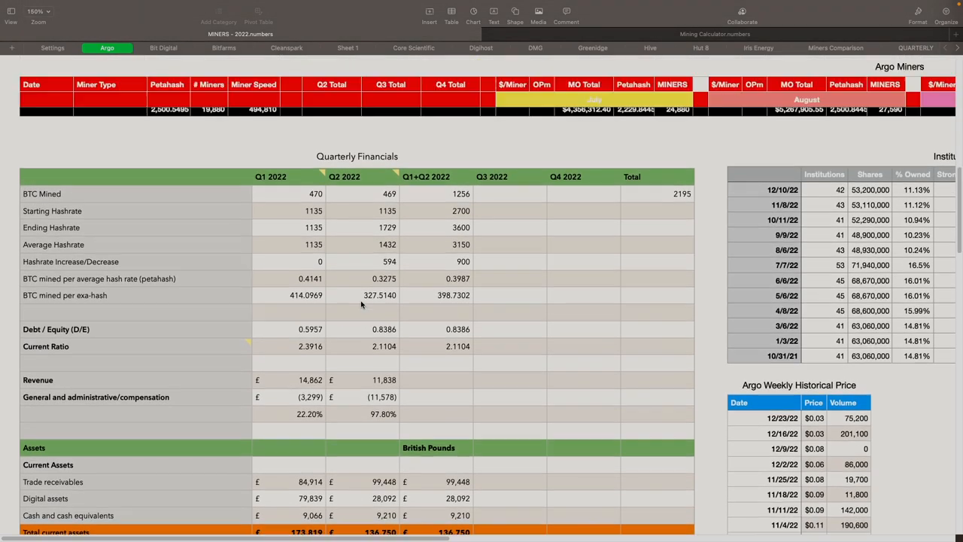
scroll("up", 3)
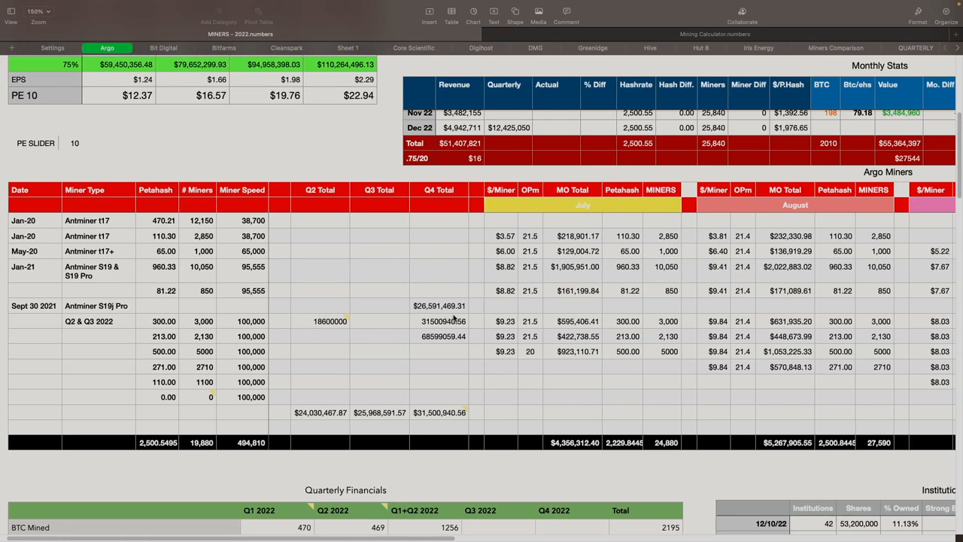
mouse_move(451, 317)
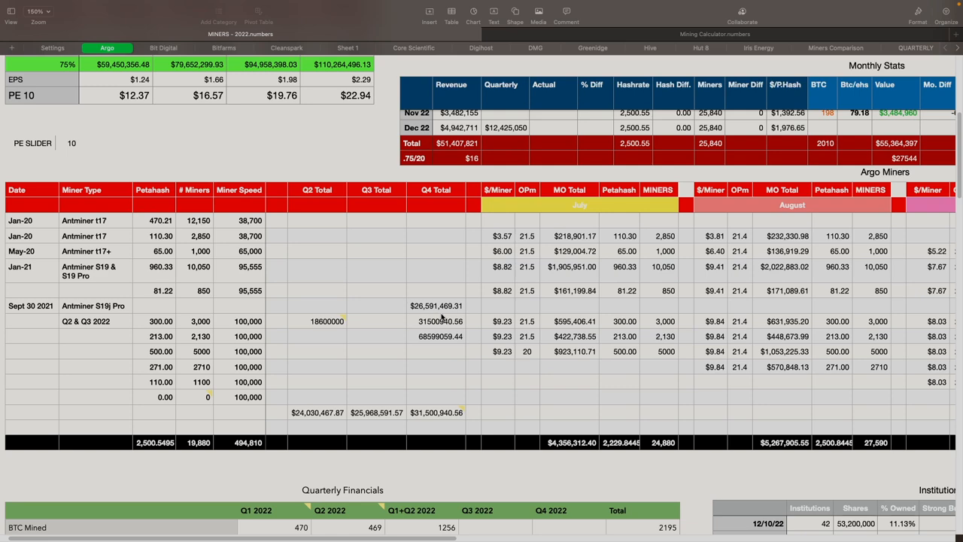
scroll("right", 3)
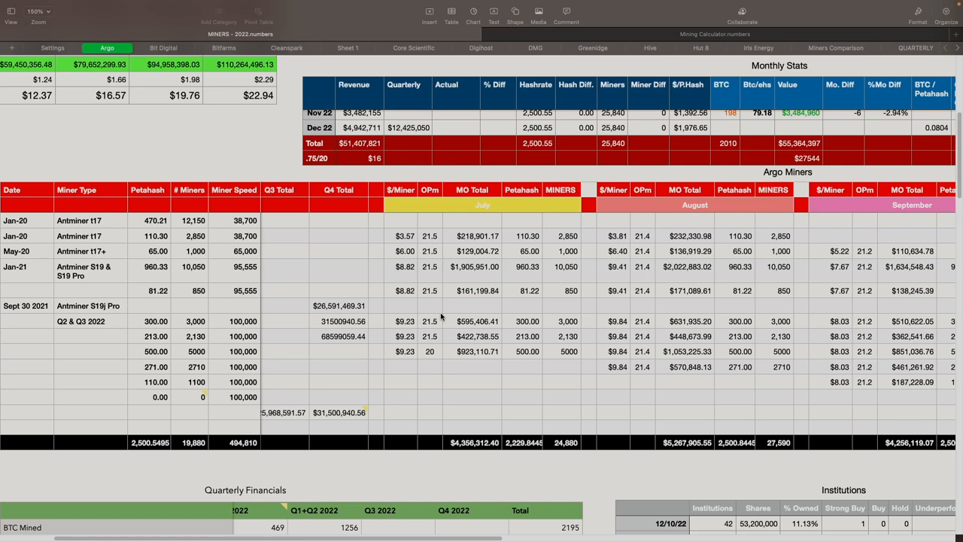
mouse_move(414, 322)
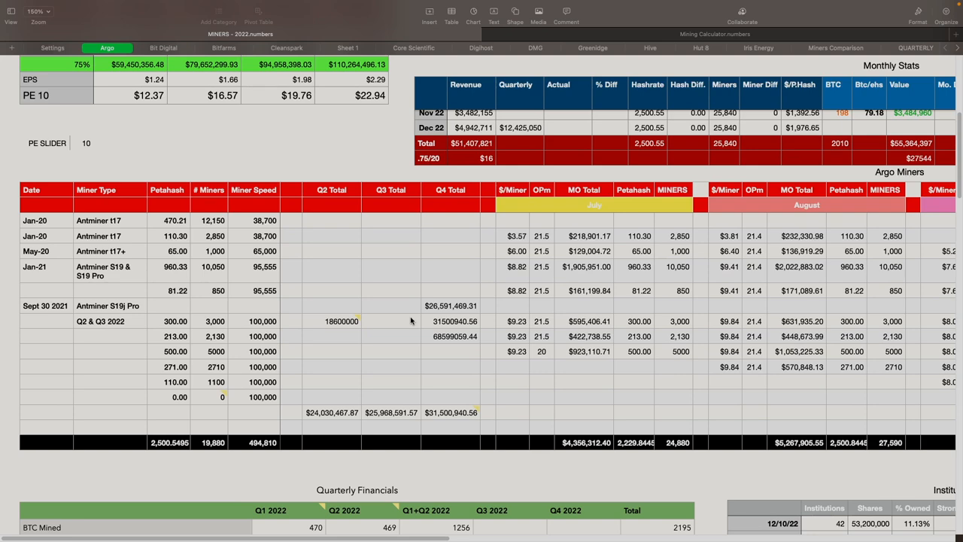
mouse_move(454, 325)
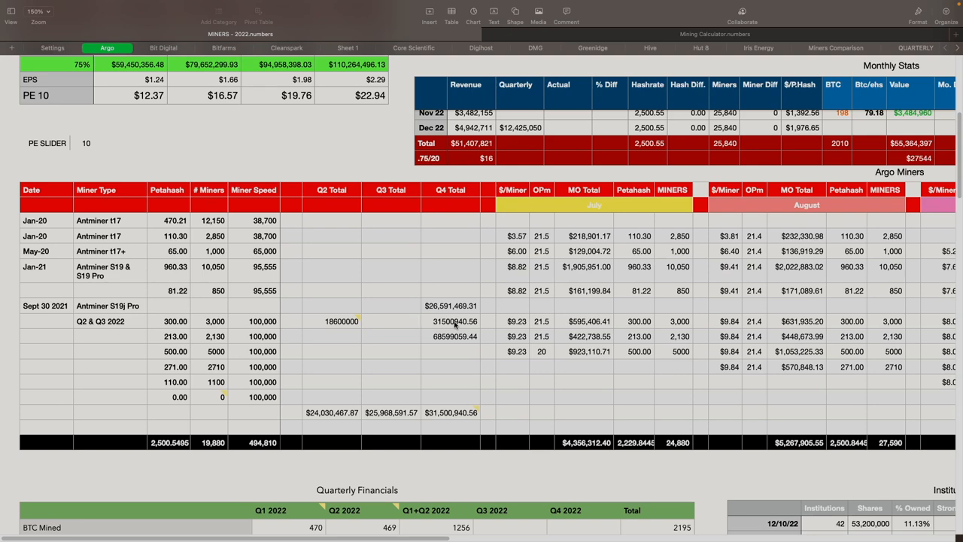
scroll("down", 3)
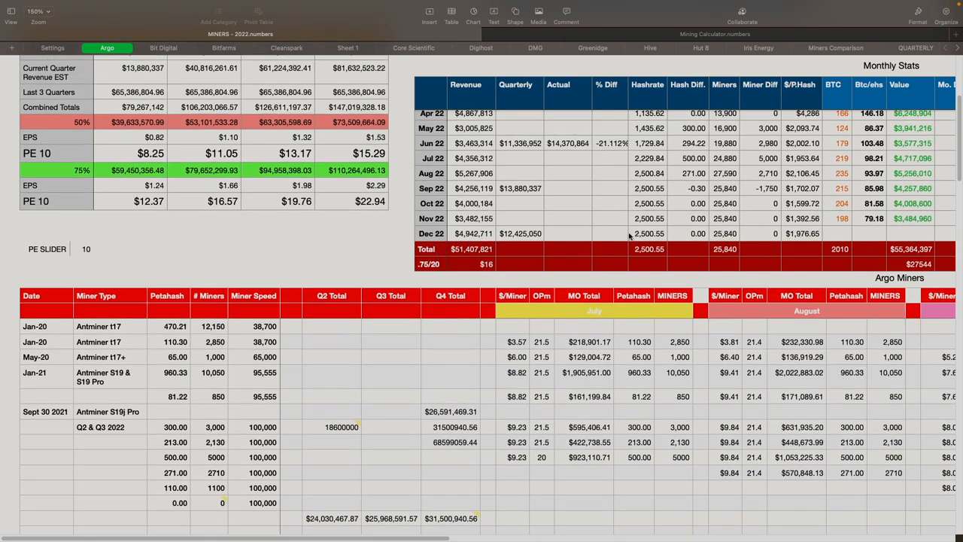
scroll("up", 3)
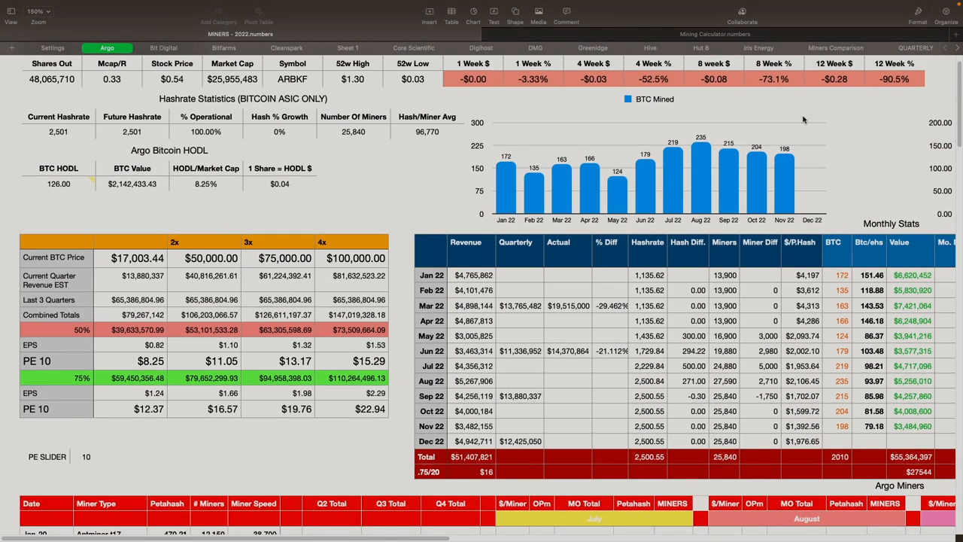
mouse_move(758, 177)
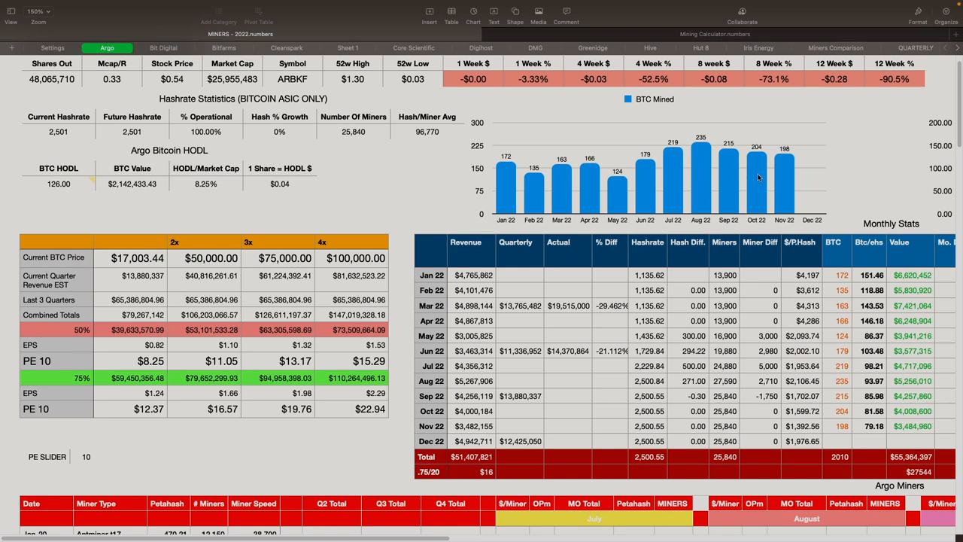
mouse_move(705, 164)
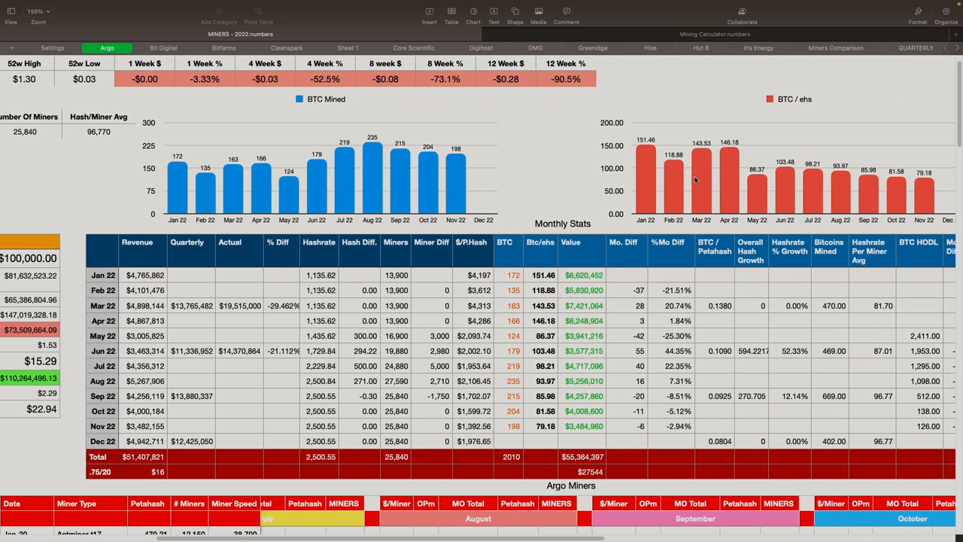
scroll("right", 3)
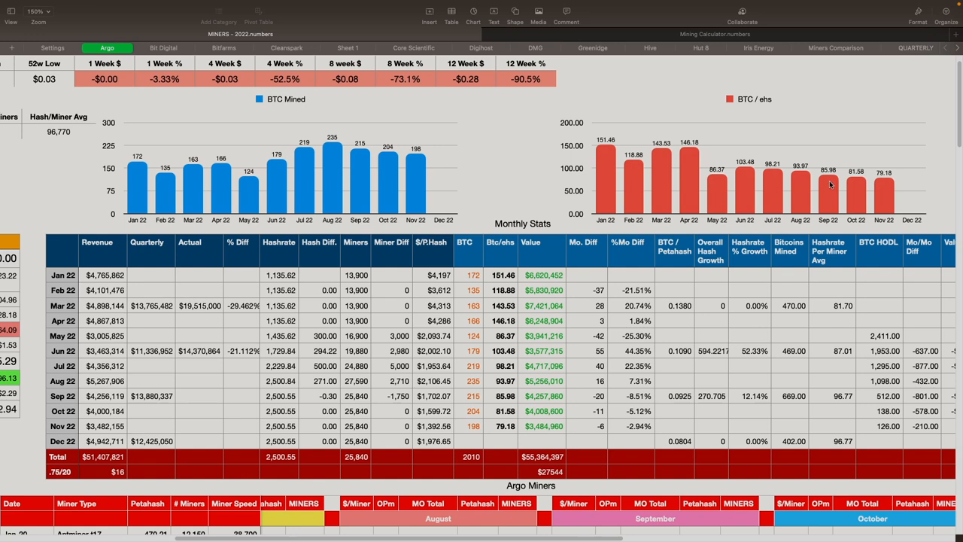
mouse_move(807, 219)
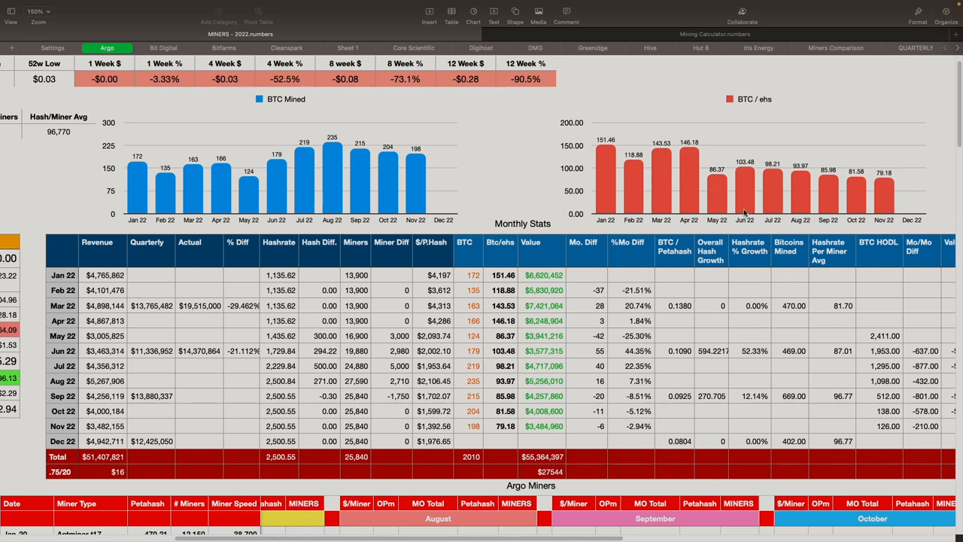
mouse_move(869, 188)
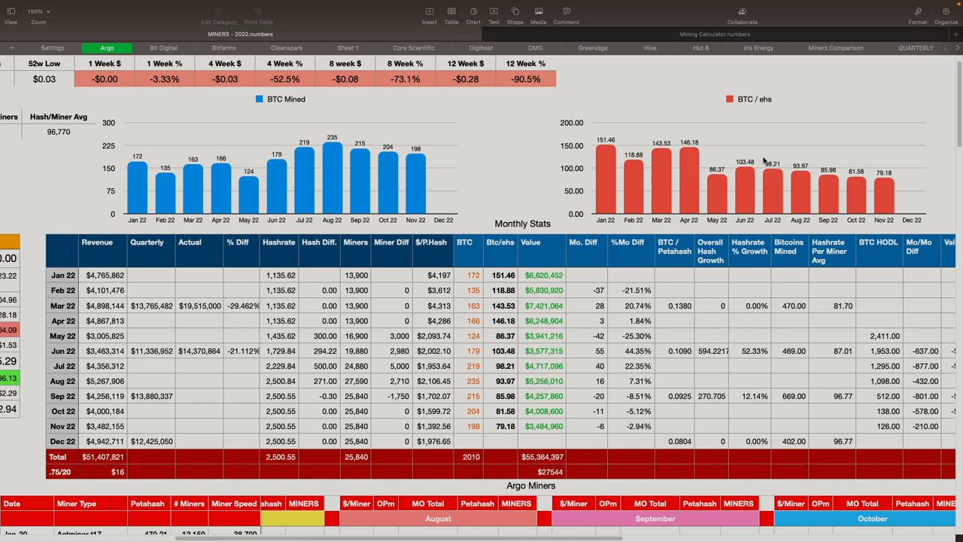
mouse_move(522, 219)
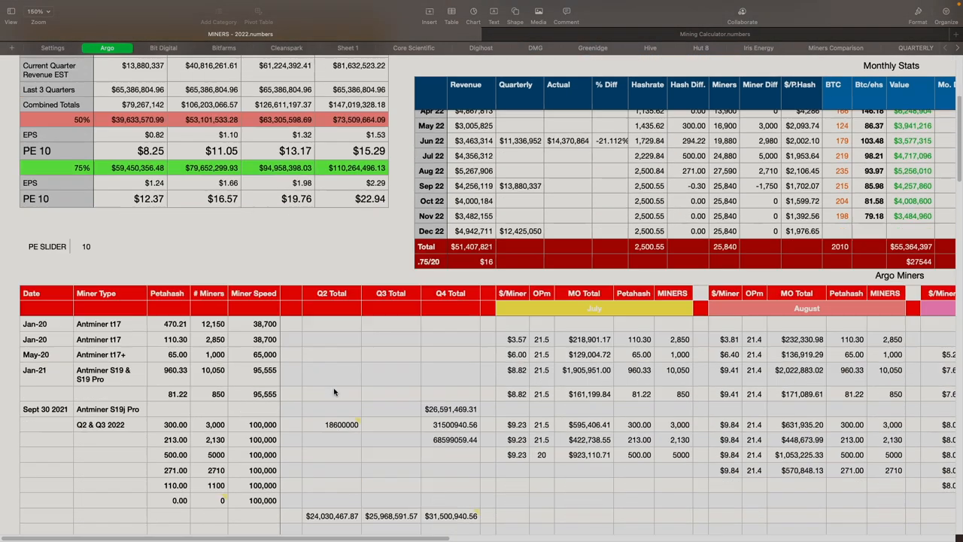
Scroll the Argo sheet past Monthly Stats to the Argo Miners table
scroll("down", 3)
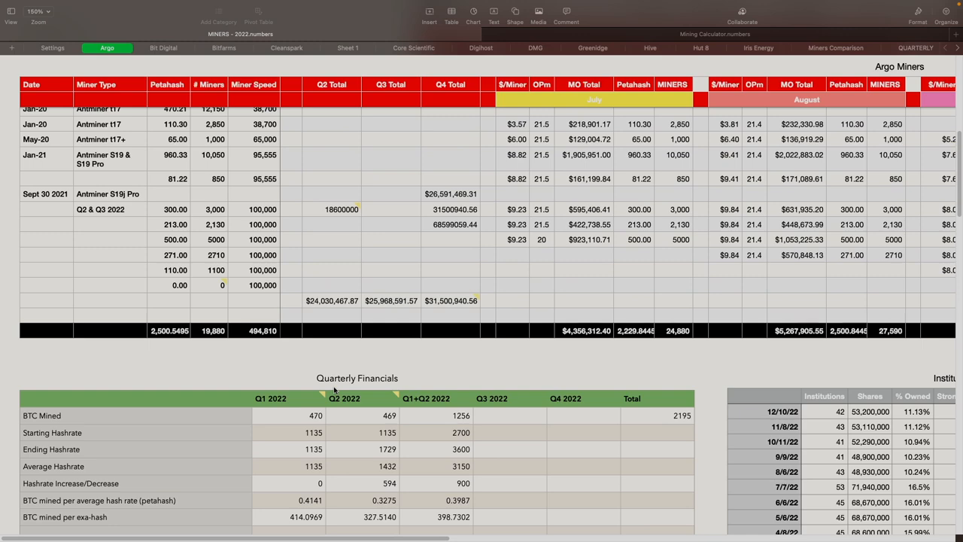
mouse_move(439, 391)
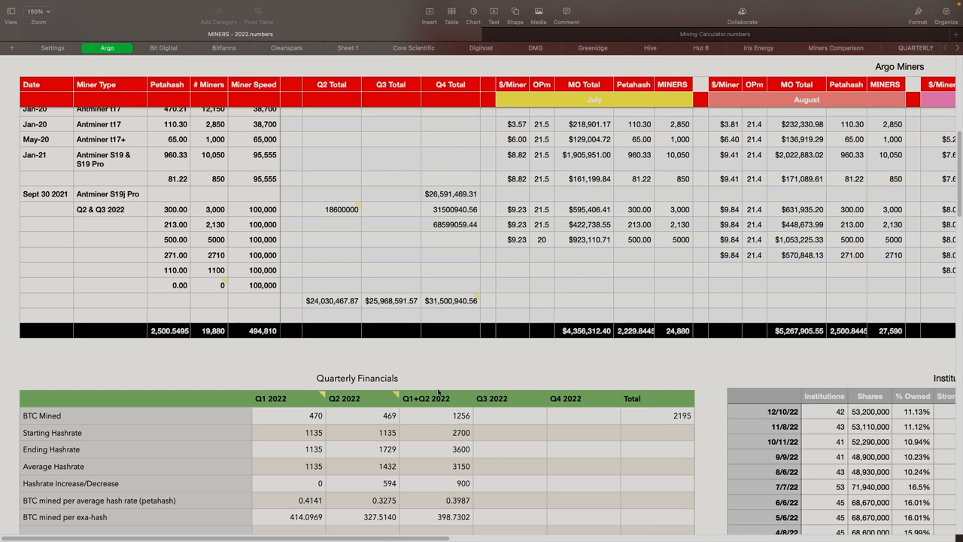
scroll("down", 3)
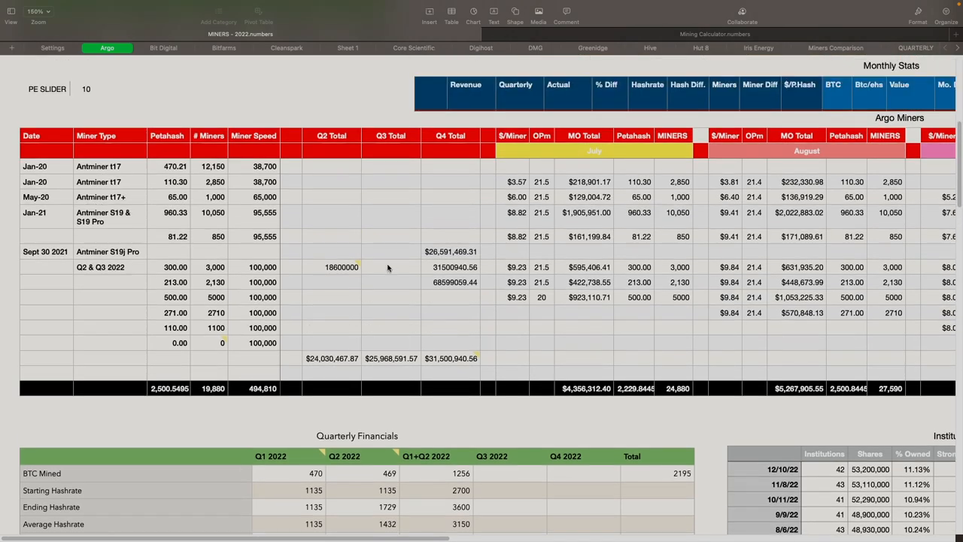
mouse_move(366, 254)
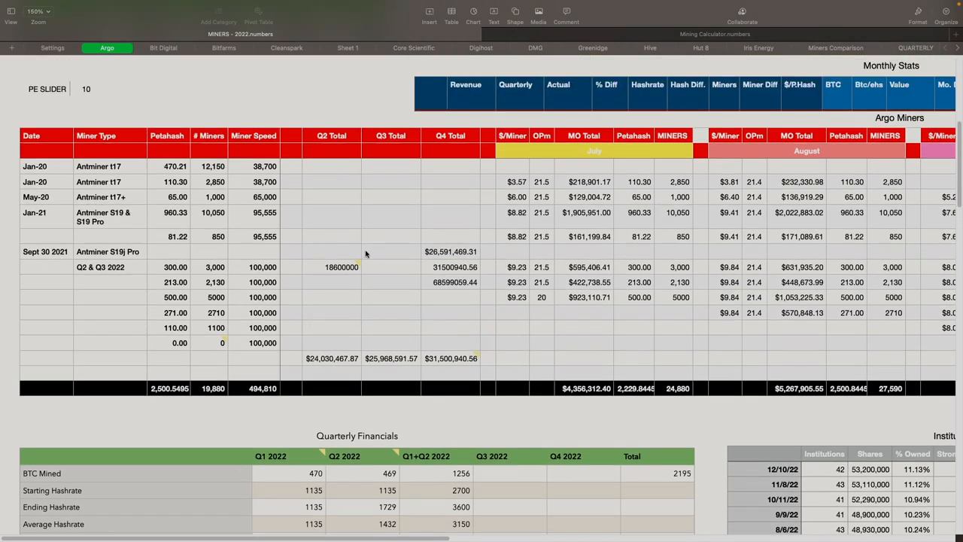
mouse_move(362, 250)
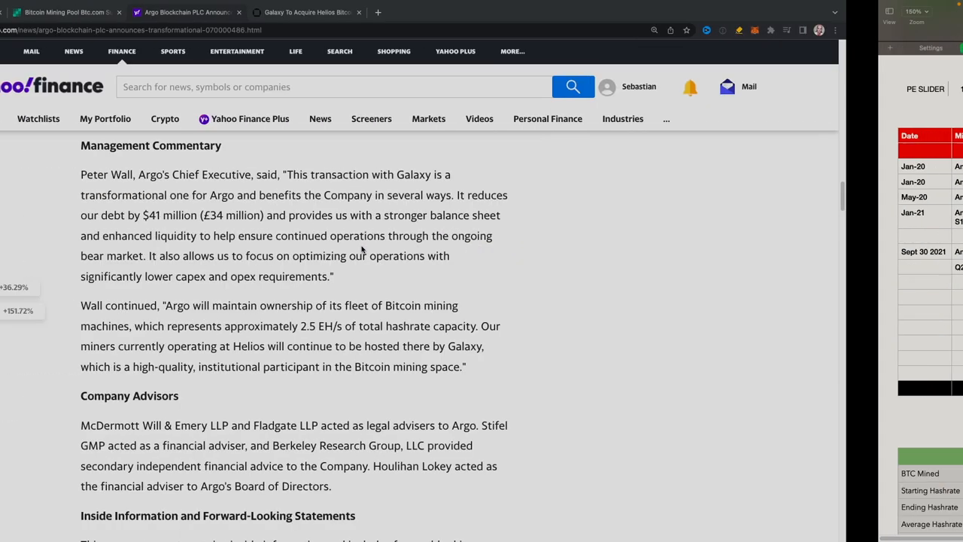
Read Galaxy's announcement of acquiring the Helios mining facility from Argo
left_click(421, 12)
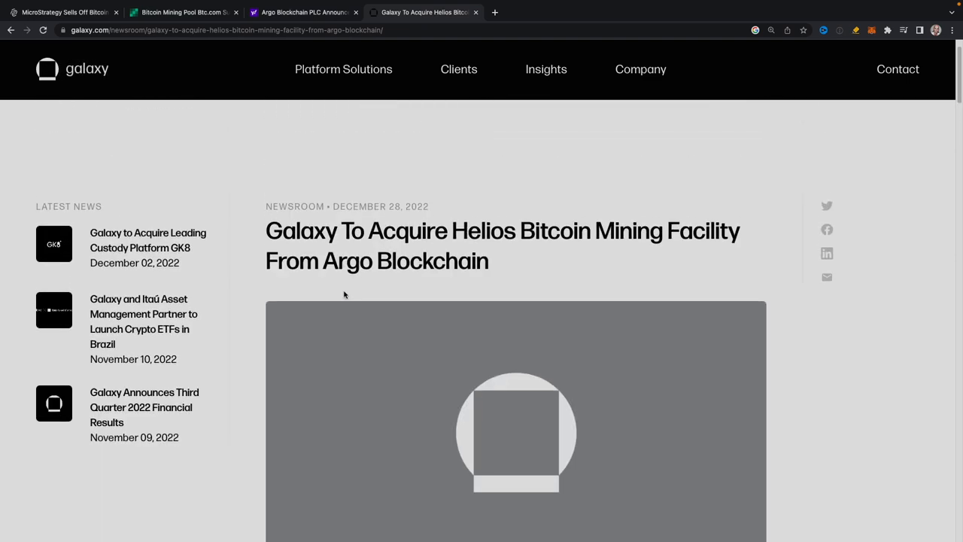
scroll("down", 3)
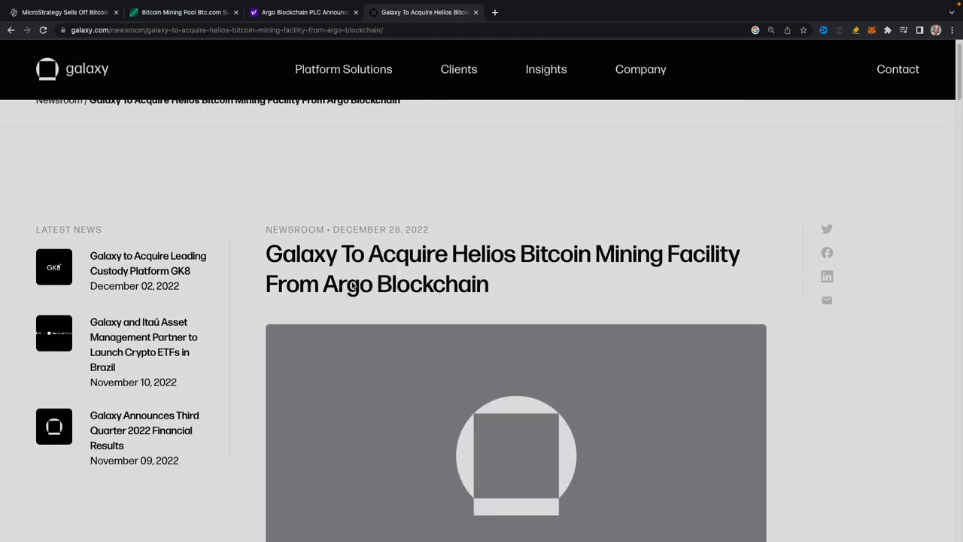
mouse_move(679, 260)
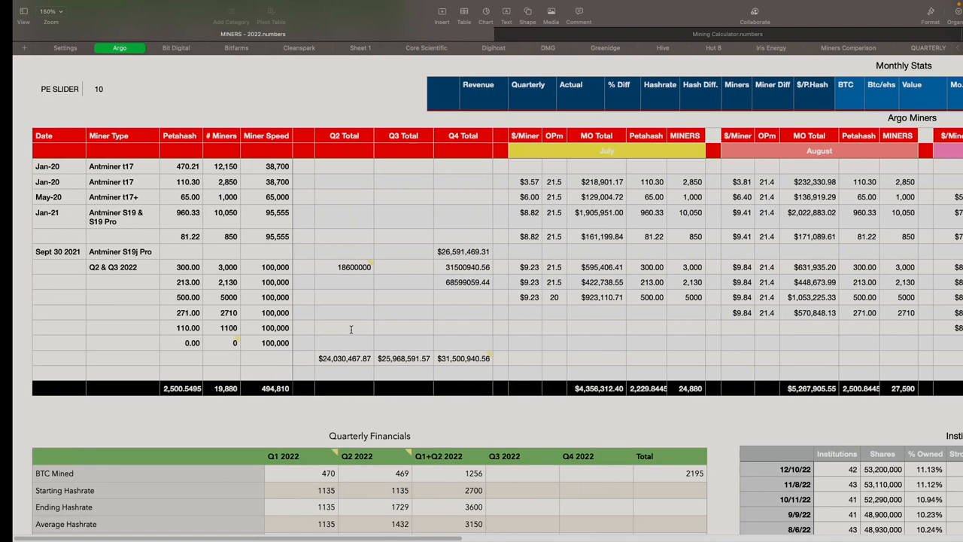
Enter 0.18 gigawatts on the Watts To Hashrate sheet, getting 6.11 Ex/s, and zoom in
left_click(387, 47)
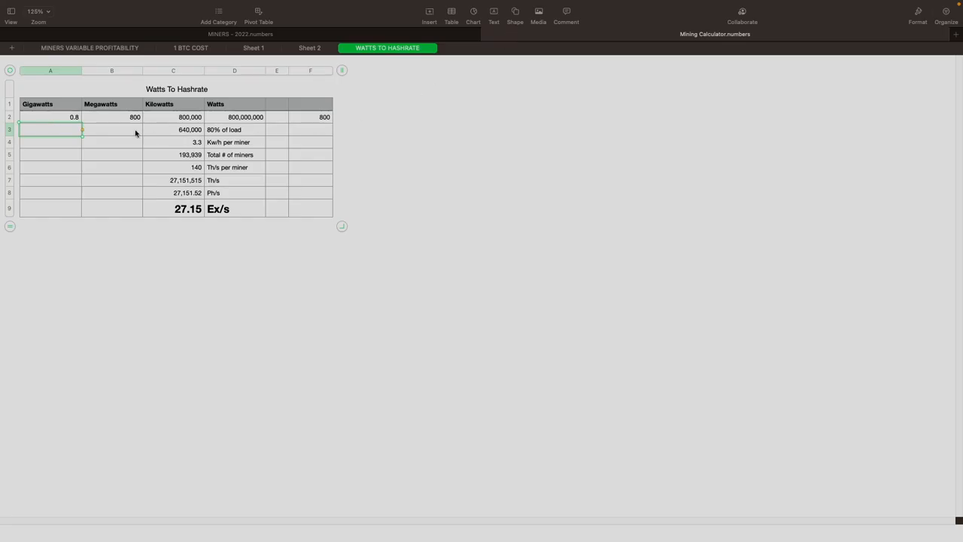
left_click(50, 117)
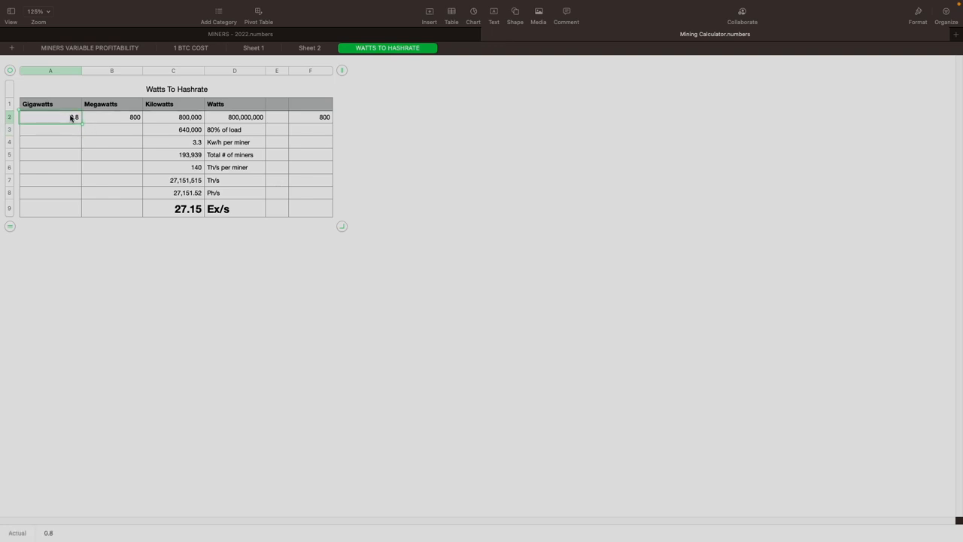
type("18")
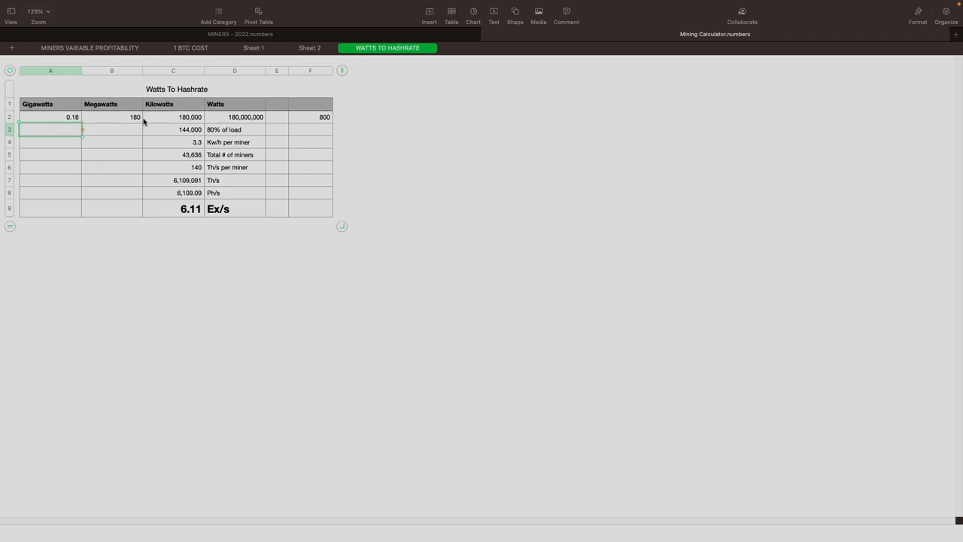
mouse_move(190, 173)
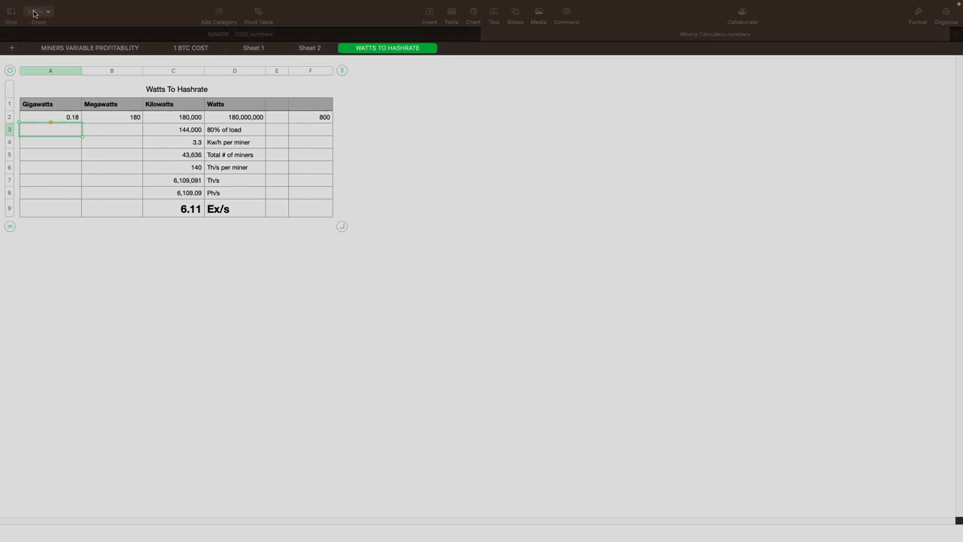
left_click(38, 11)
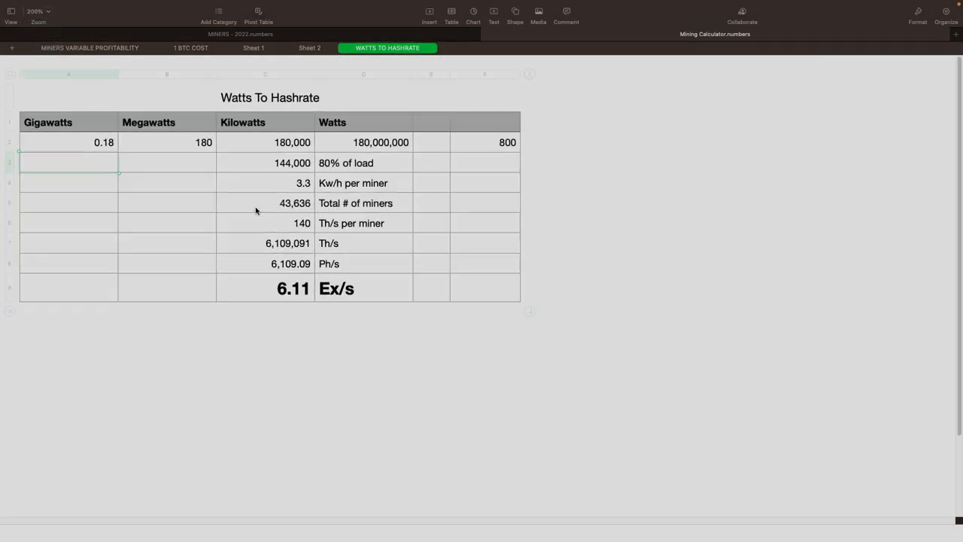
left_click(68, 162)
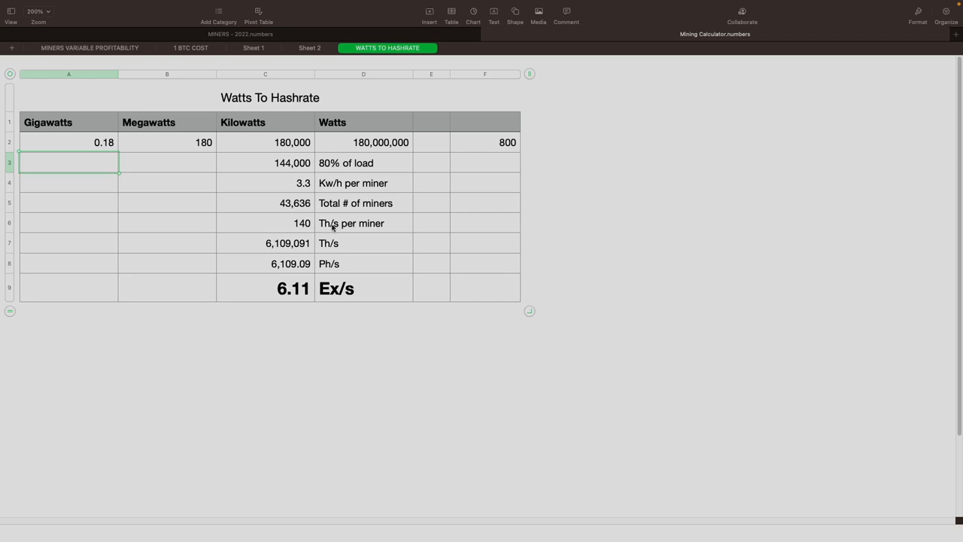
mouse_move(355, 226)
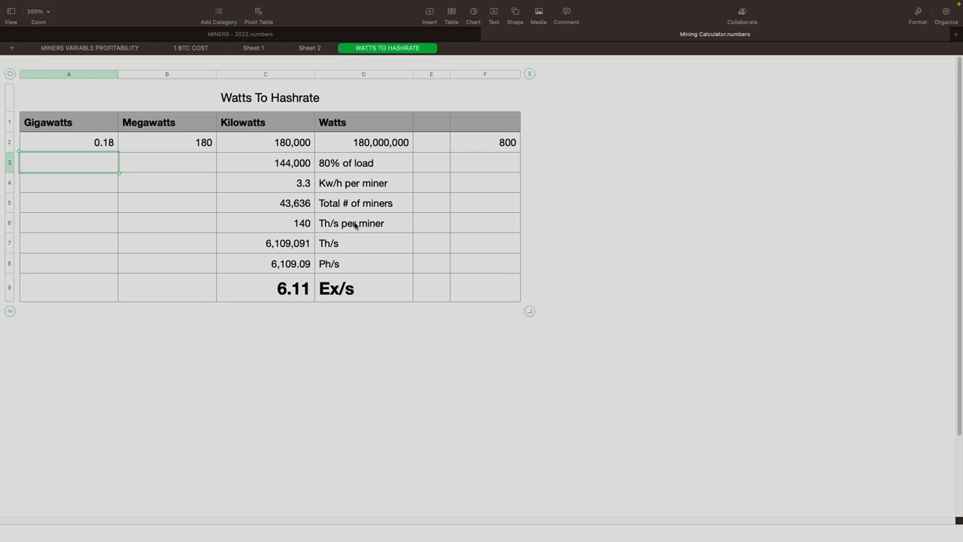
mouse_move(348, 225)
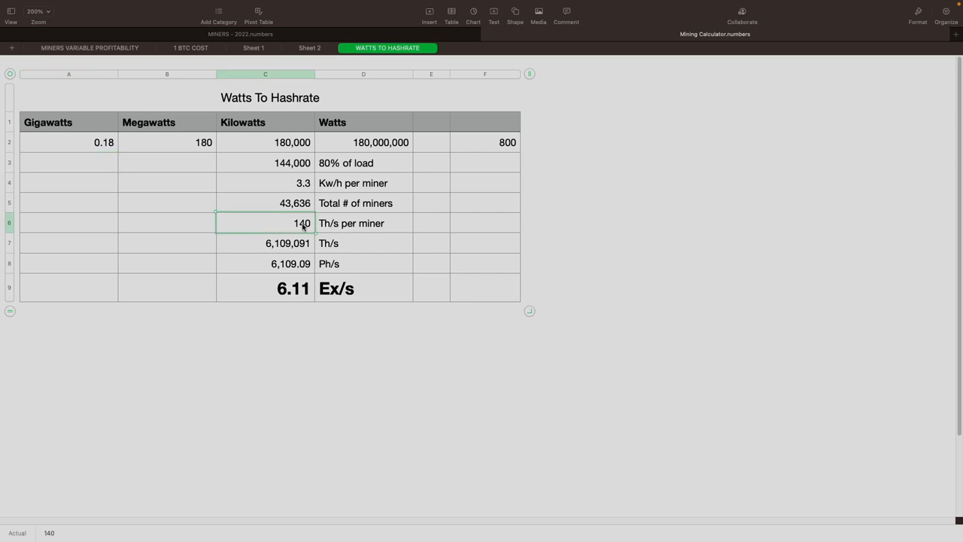
type("100")
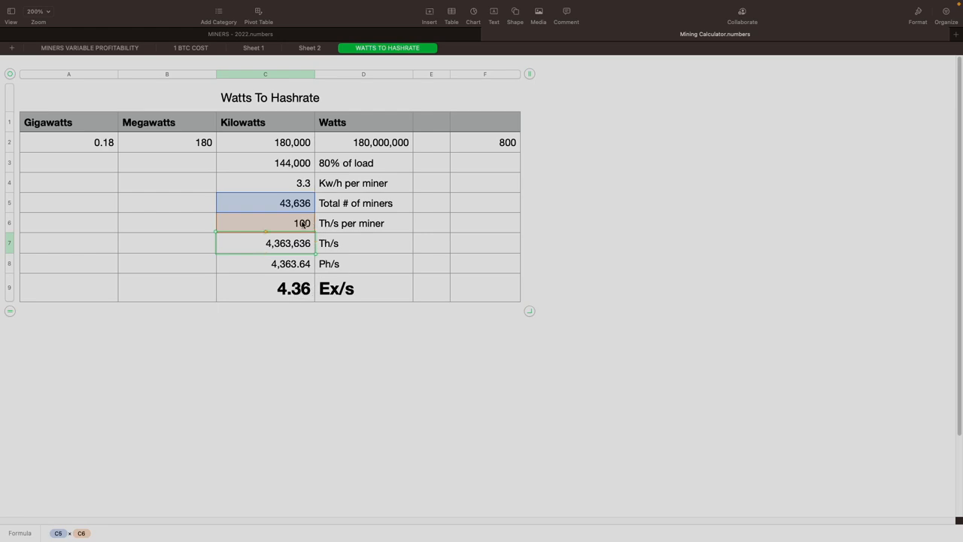
type("14")
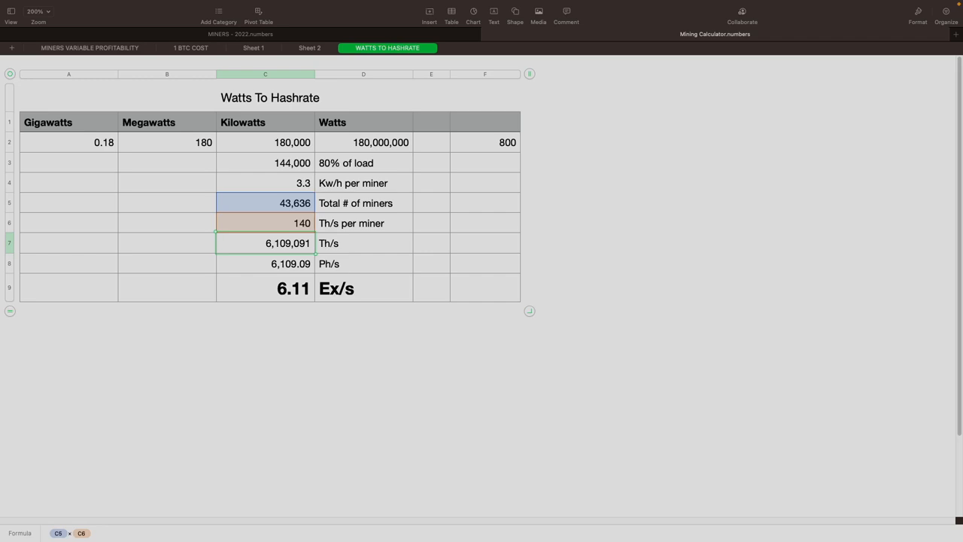
Replace 0.18 with 0.8 gigawatts, yielding 193,939 miners and 27.15 Ex/s
left_click(68, 142)
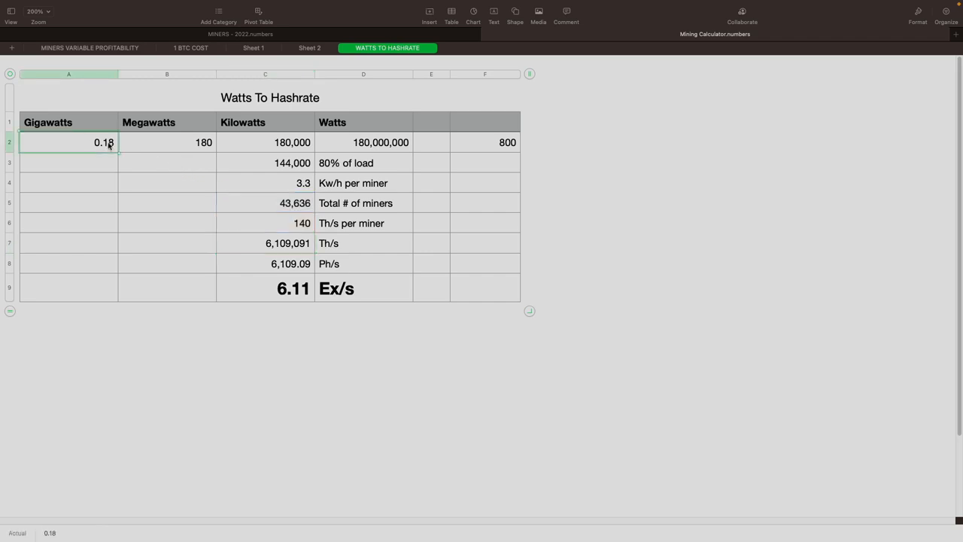
type("8")
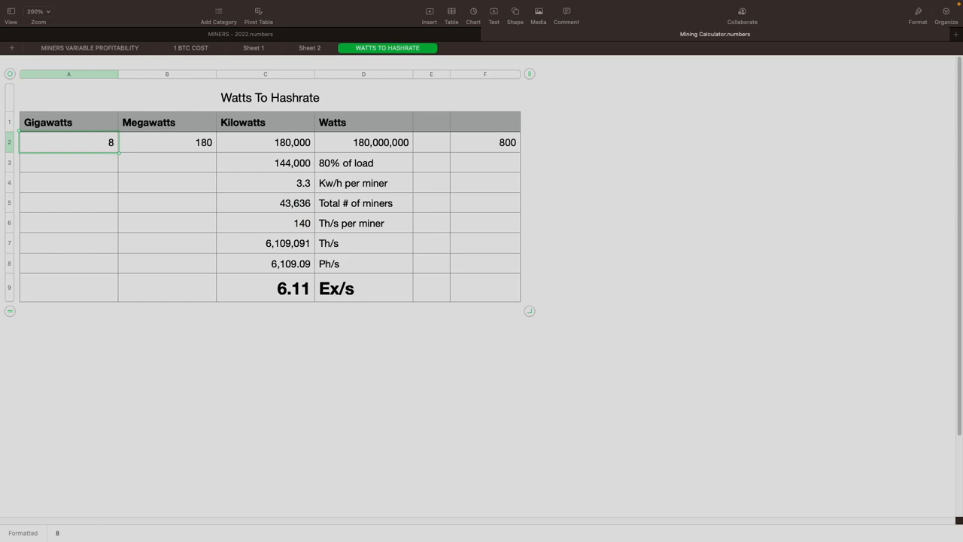
type("0.8")
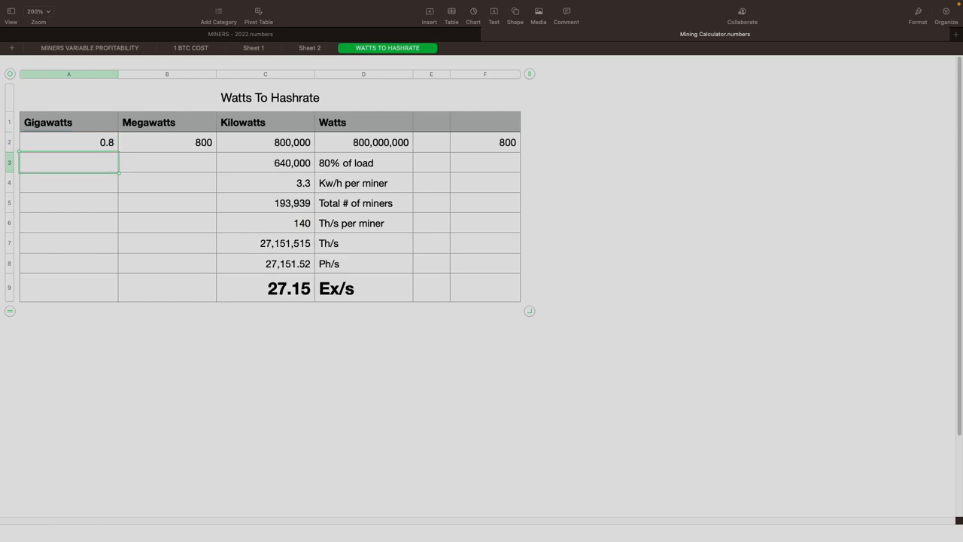
mouse_move(284, 295)
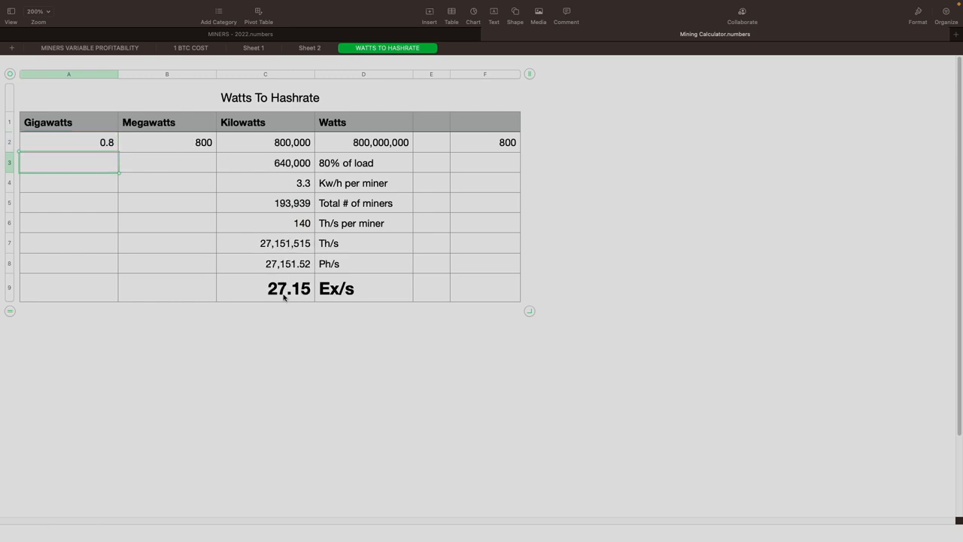